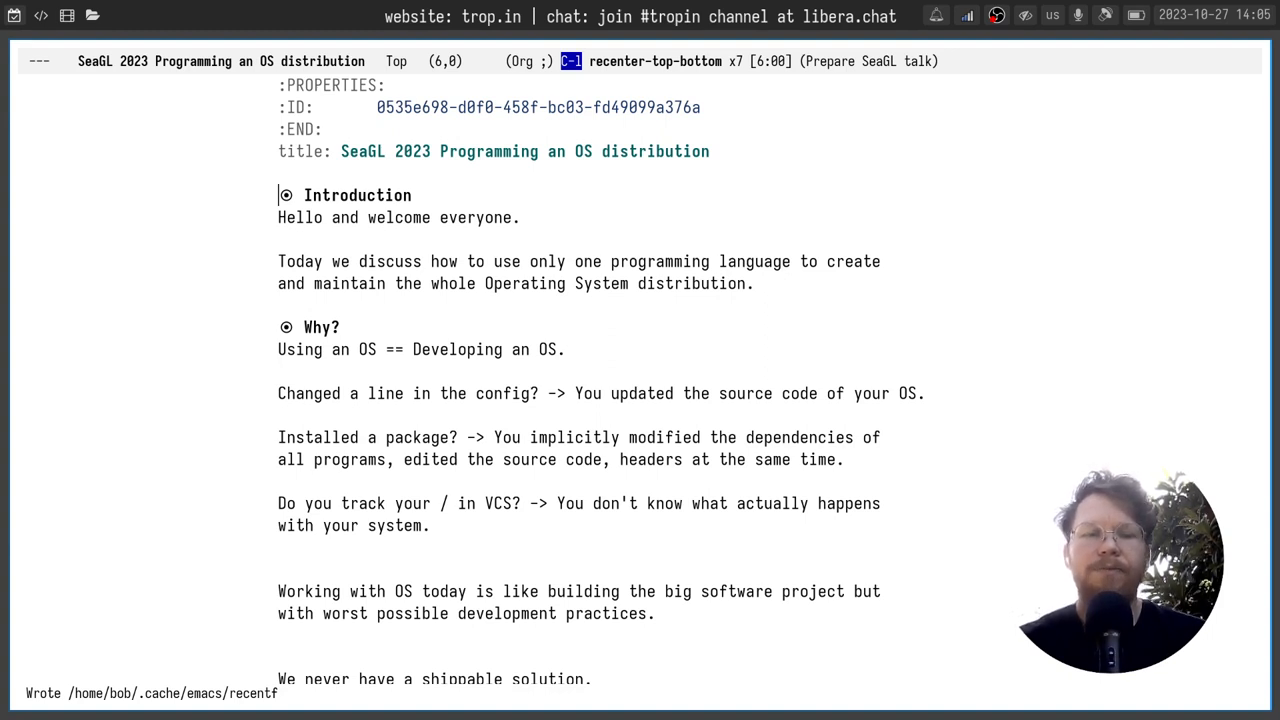
Scroll the talk notes past the How? heading and bootstrappable.org link to Programming your Packages.
scroll("down", 3)
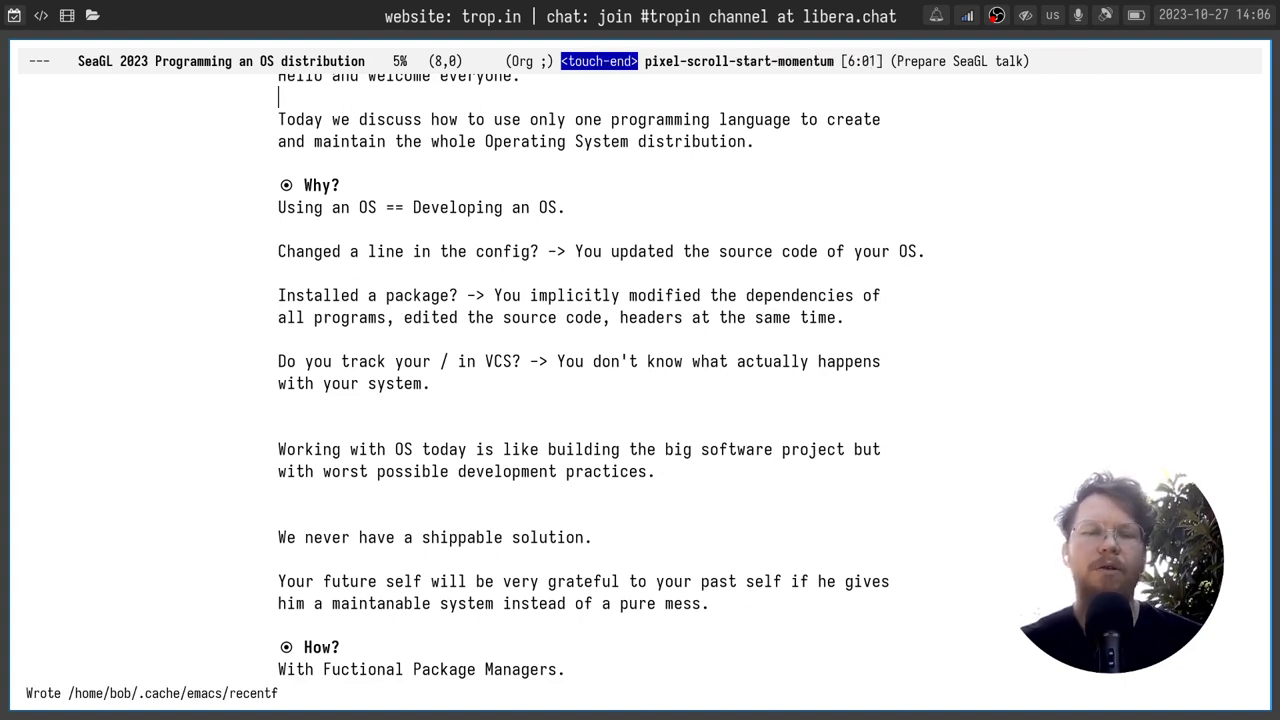
scroll("down", 3)
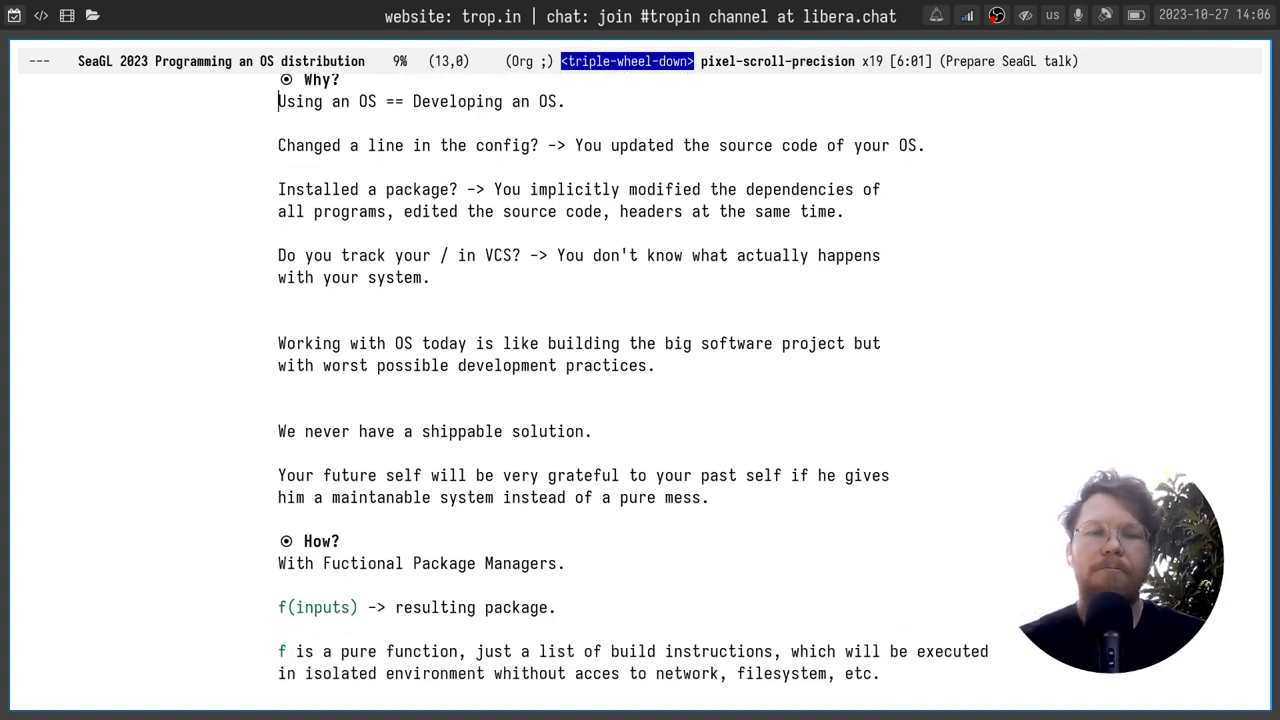
left_click(340, 541)
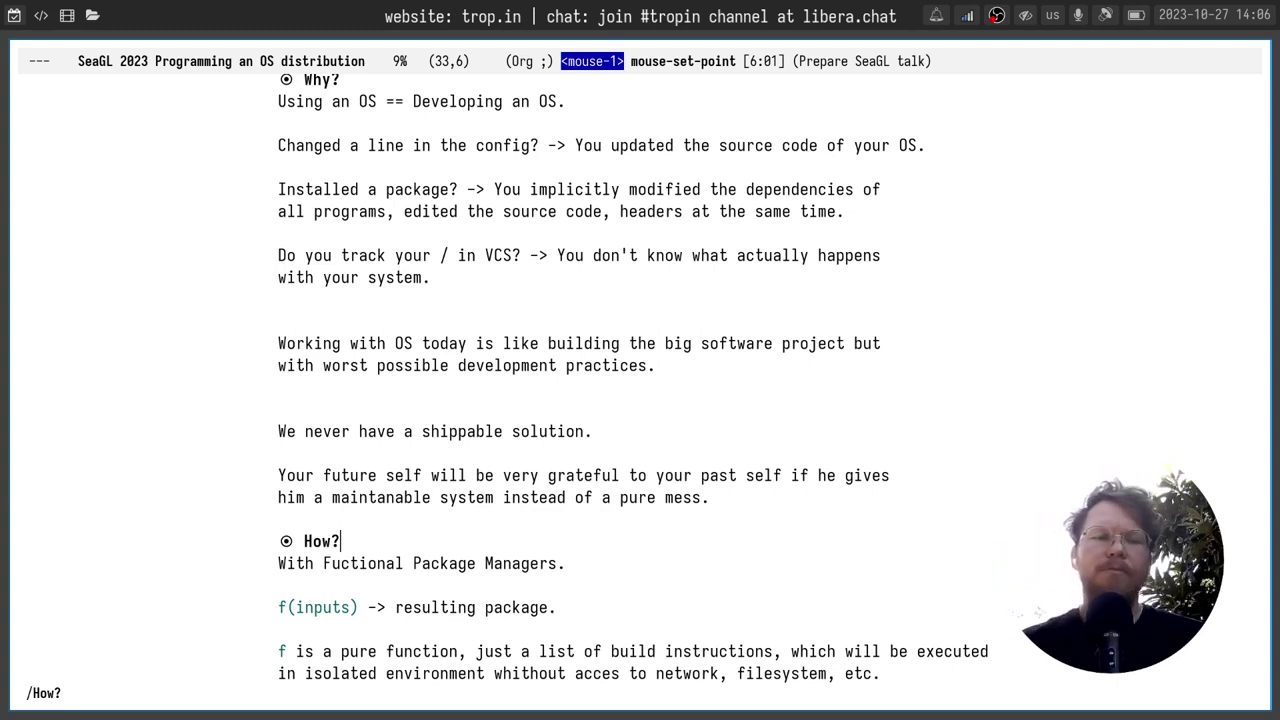
scroll("down", 3)
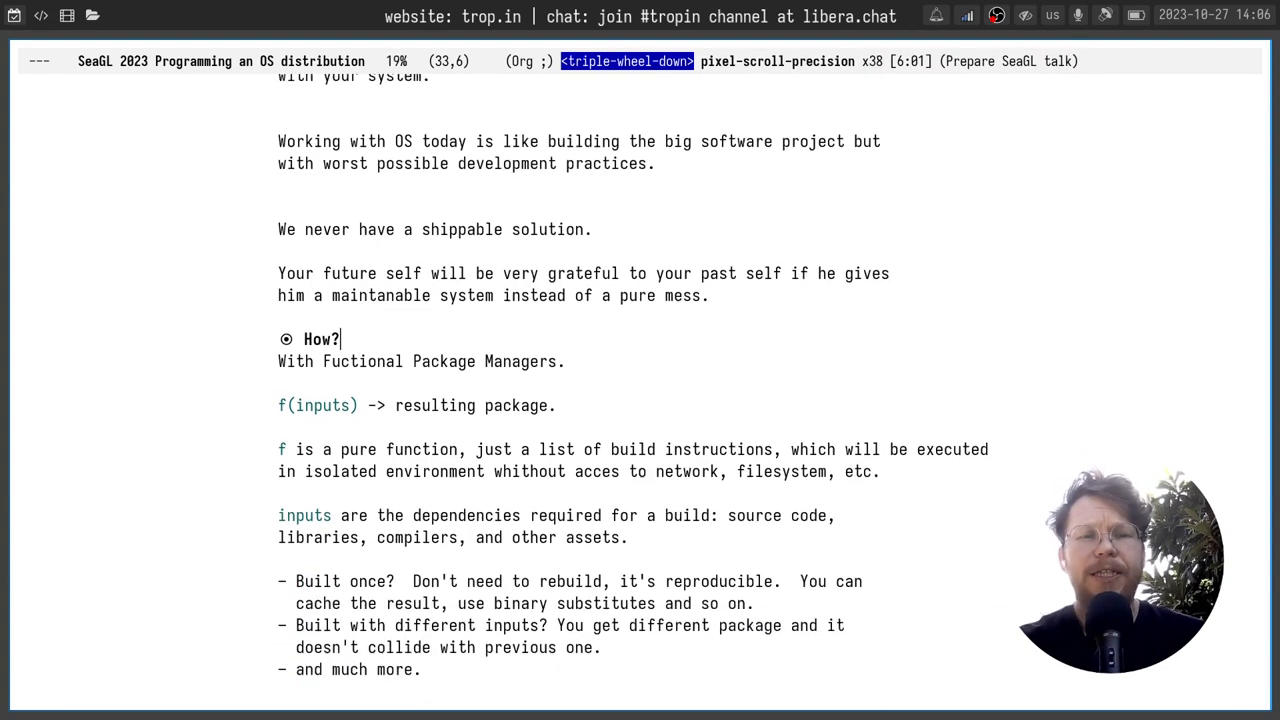
scroll("down", 3)
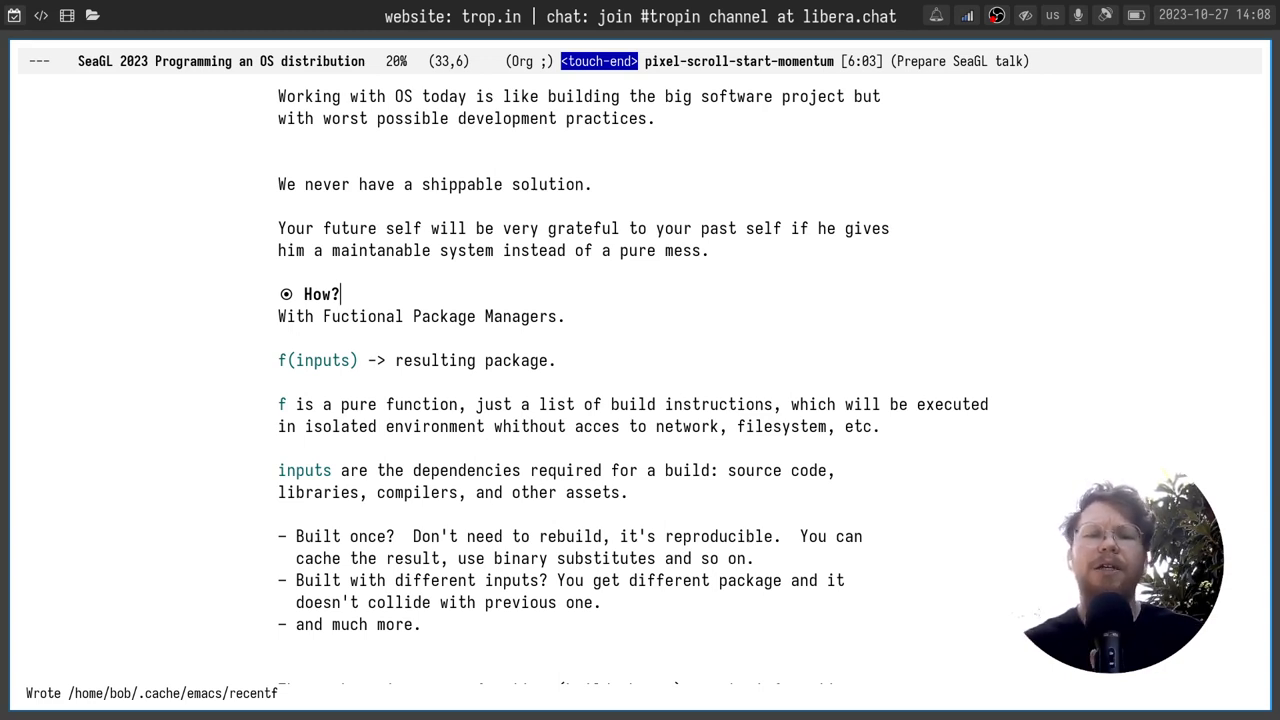
scroll("down", 3)
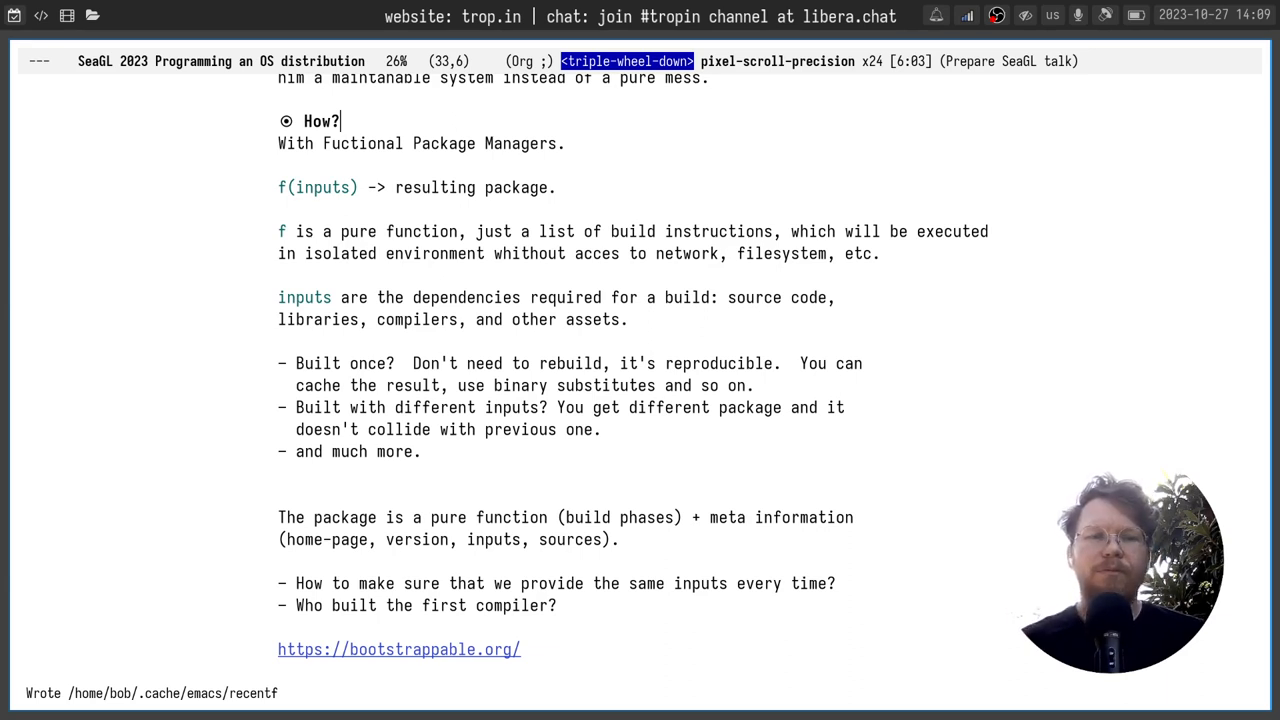
left_click(789, 583)
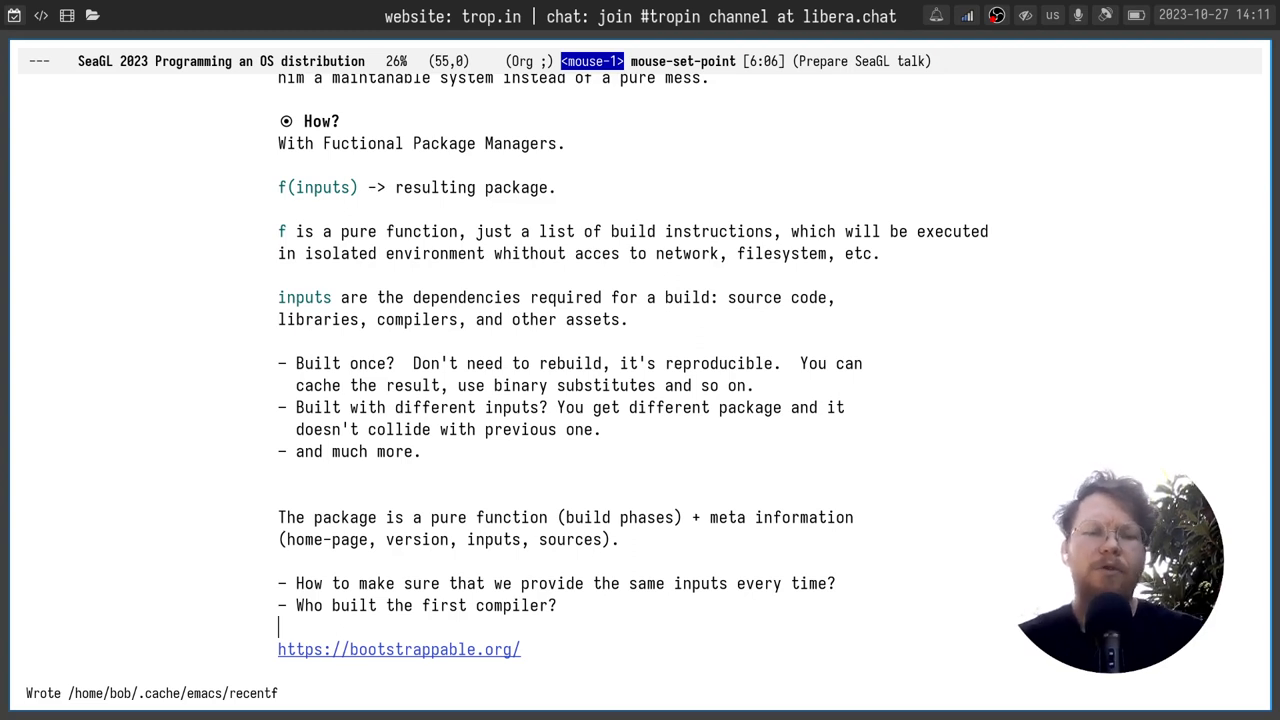
scroll("down", 3)
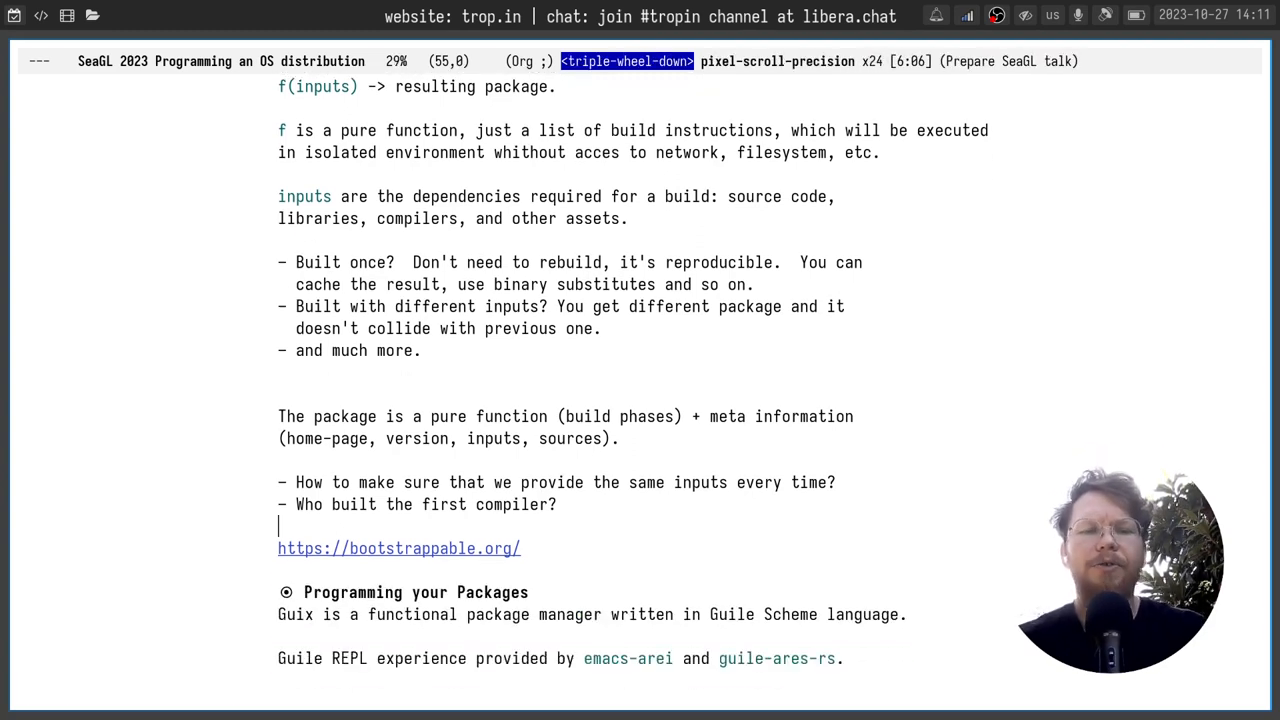
scroll("down", 3)
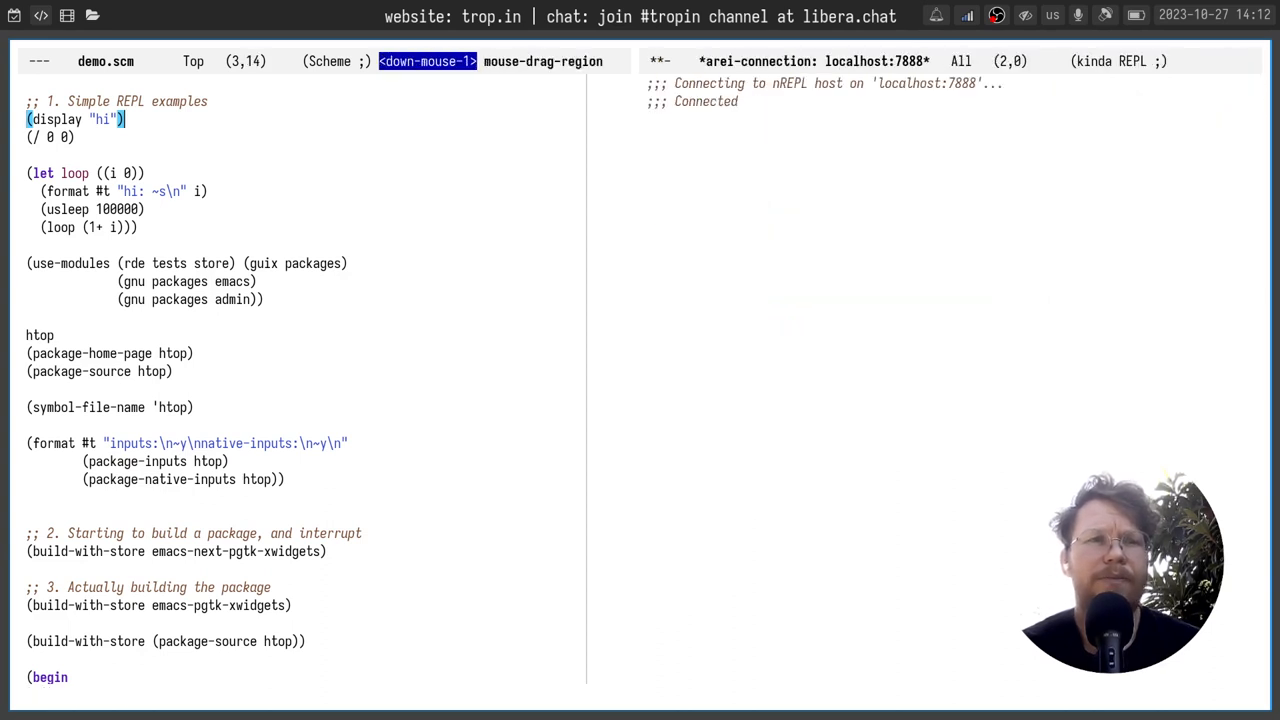
Evaluate (display "hi"), (/ 0 0) and the let loop, printing hi, an overflow error and counts.
key("C-c C-e")
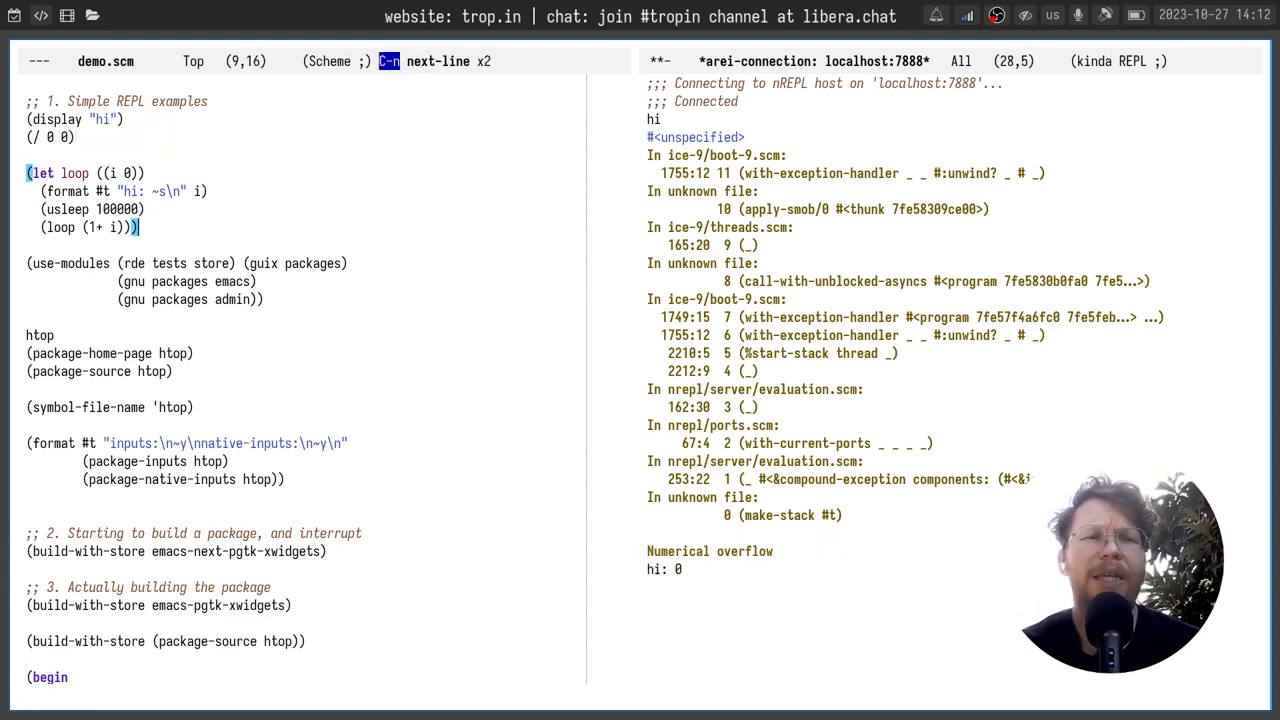
key("C-c C-e")
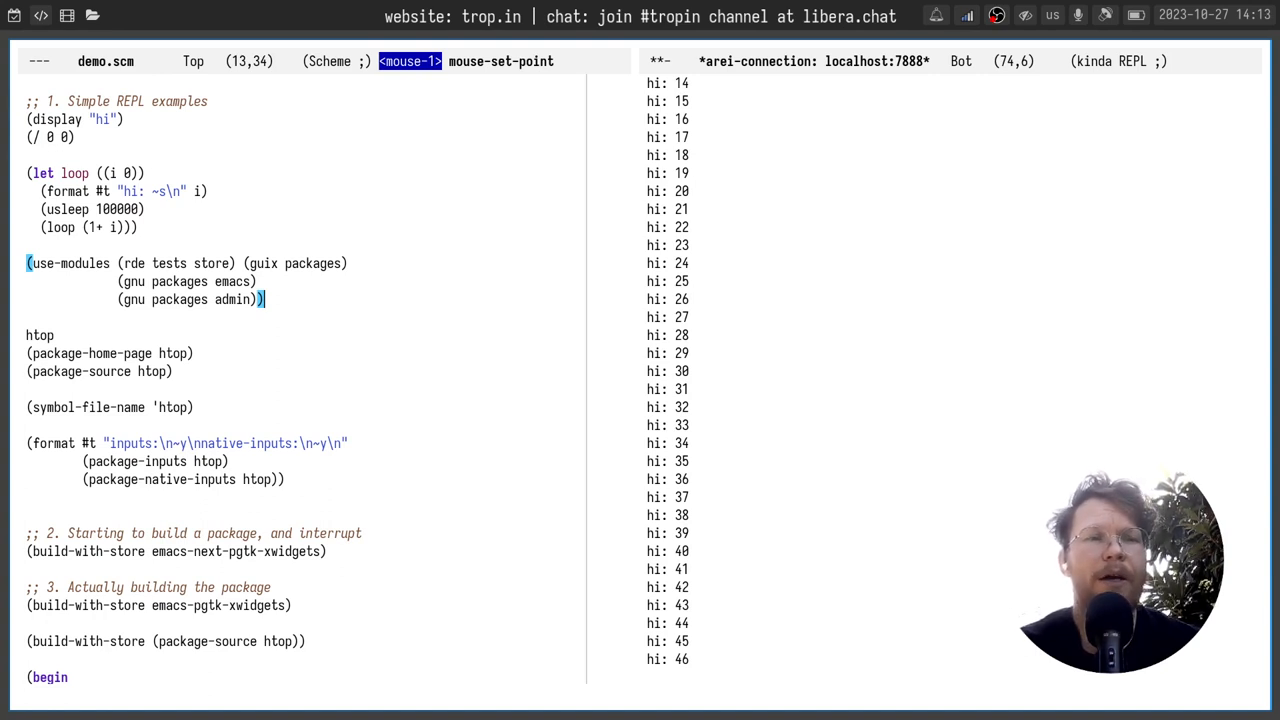
left_click(27, 316)
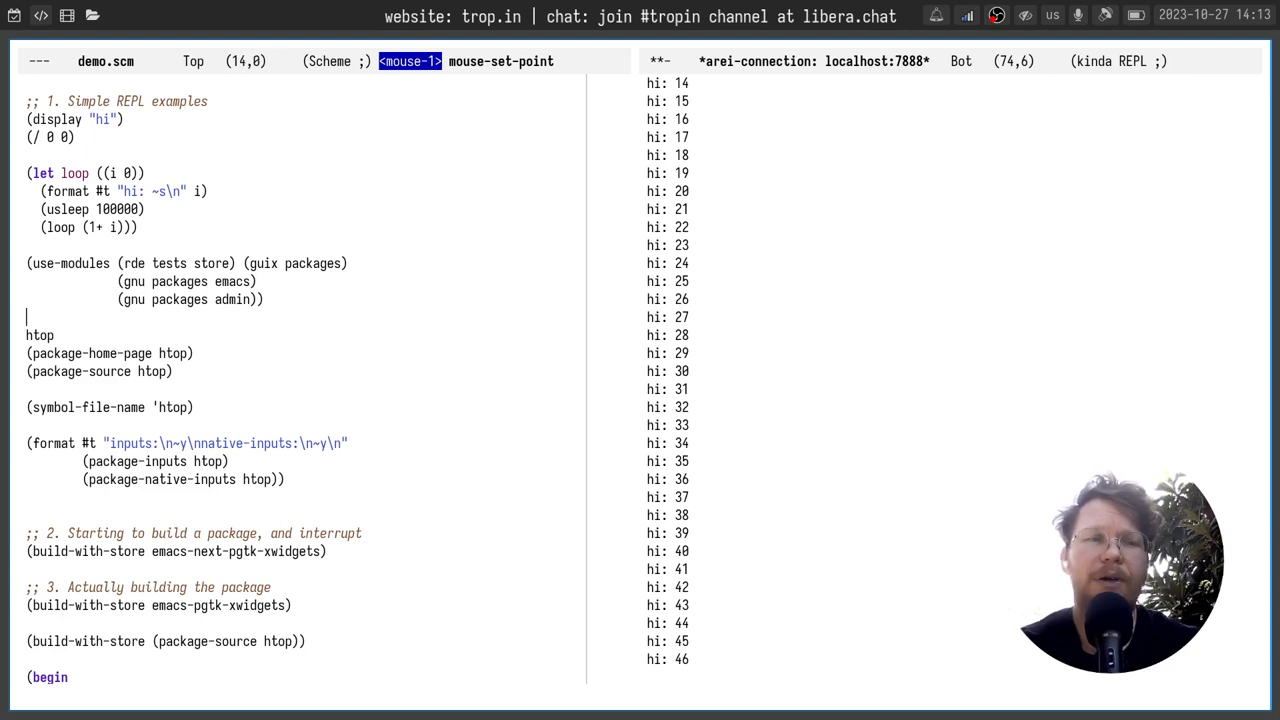
Load the rde and gnu packages modules, then inspect htop, its home page and its source origin.
key("C-c C-e")
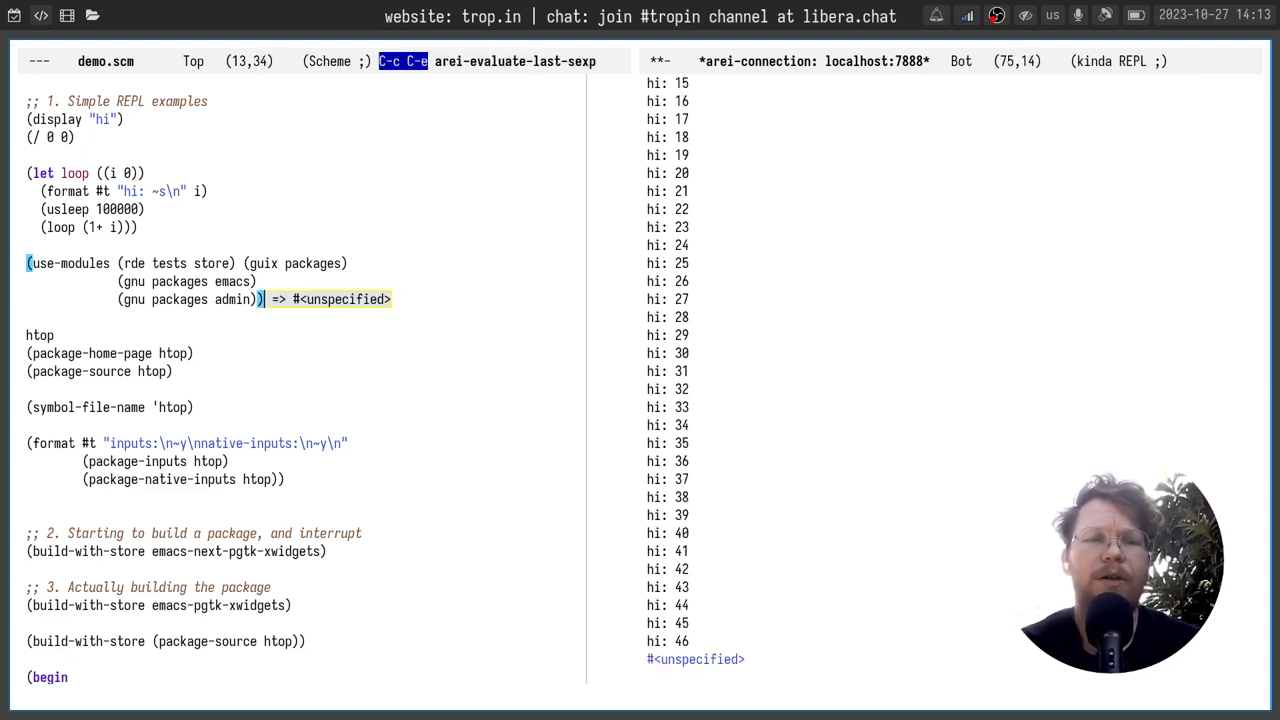
left_click(134, 299)
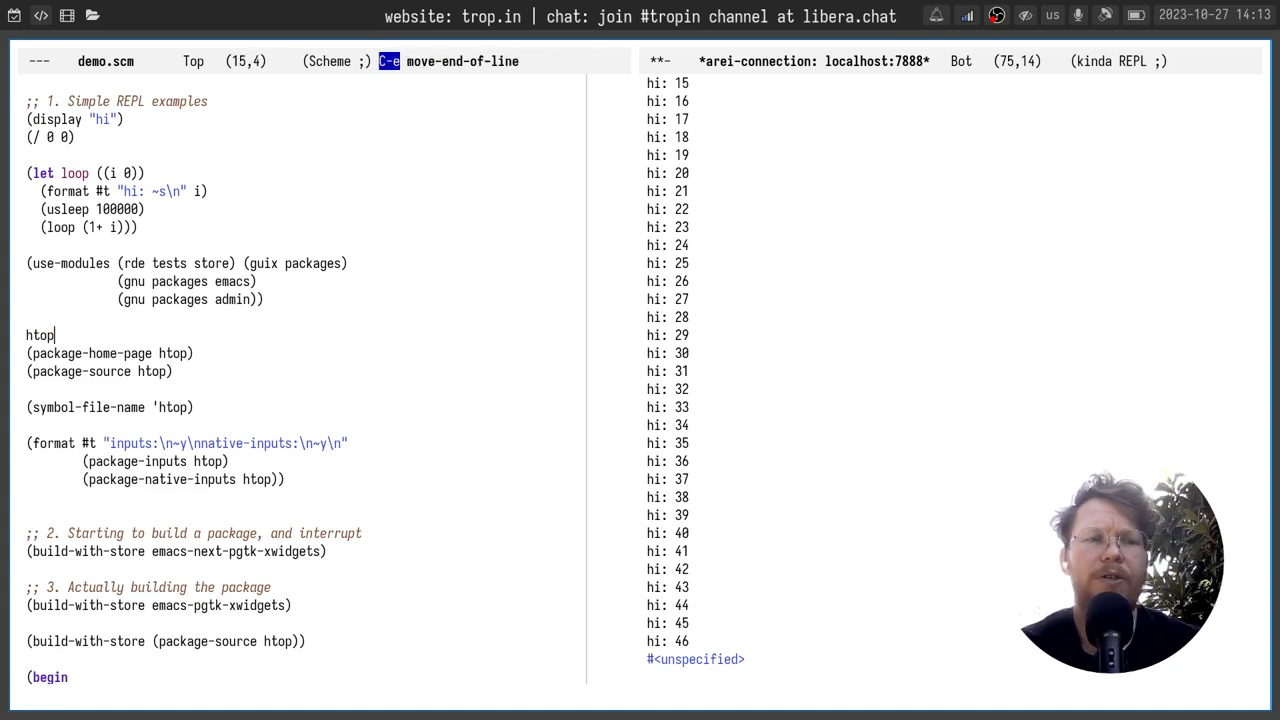
key("C-c C-e")
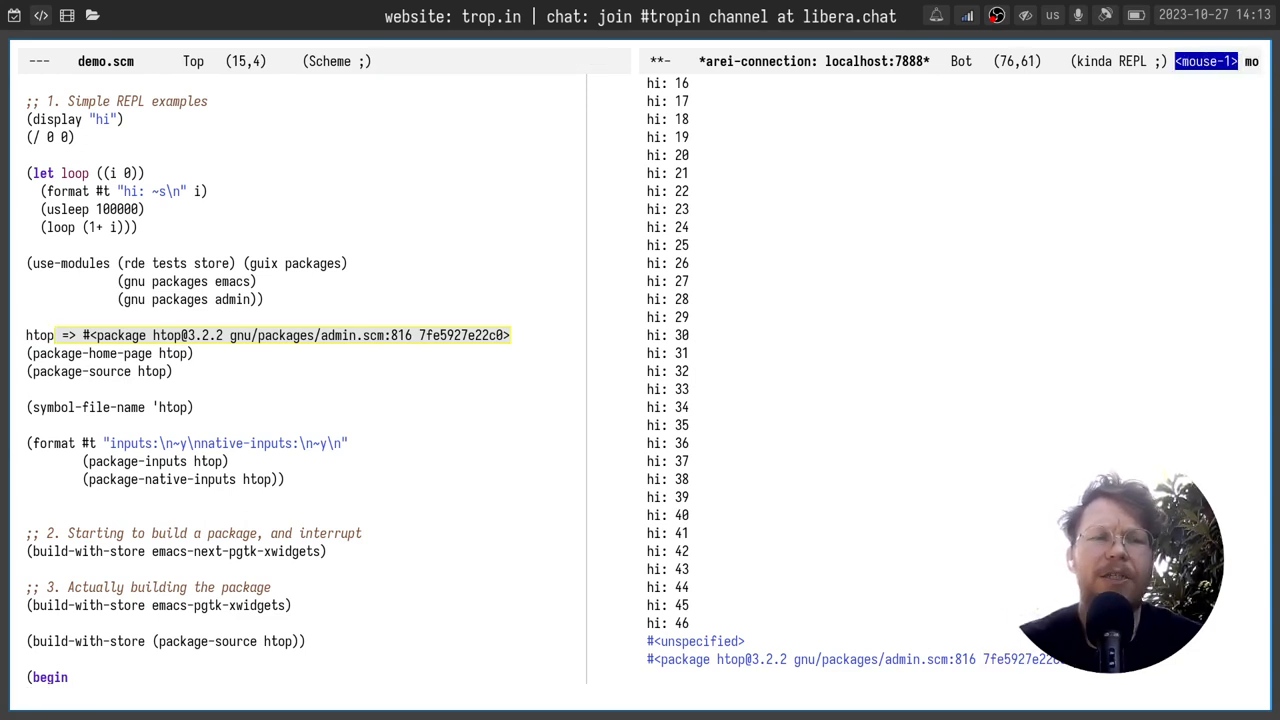
key("c-c c-e")
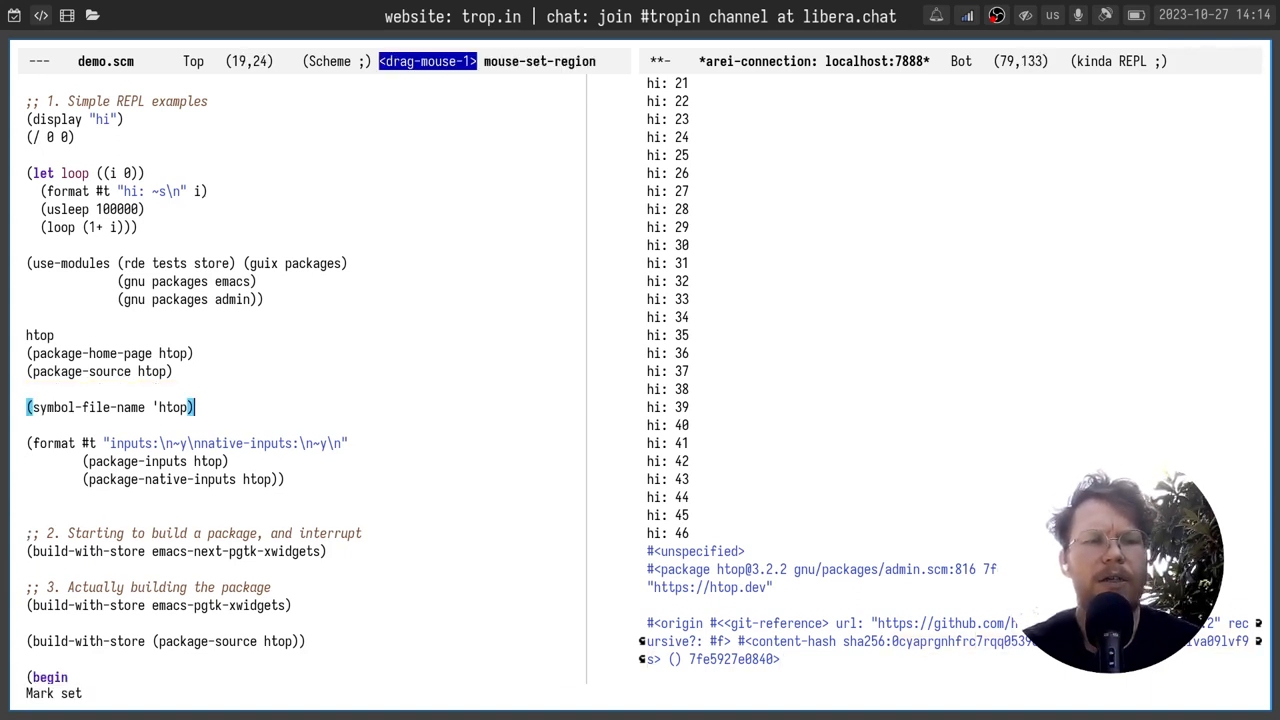
Evaluate (symbol-file-name 'htop) to locate its definition in gnu/packages/admin.scm.
left_click(30, 389)
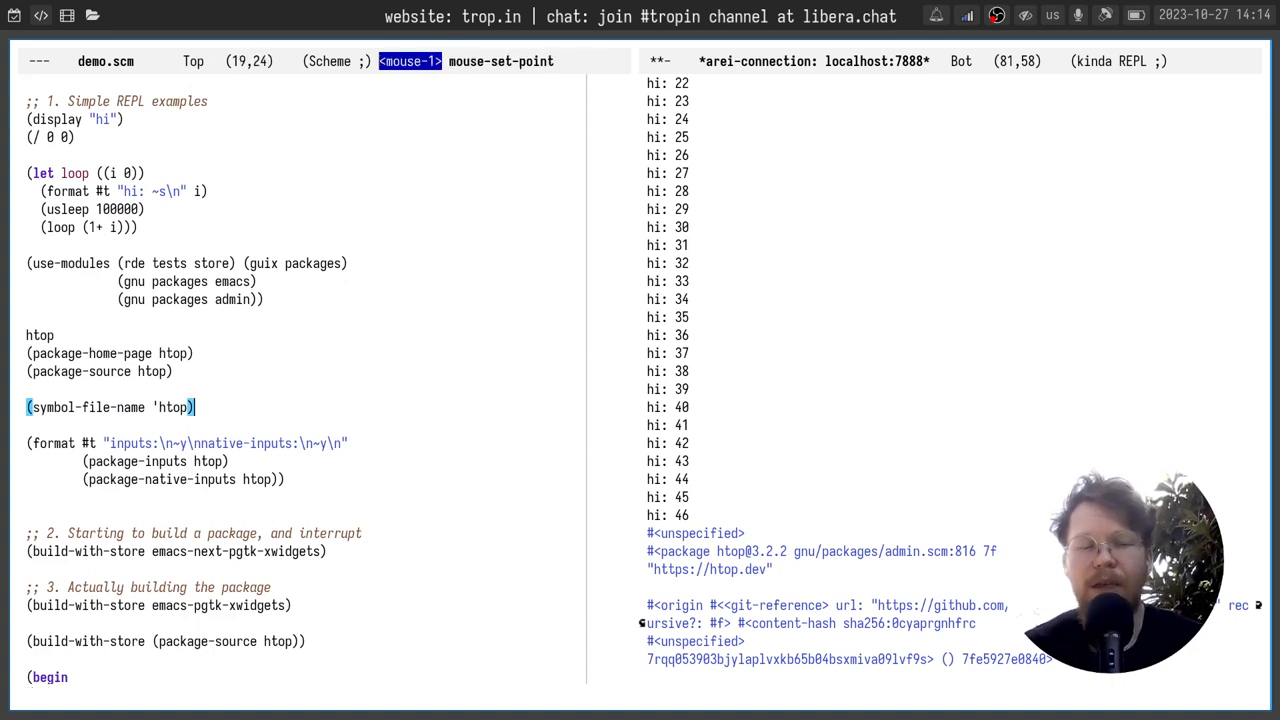
key("c-c c-e")
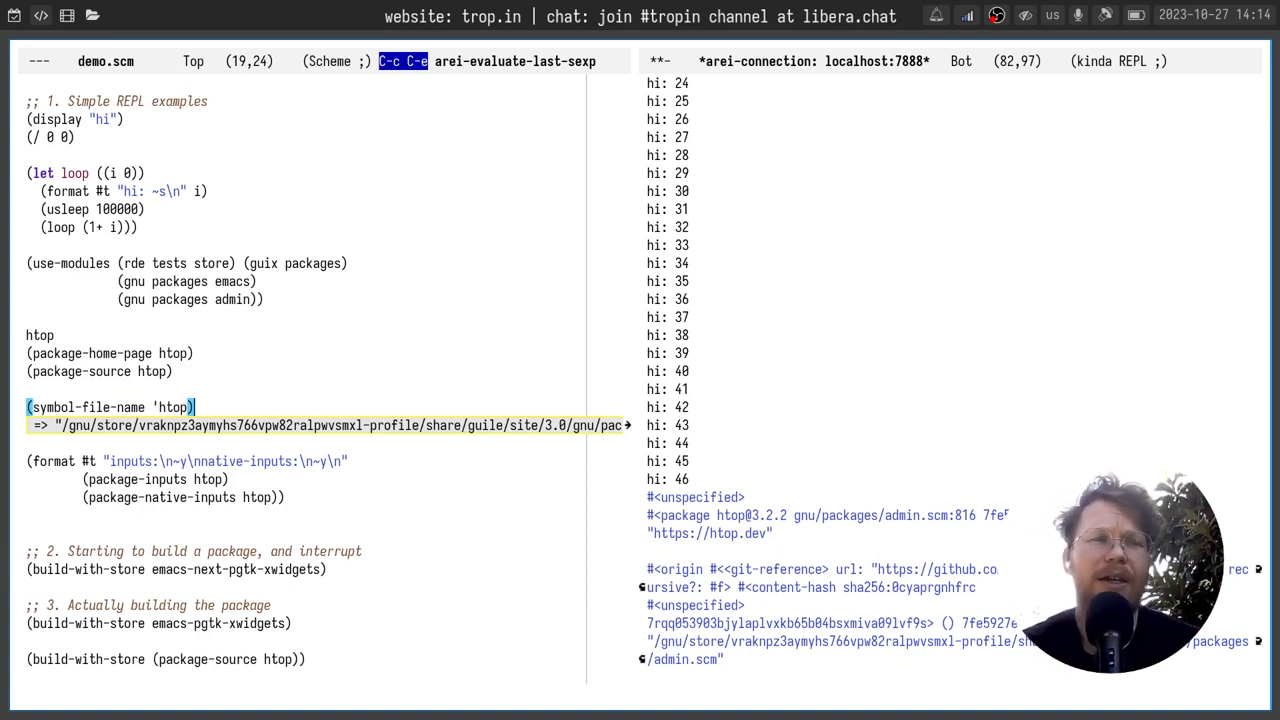
left_click(100, 119)
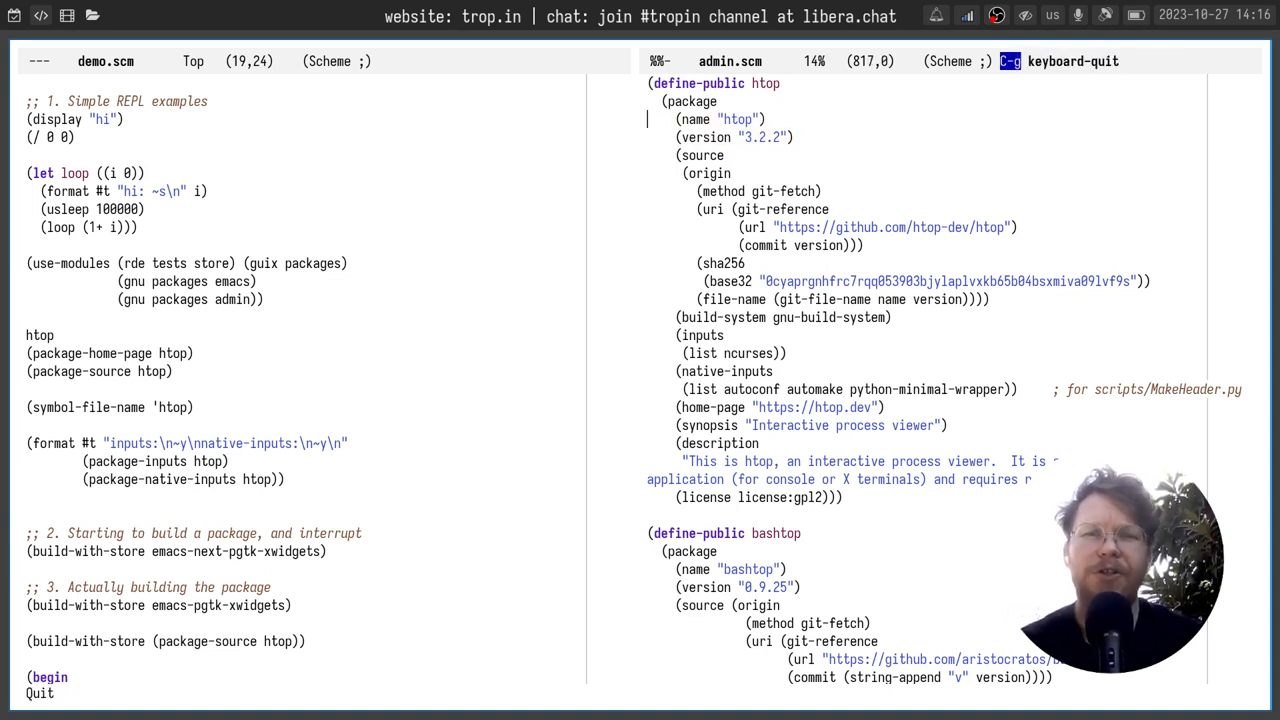
double_click(890, 227)
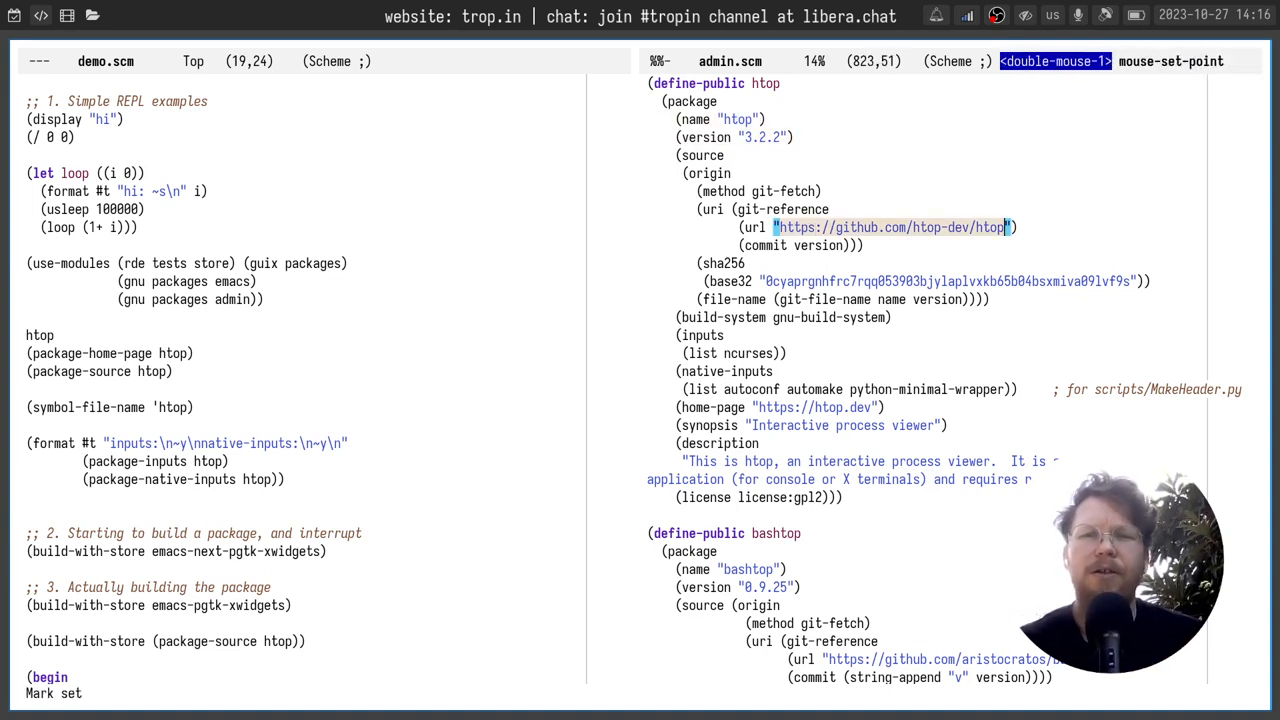
double_click(940, 281)
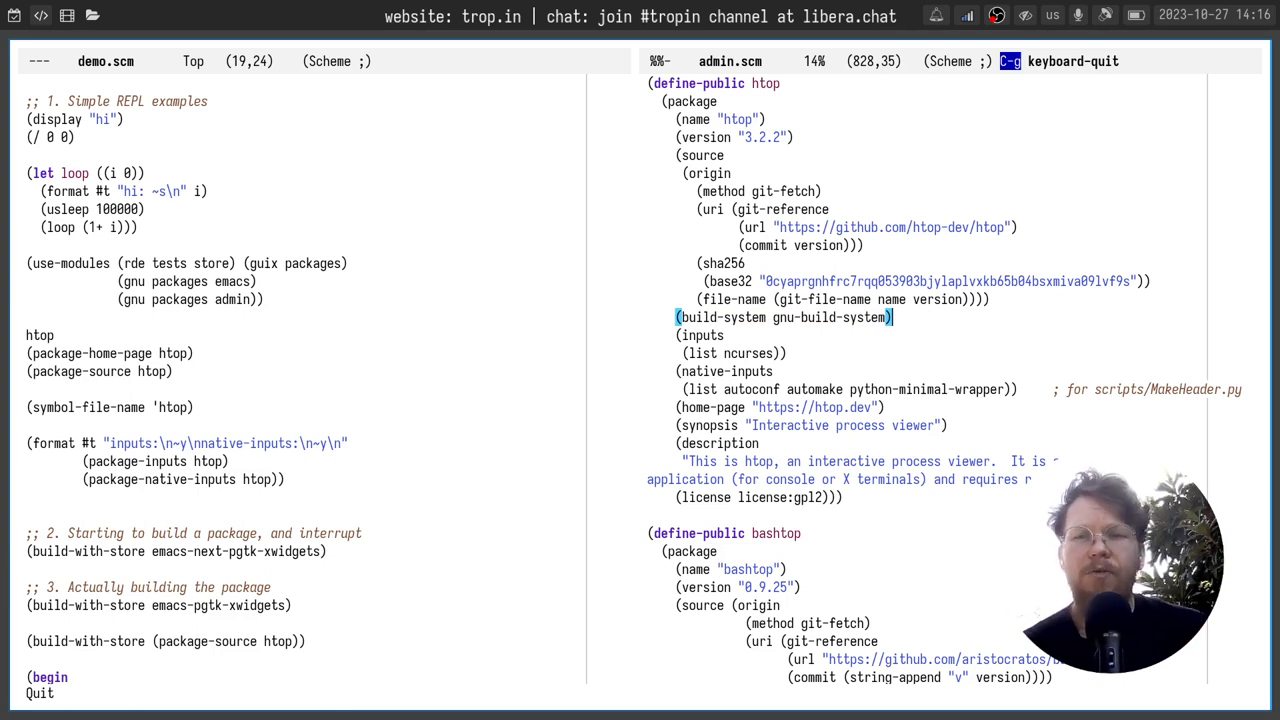
key("C-M-@")
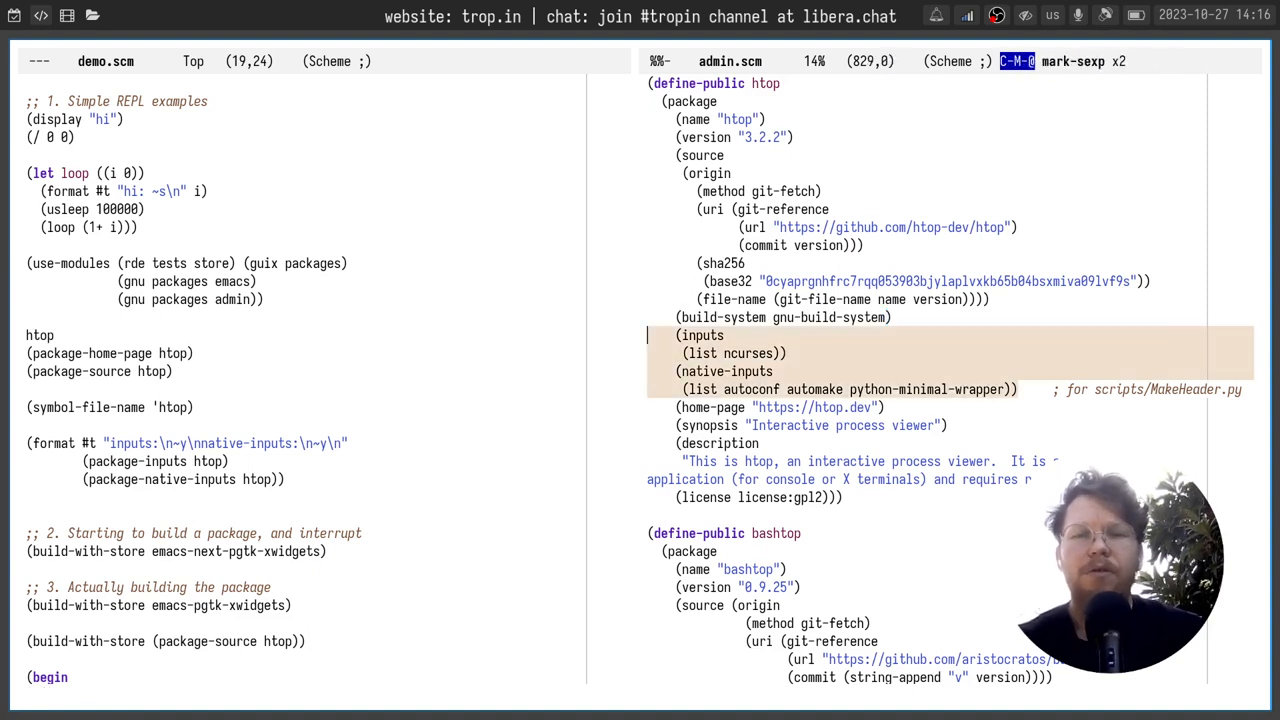
left_click(735, 353)
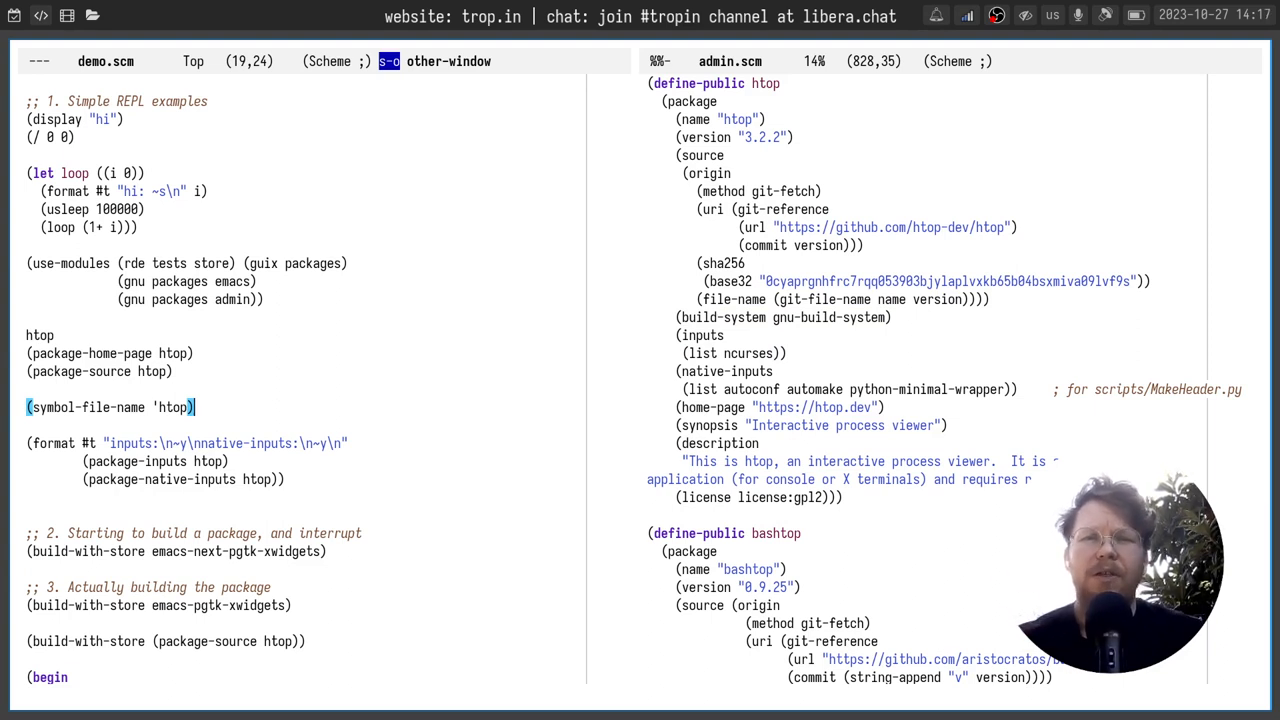
Print htop's inputs (ncurses) and native inputs (autoconf, automake, python-minimal-wrapper) in the REPL.
left_click(703, 137)
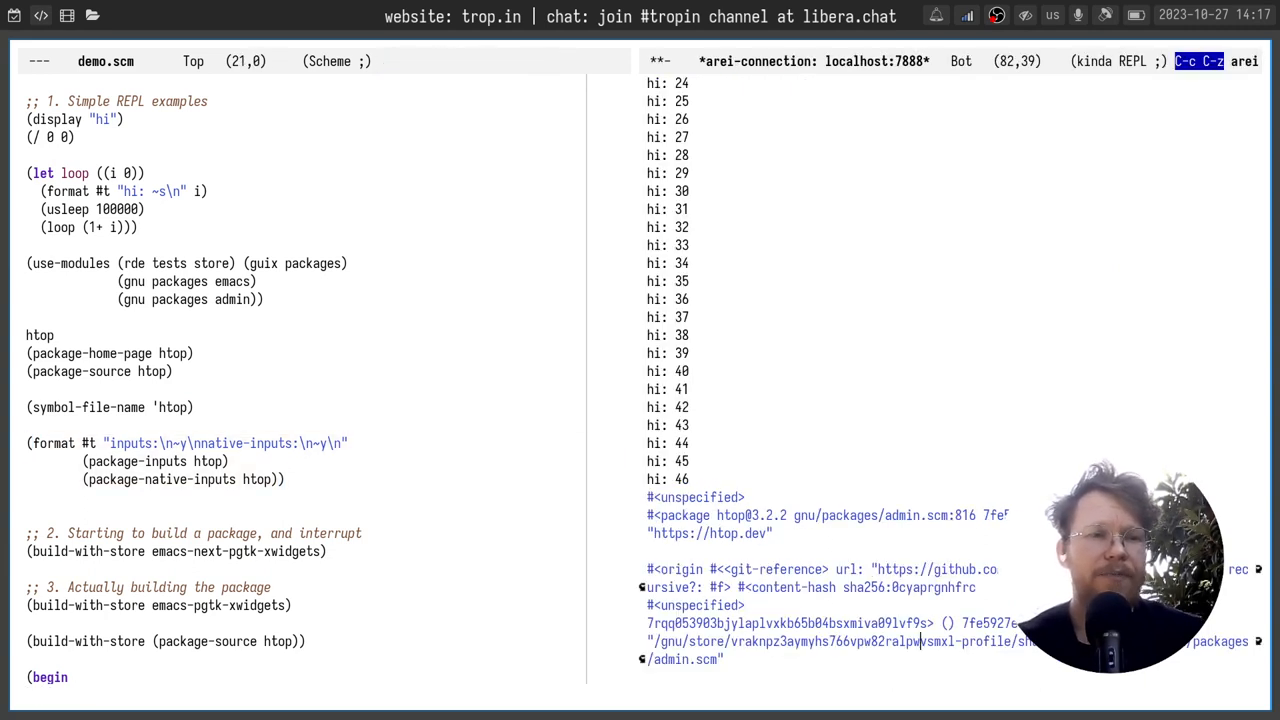
left_click(123, 461)
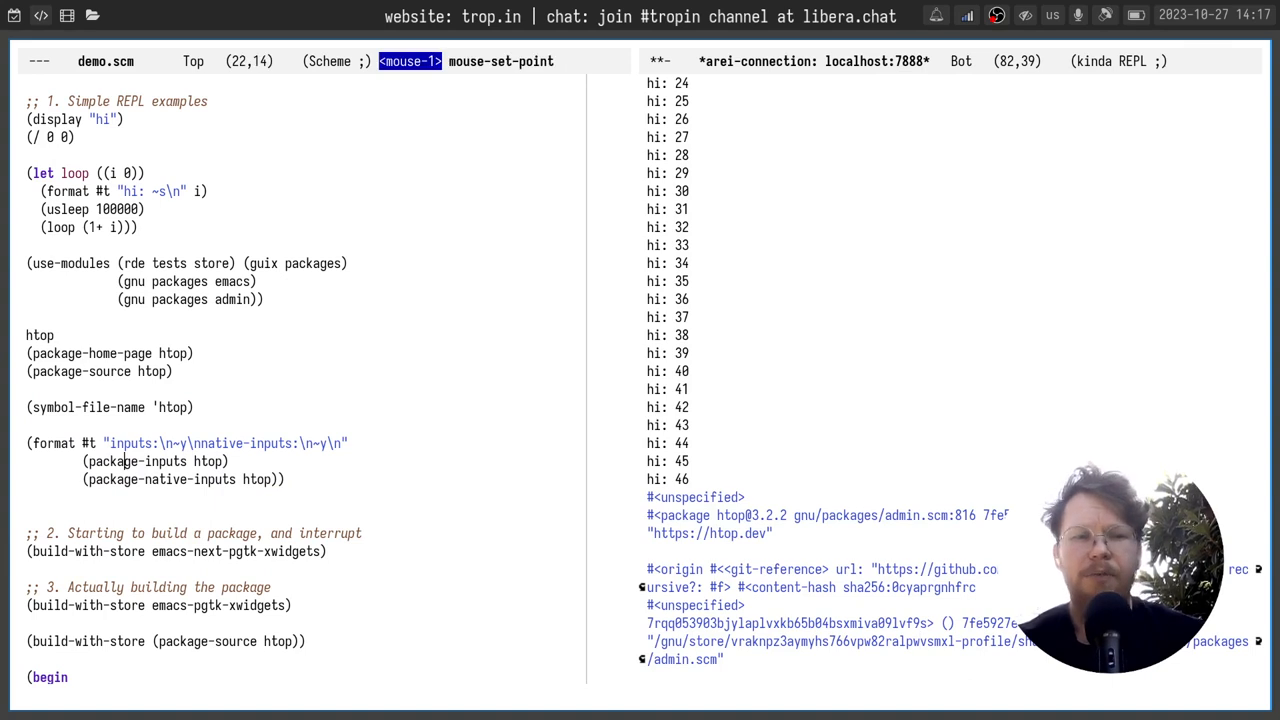
left_click(284, 479)
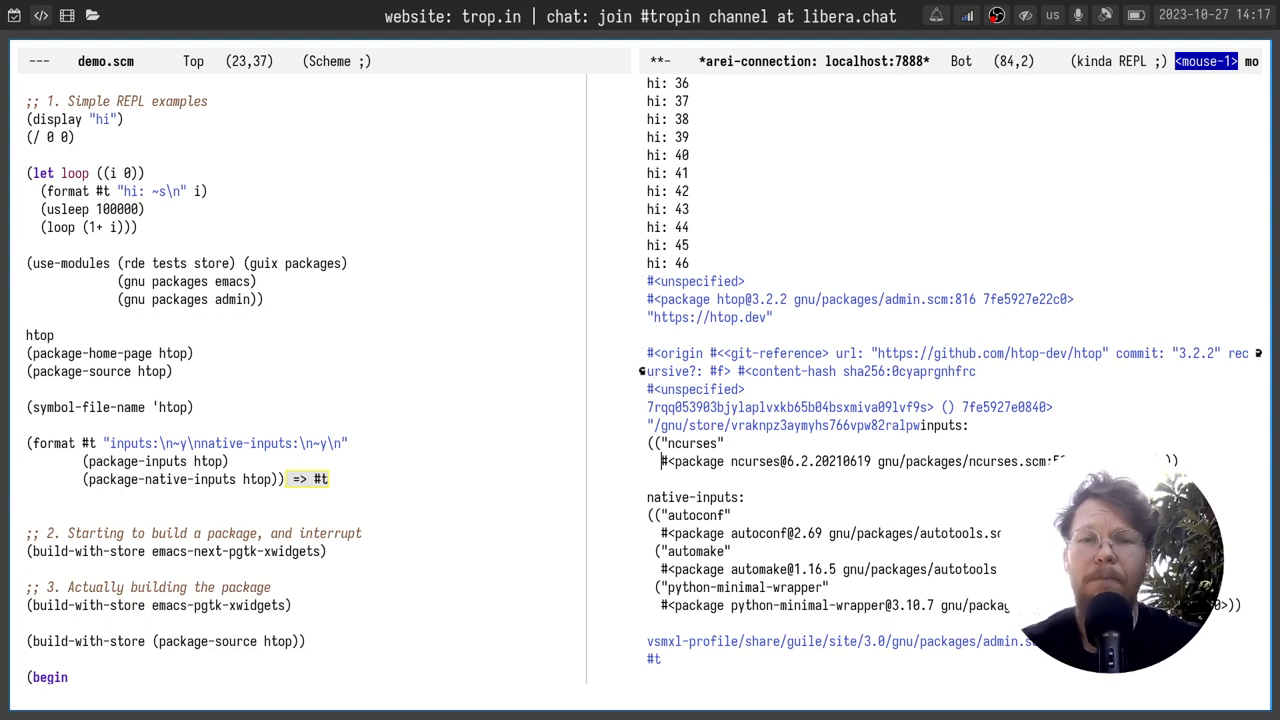
Build and evaluate a lookup of ncurses' home page from htop's first input, then cut it.
key("C-a")
type("(car (package-inputs htop))")
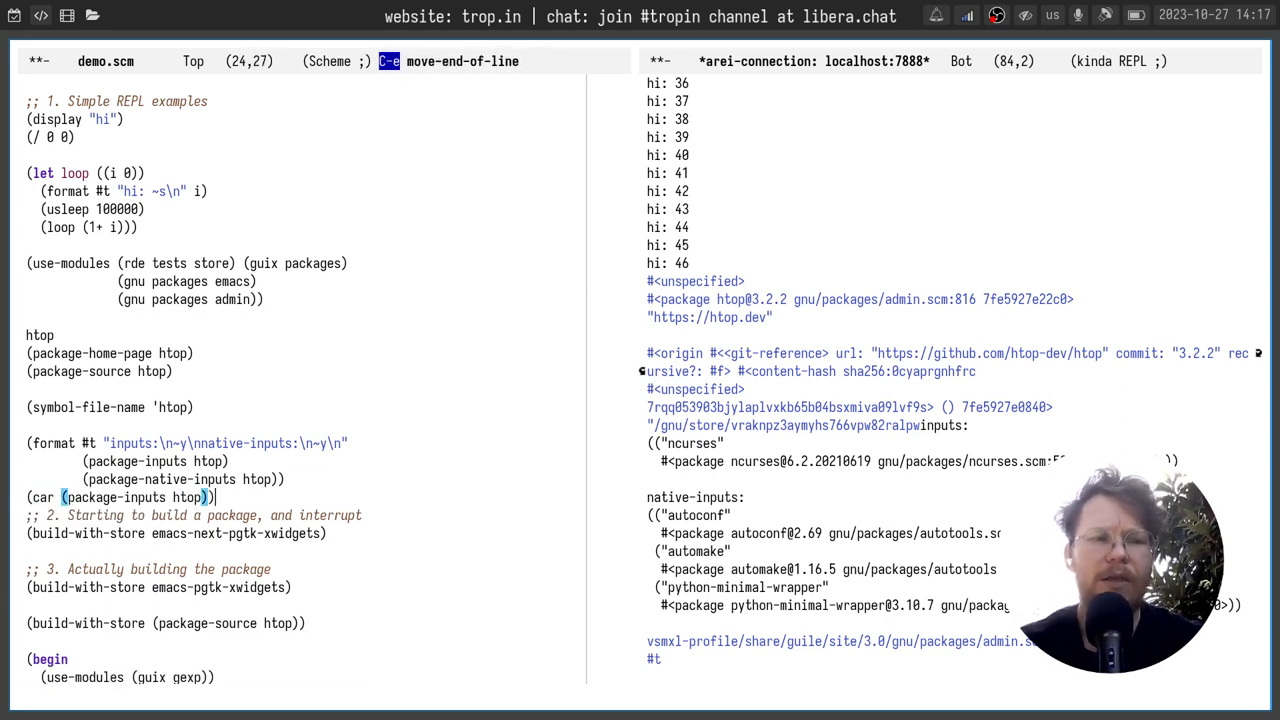
key("C-c C-e")
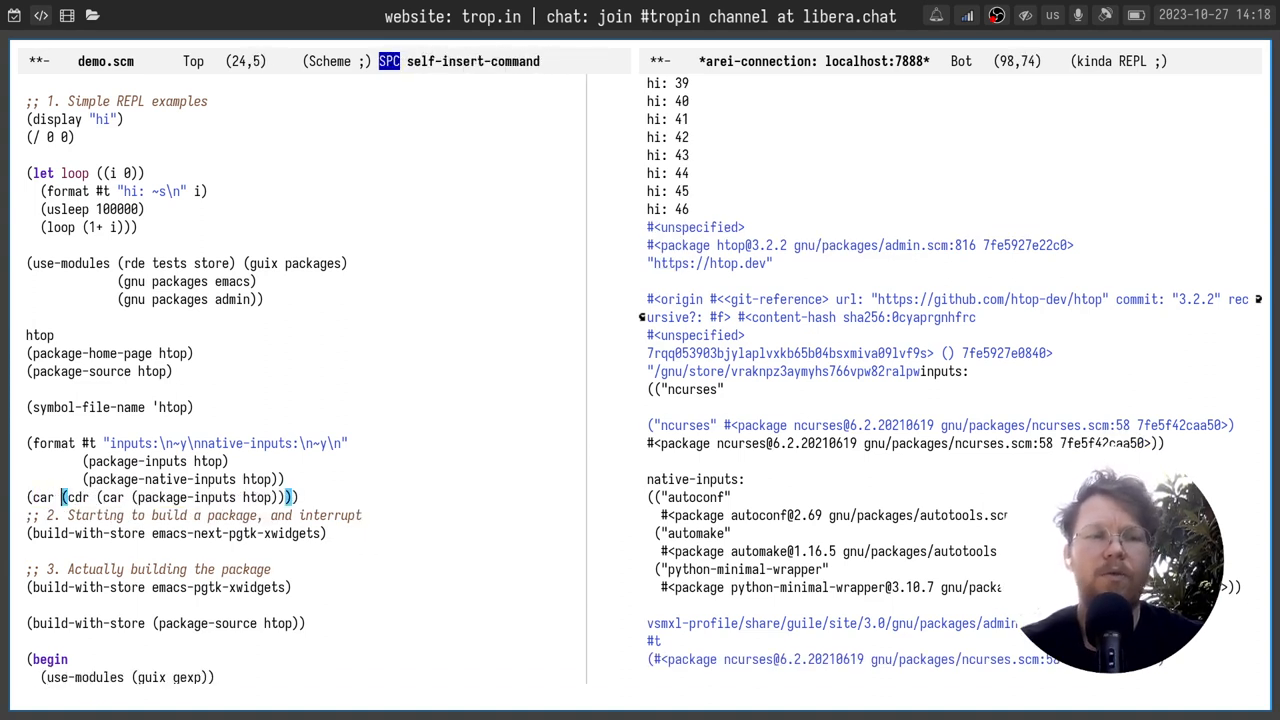
key("C-c C-e")
type("(package-home-pa")
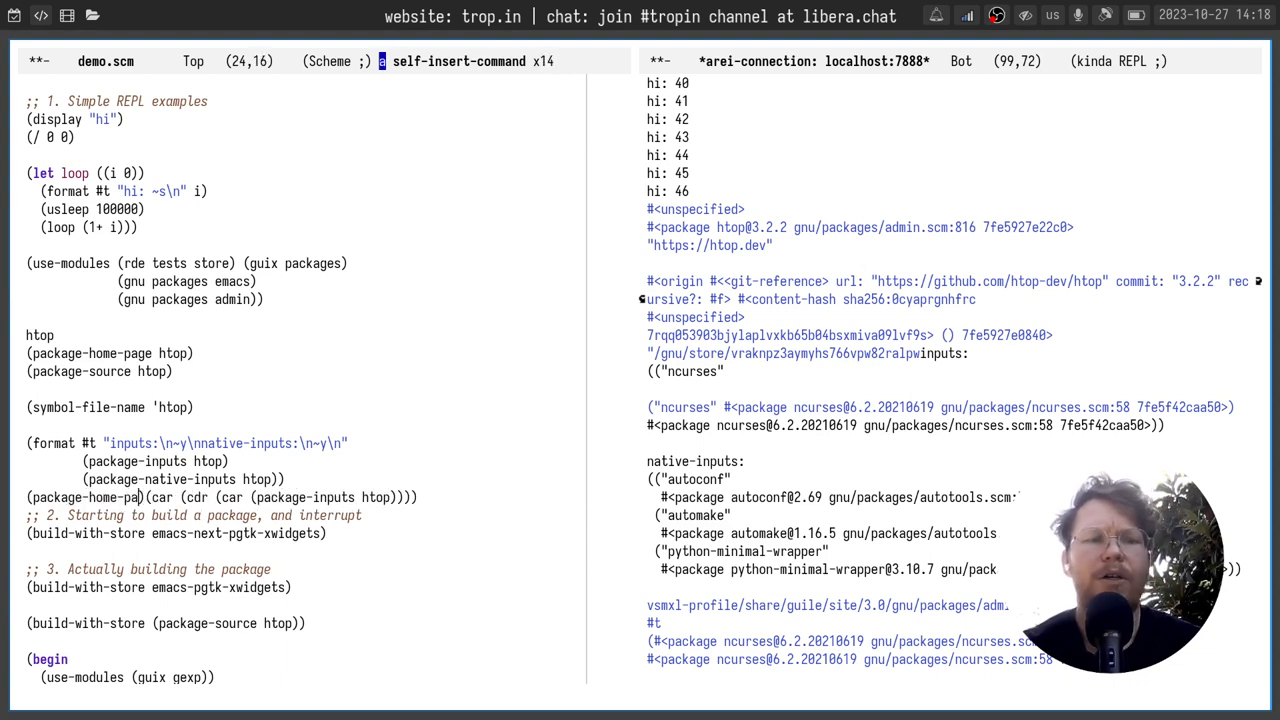
key("C-c C-e")
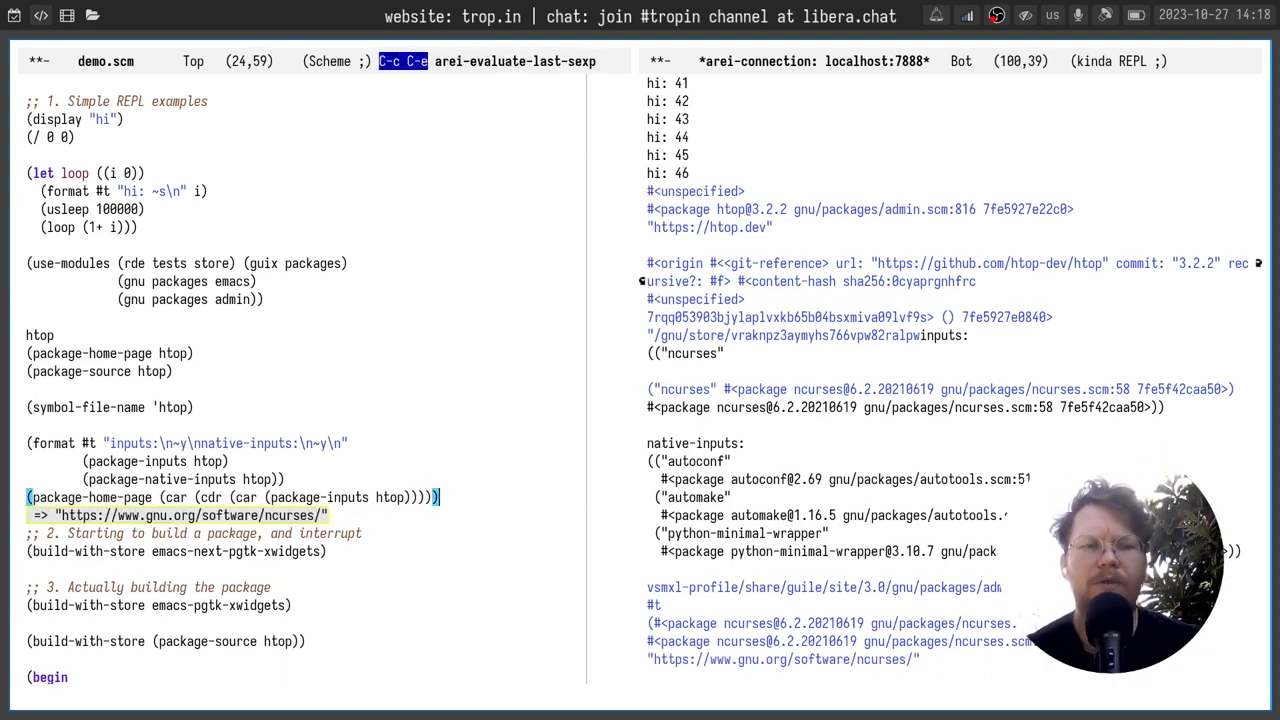
key("C-w")
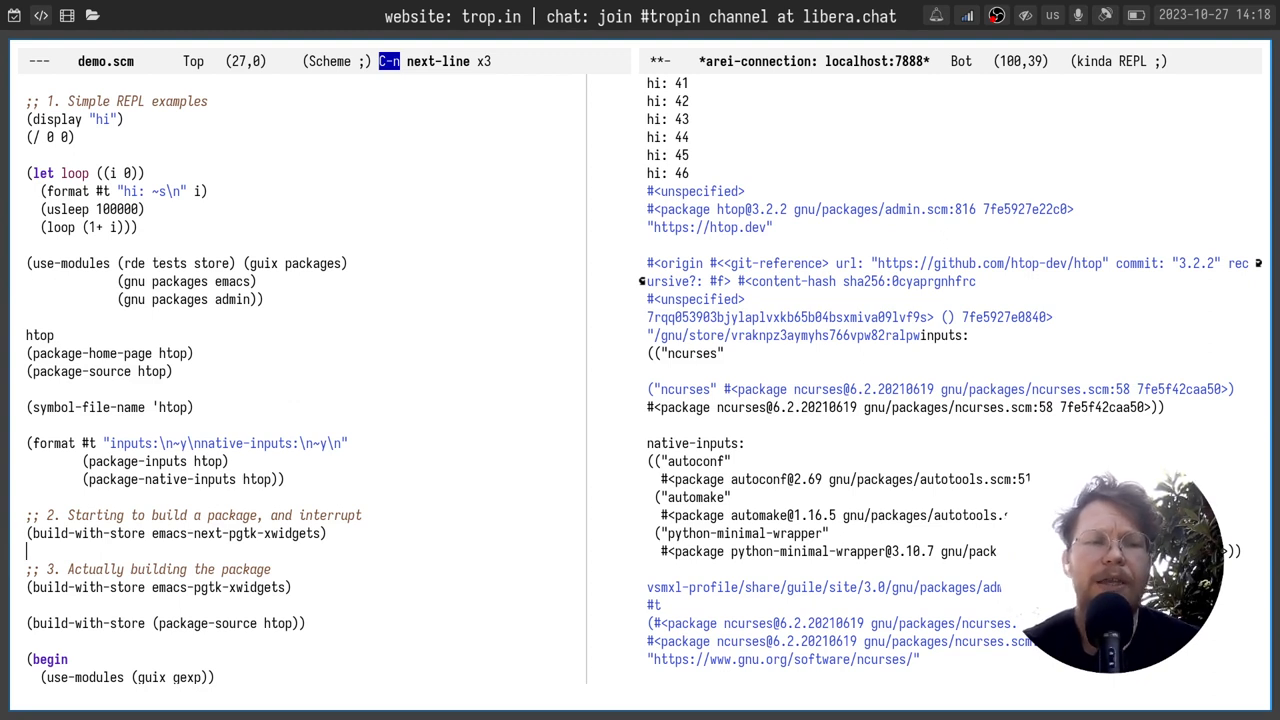
Evaluate (build-with-store emacs-pgtk-xwidgets) to build the xwidgets Emacs from substitutes.
left_click(195, 533)
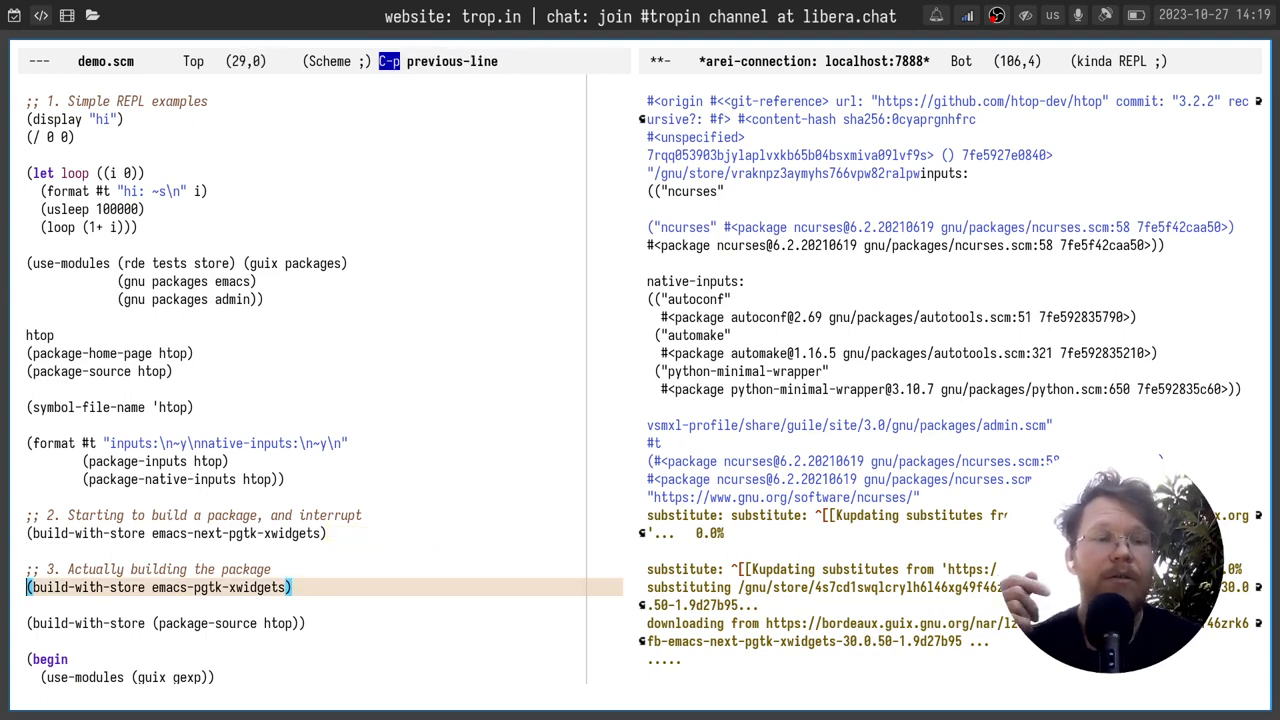
key("down")
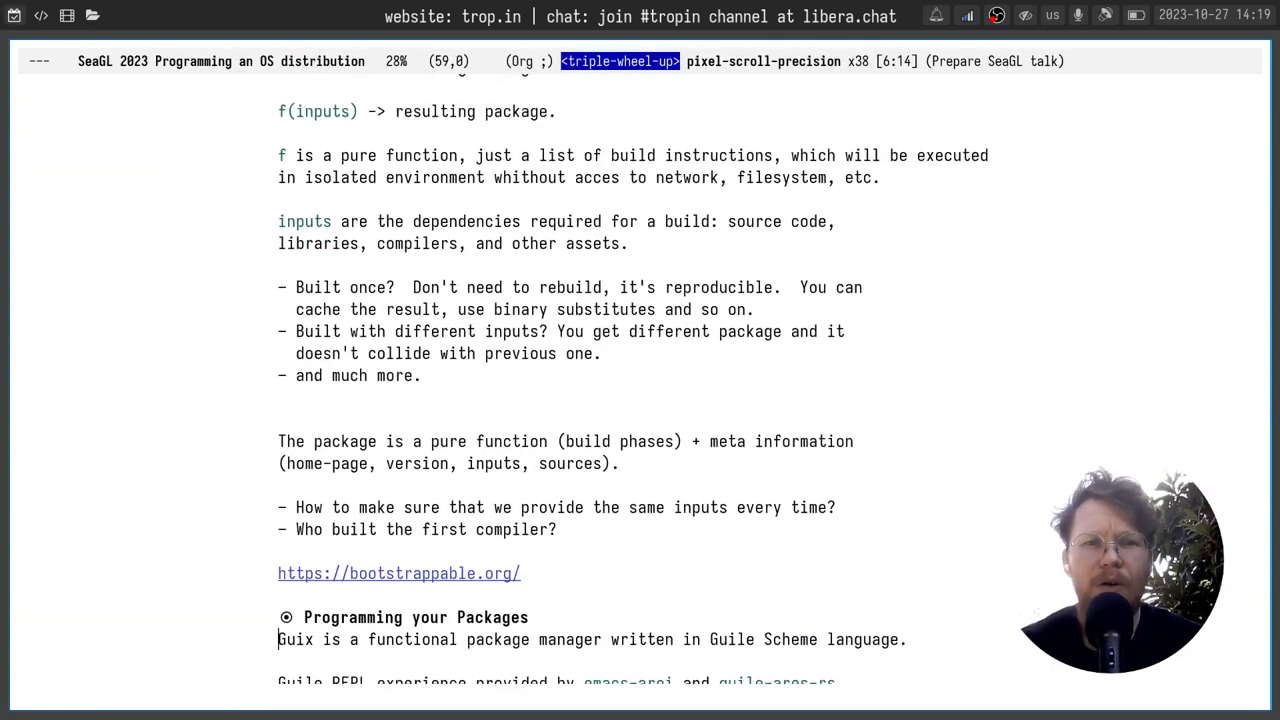
scroll("up", 3)
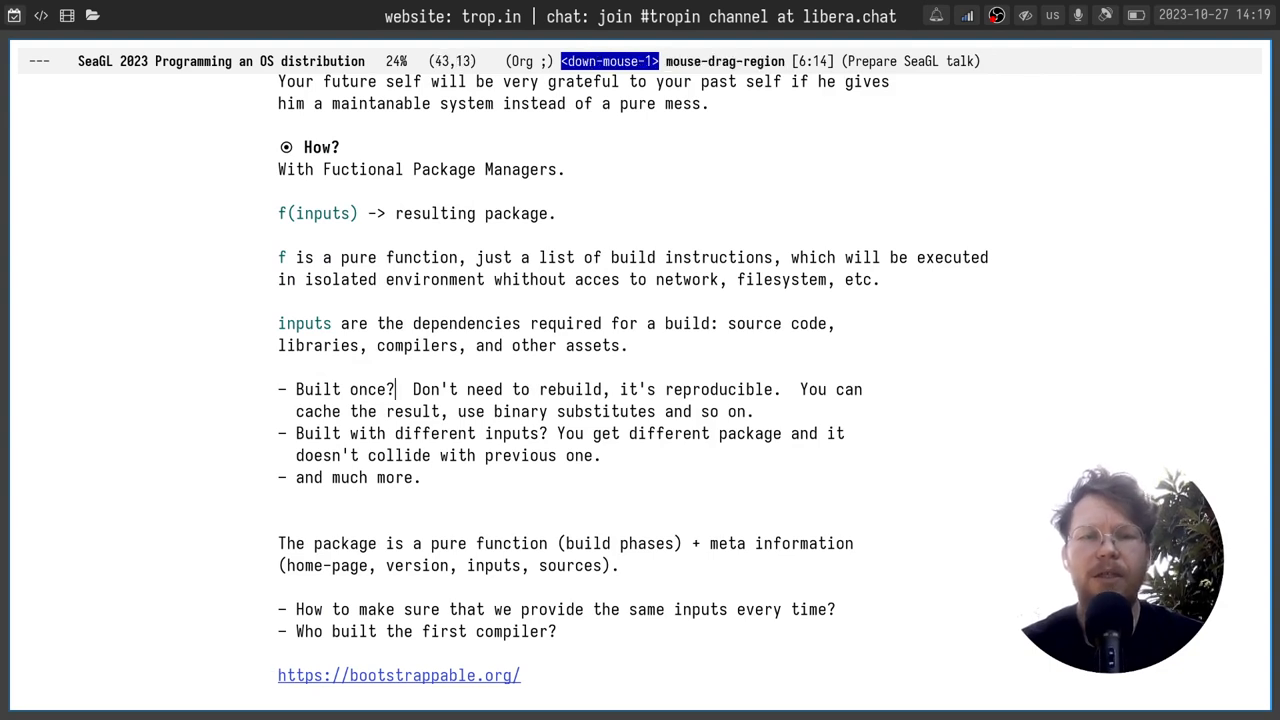
double_click(483, 389)
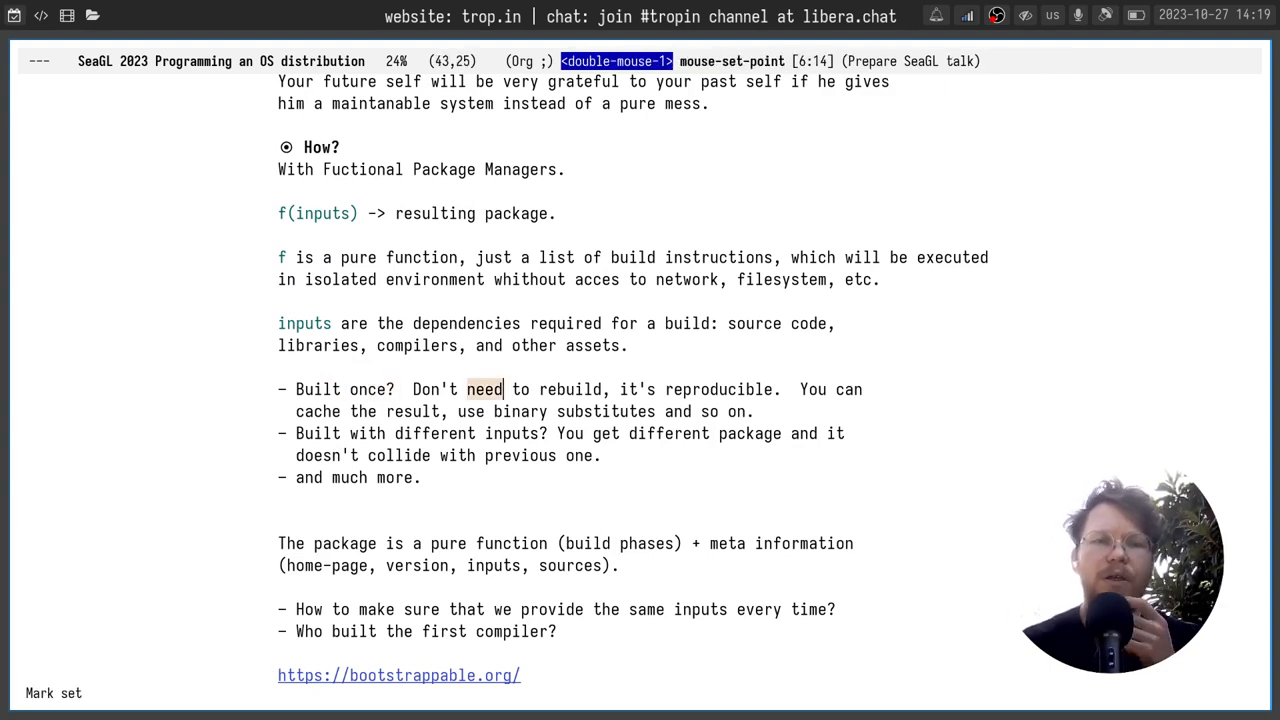
left_click(537, 389)
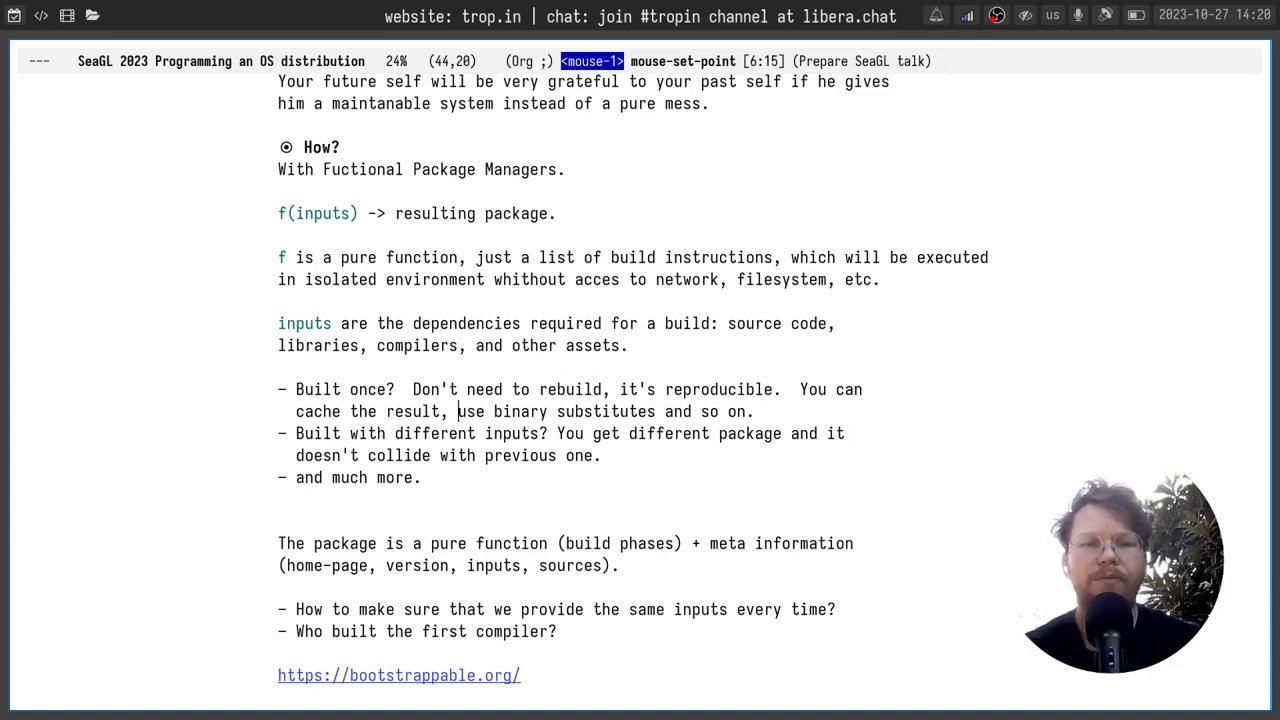
key("C-g")
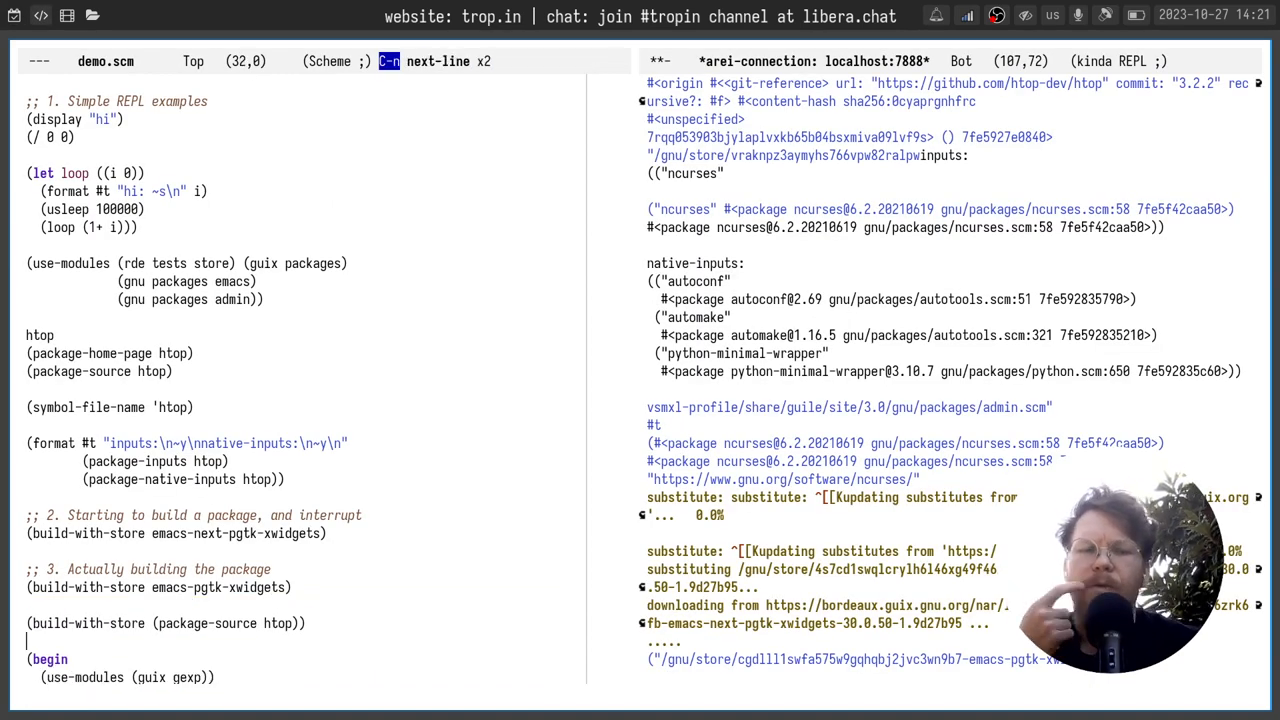
Evaluate (build-with-store (package-source htop)) to produce the htop-3.2.2 checkout store path.
key("C-c C-e")
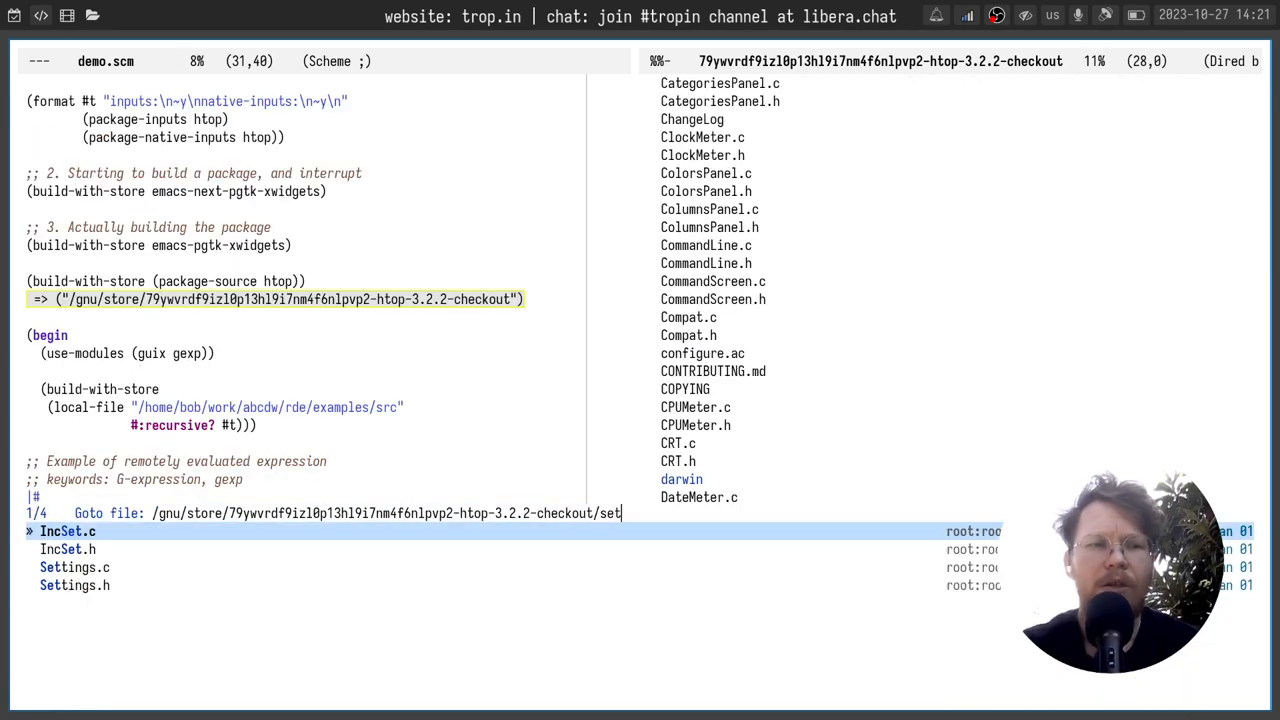
key("Return")
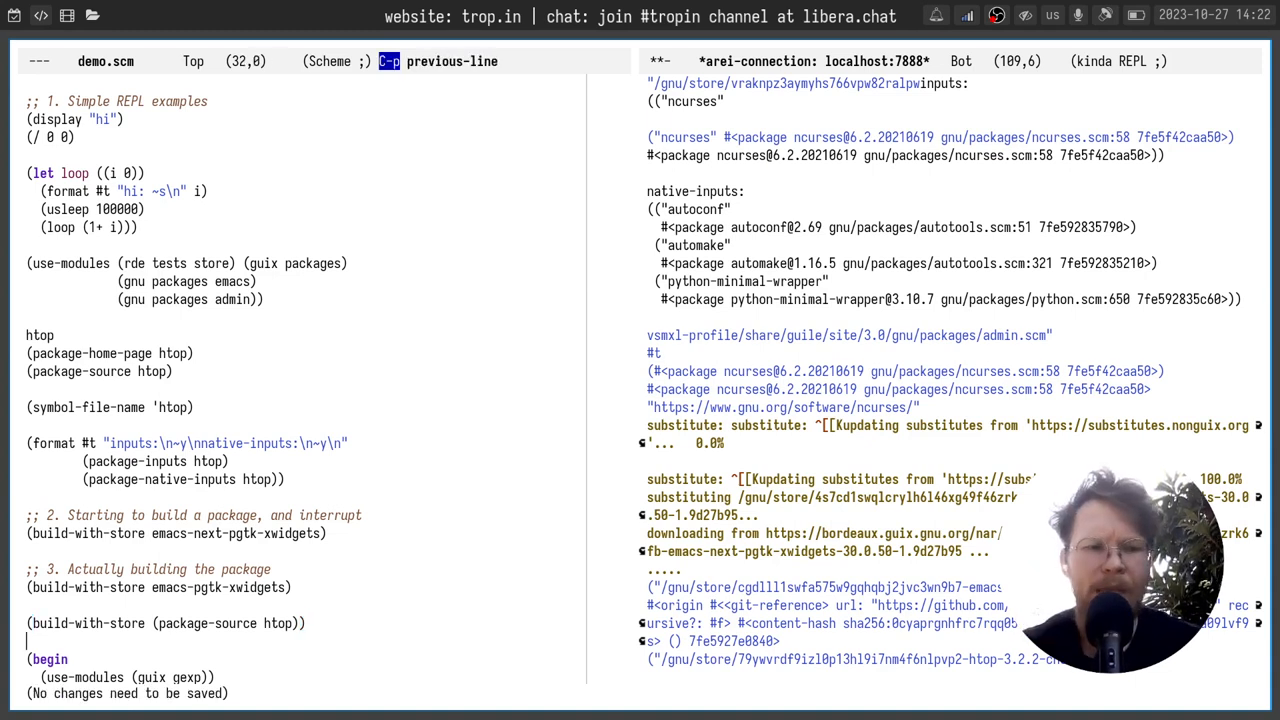
Repeatedly store the local examples/src directory via build-with-store, returning -src /gnu/store paths.
scroll("down", 3)
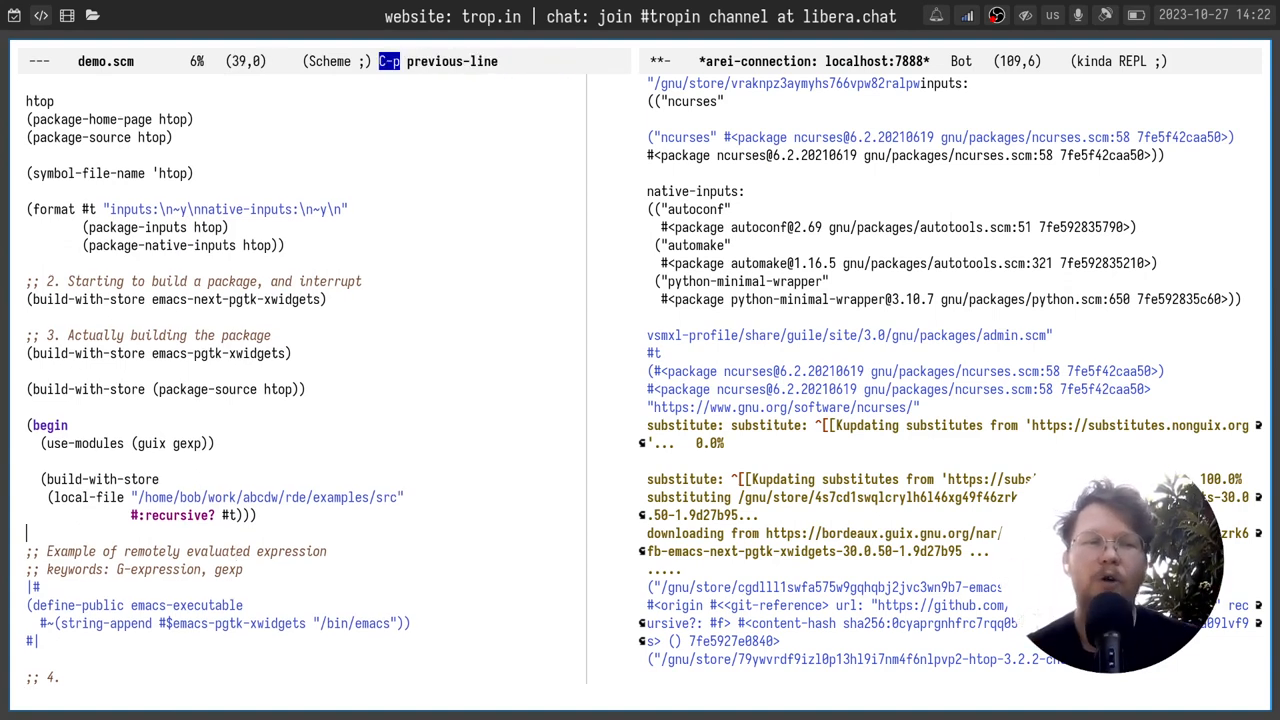
left_click(180, 497)
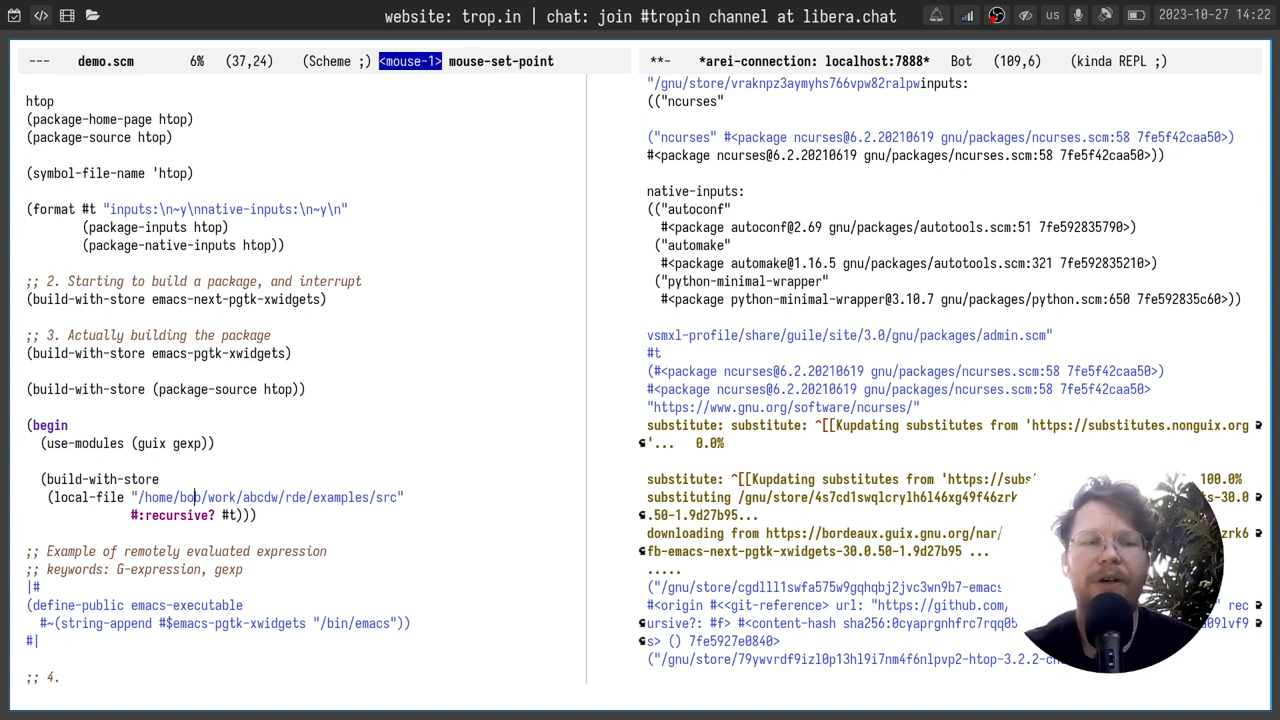
key("C-c C-e")
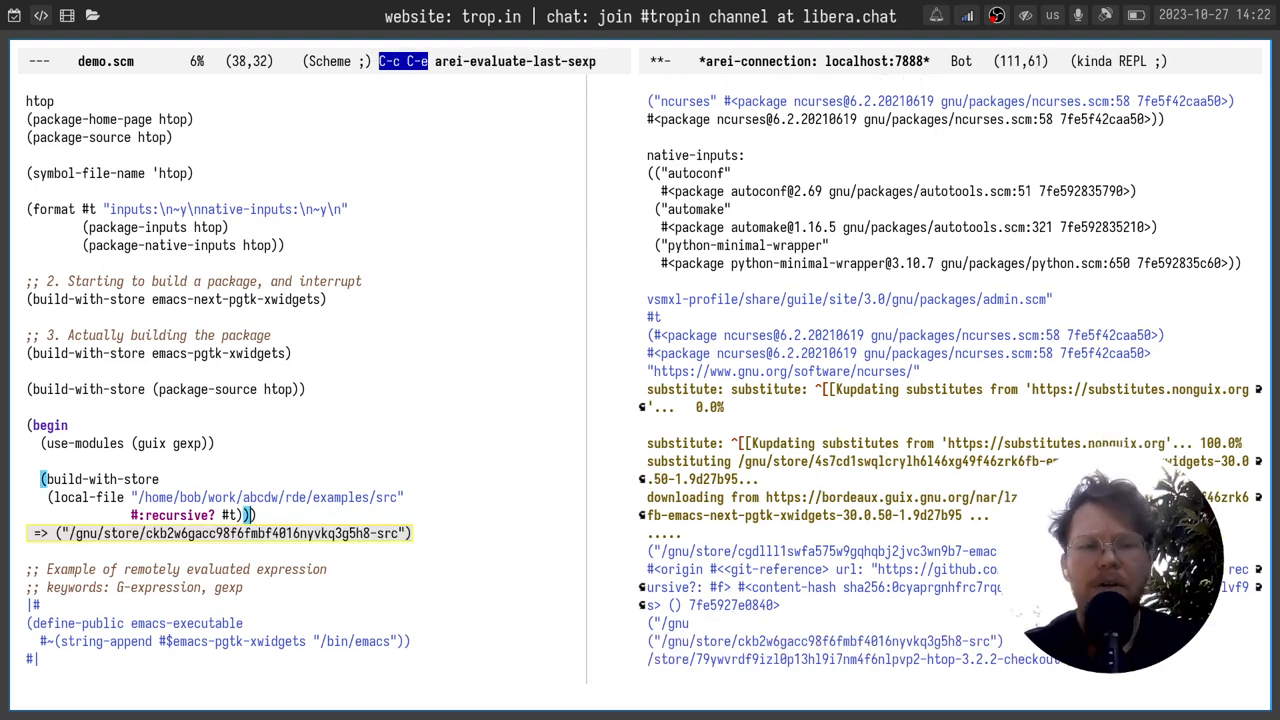
scroll("down", 3)
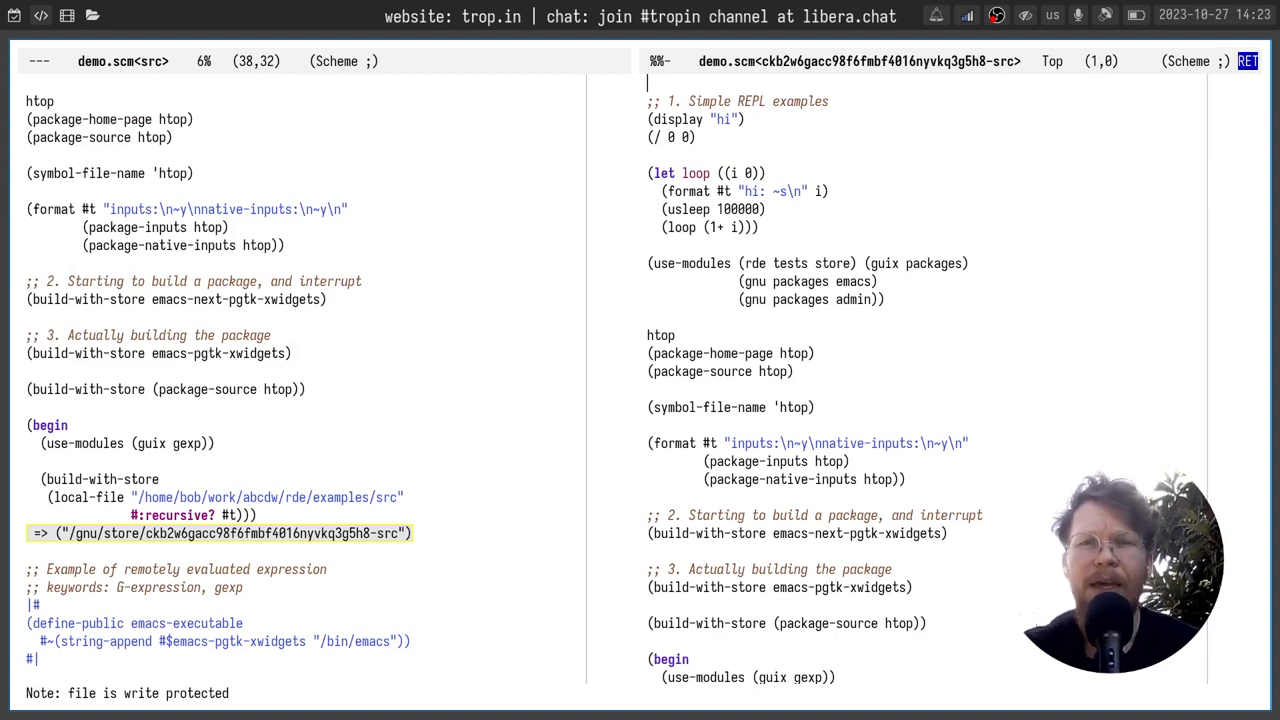
scroll("down", 3)
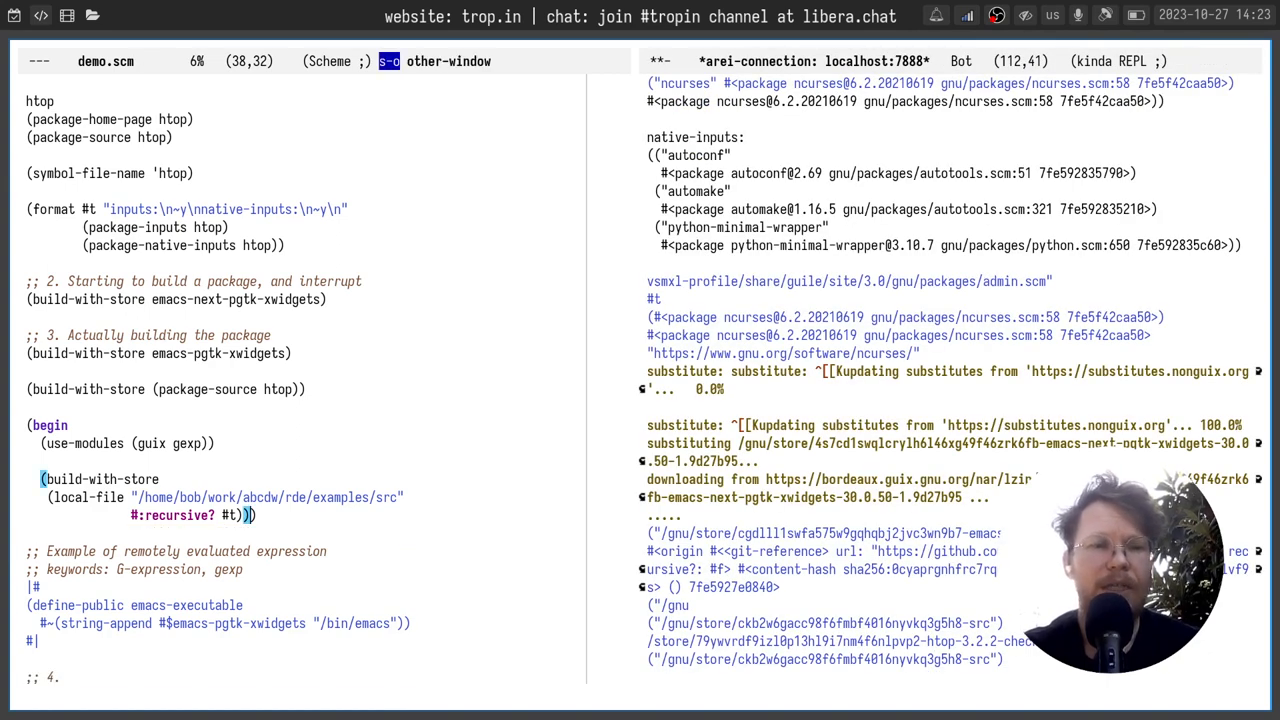
key("c-c c-e")
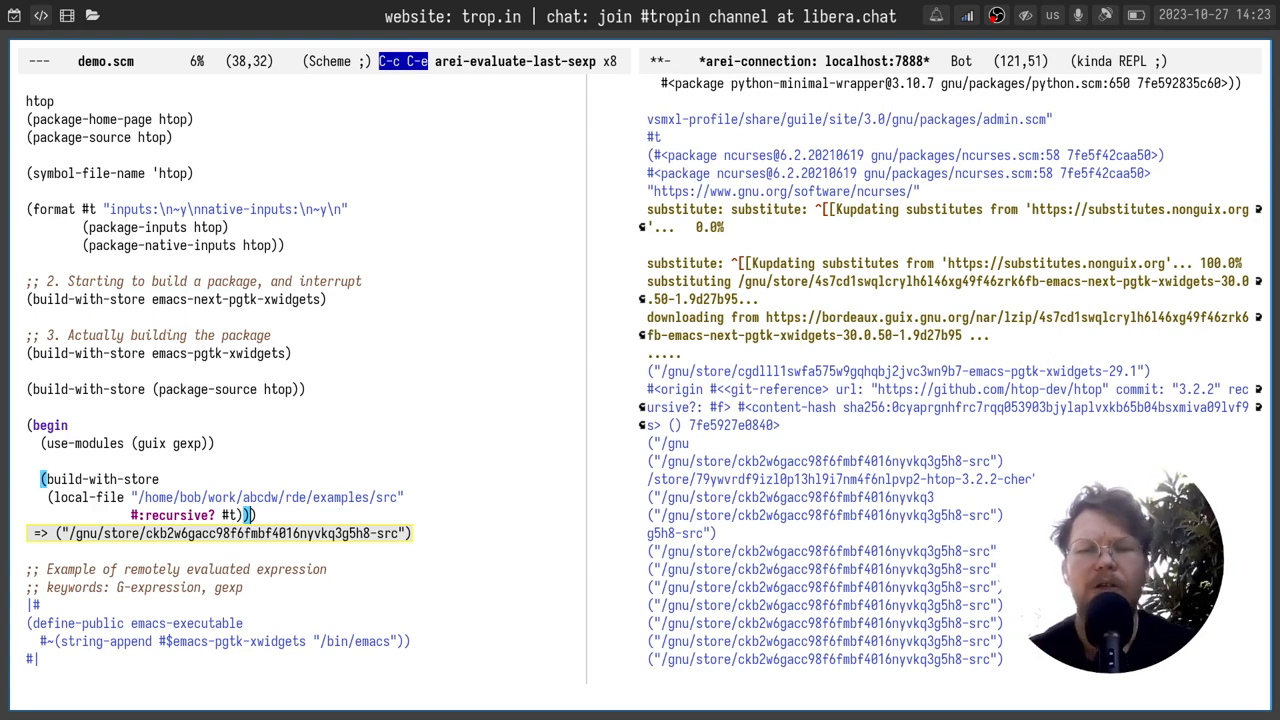
key("C-x C-s")
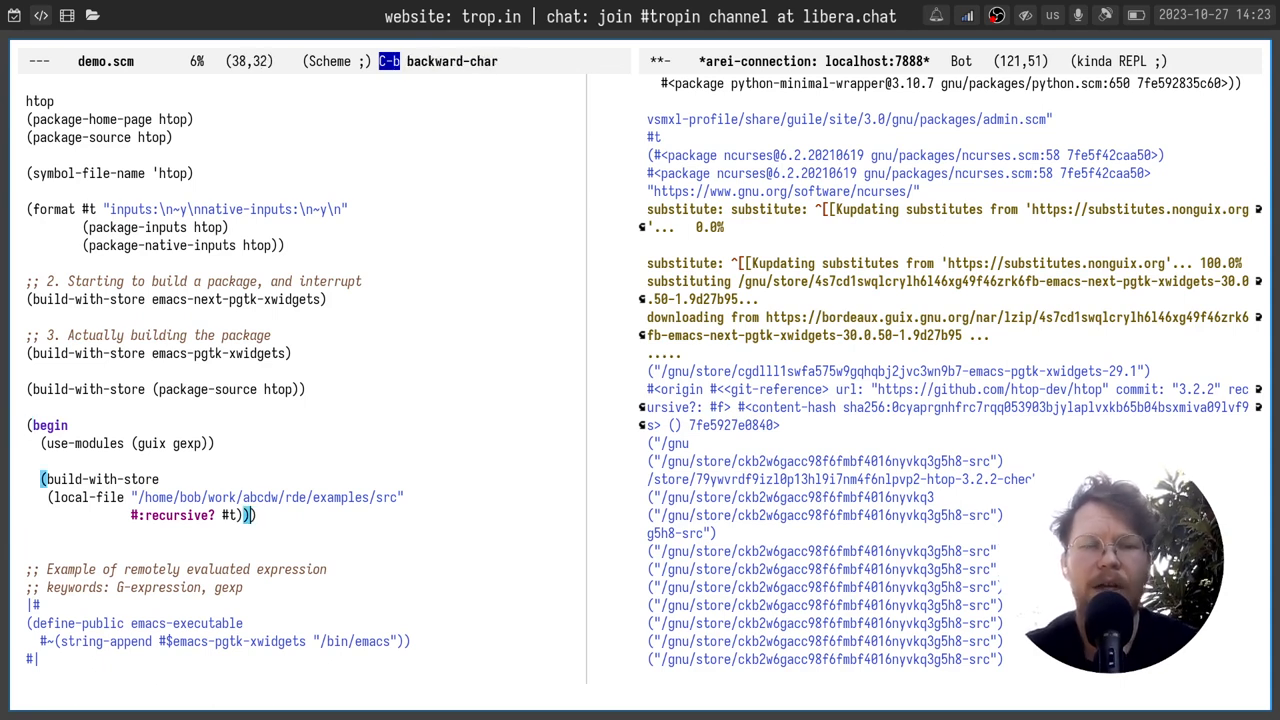
key("C-c C-e")
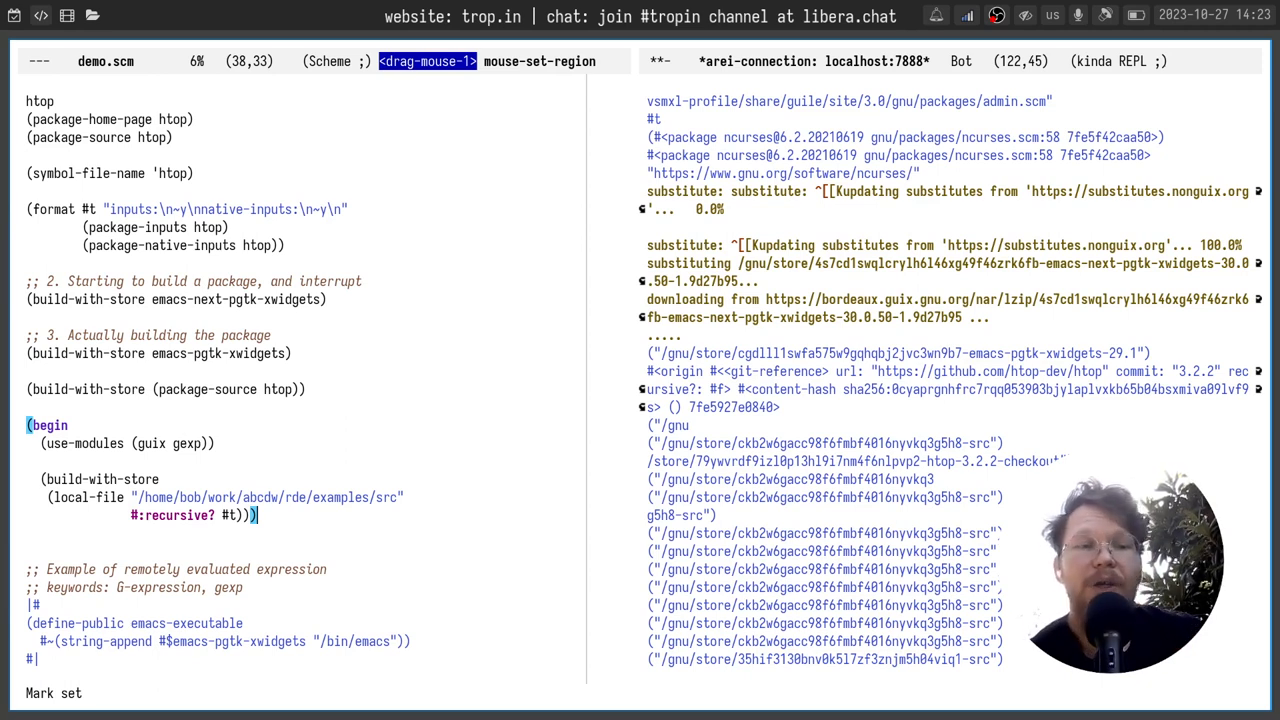
left_click(30, 550)
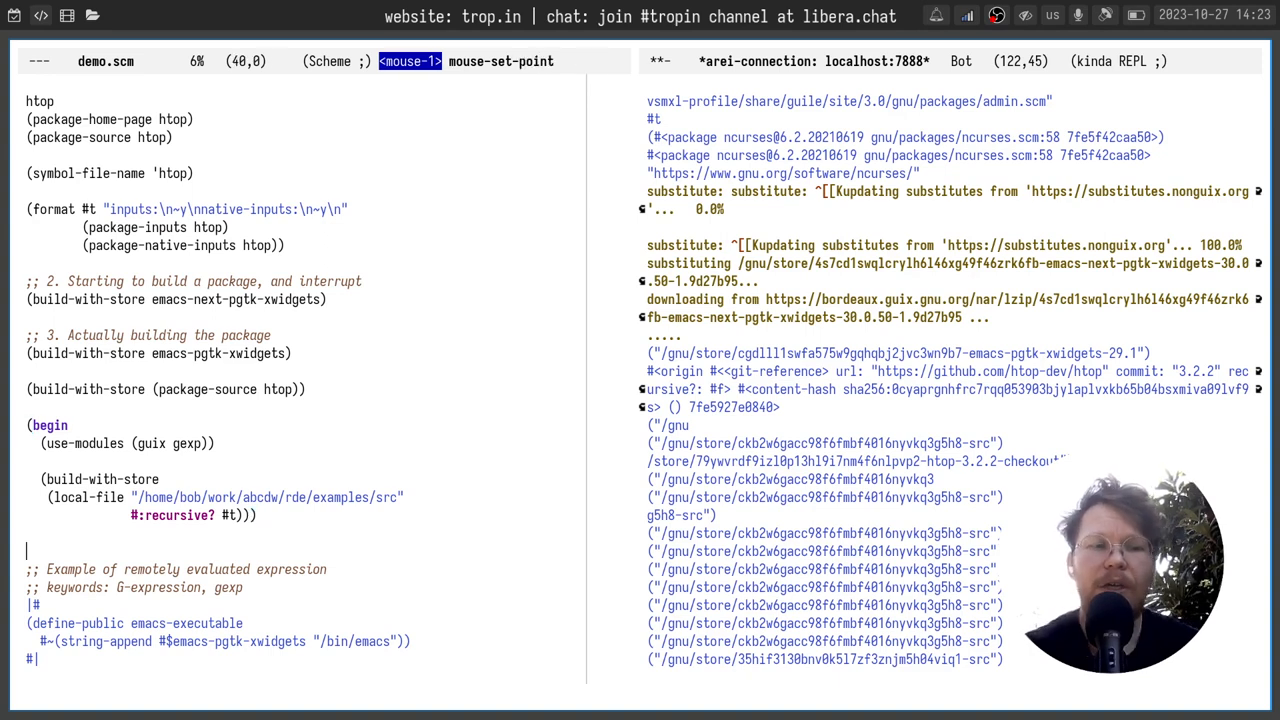
key("C-x C-s")
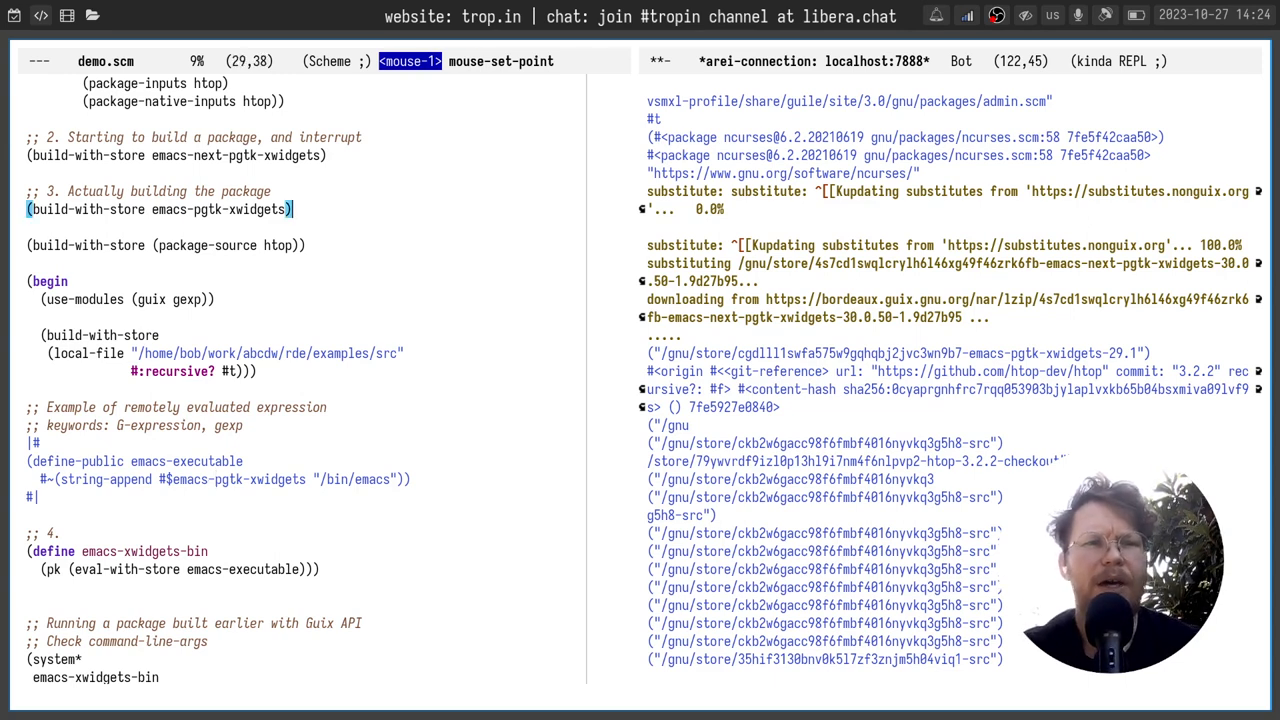
Evaluate the emacs-xwidgets-bin definition, printing the emacs-pgtk-xwidgets /bin/emacs store path.
key("C-c C-e")
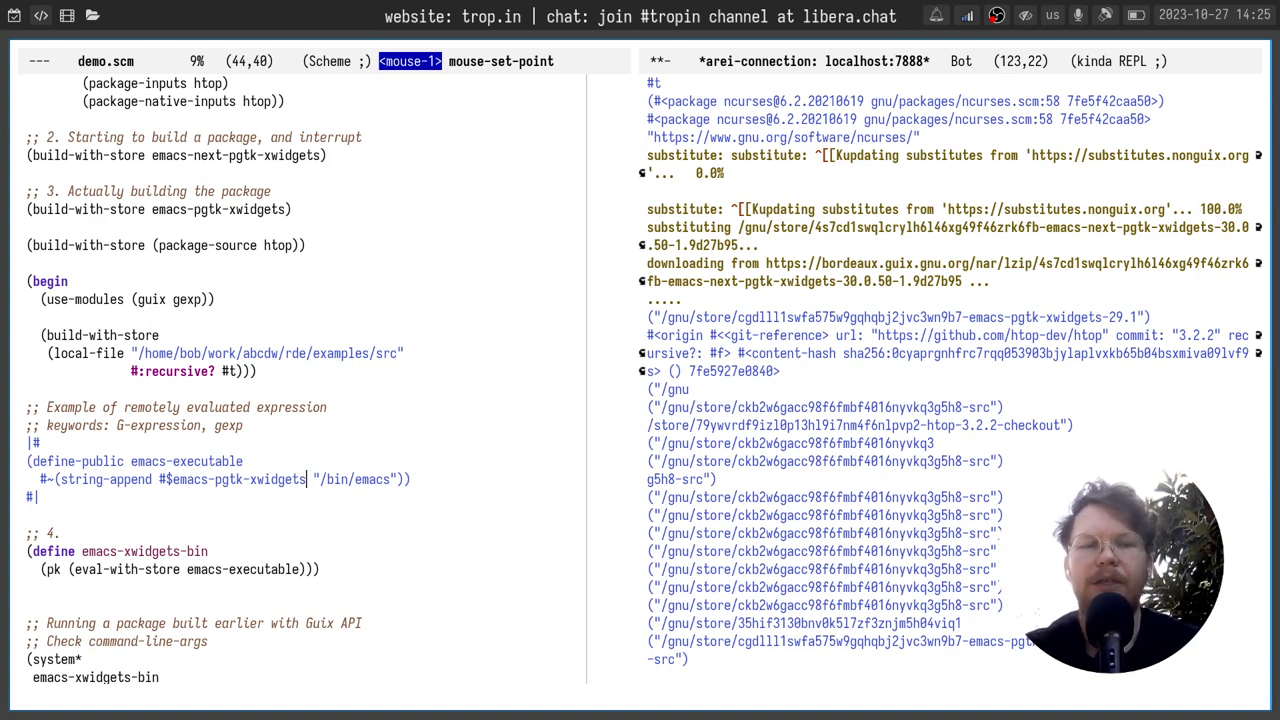
key("C-c C-e")
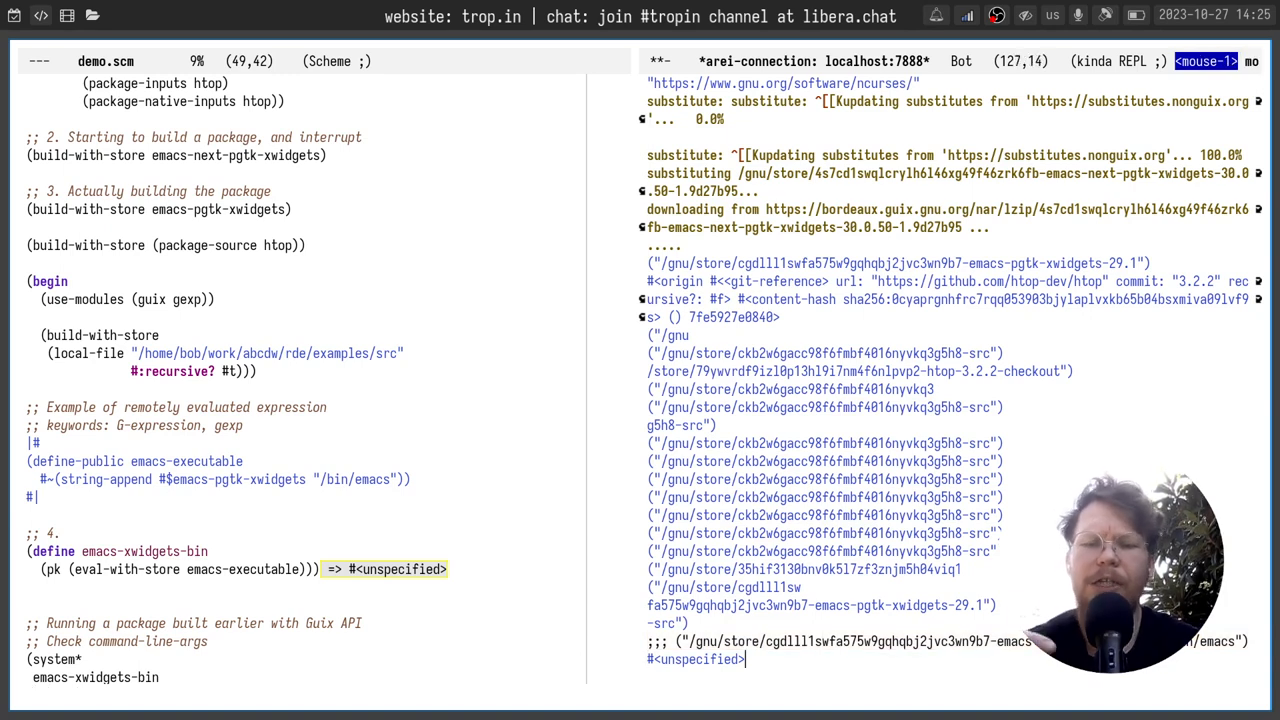
scroll("down", 3)
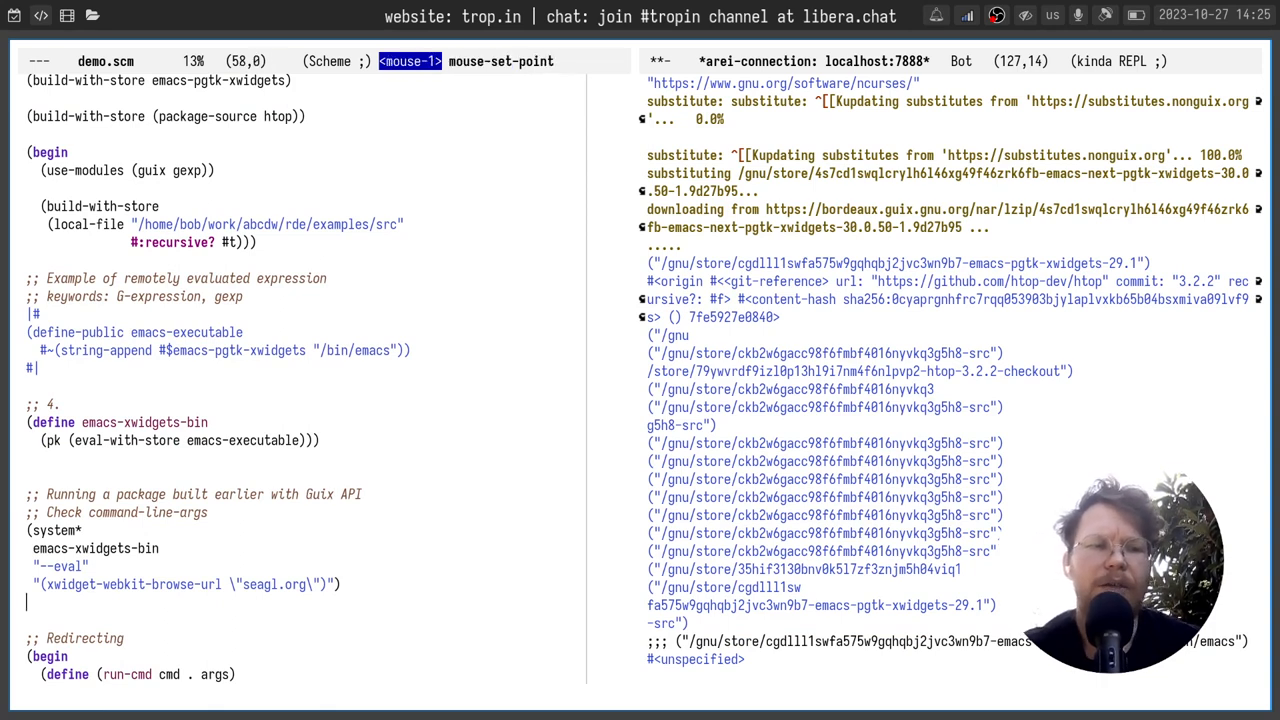
Try xwidget-webkit-browse-url, then run the system* call launching the built xwidgets Emacs.
double_click(55, 530)
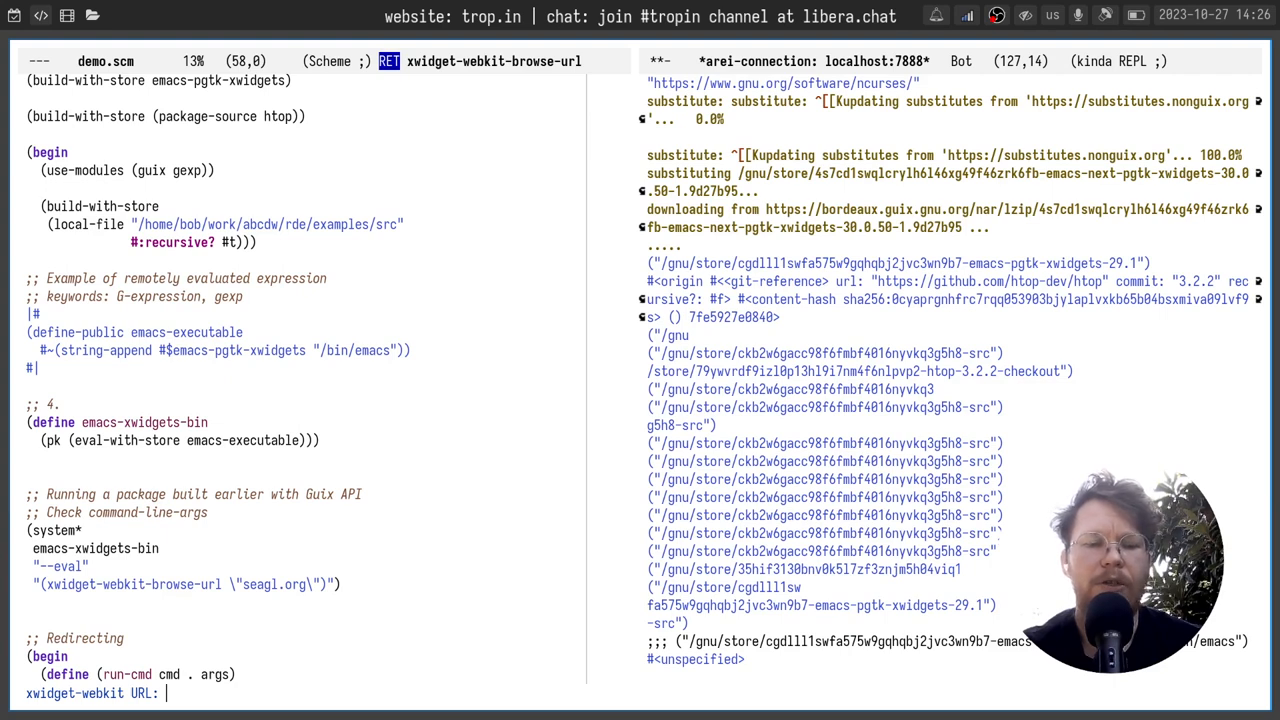
key("Return")
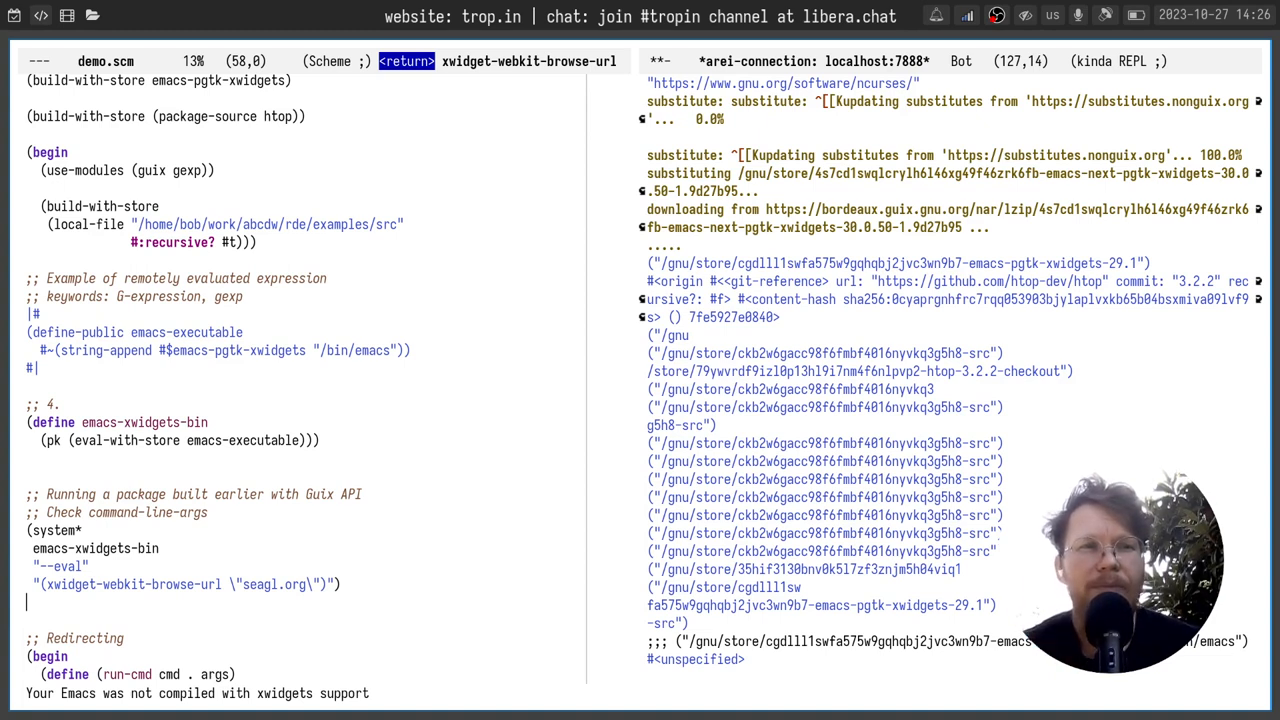
left_click(149, 422)
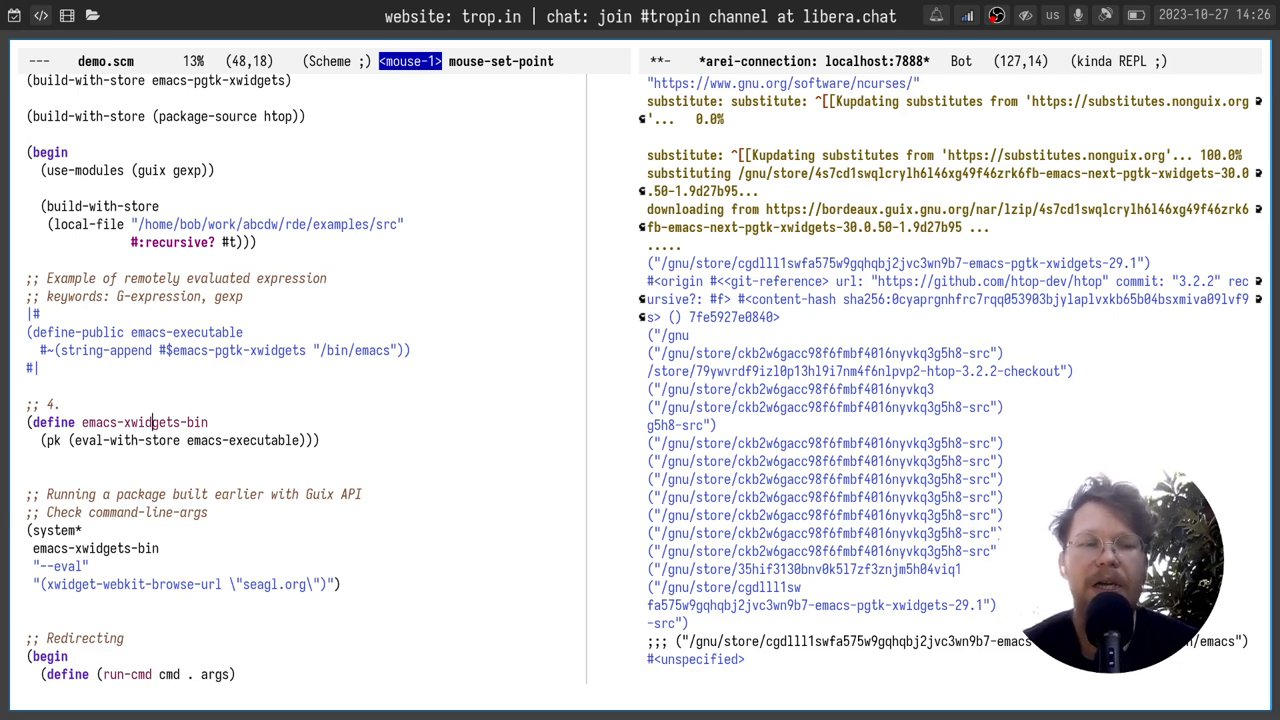
left_click(30, 600)
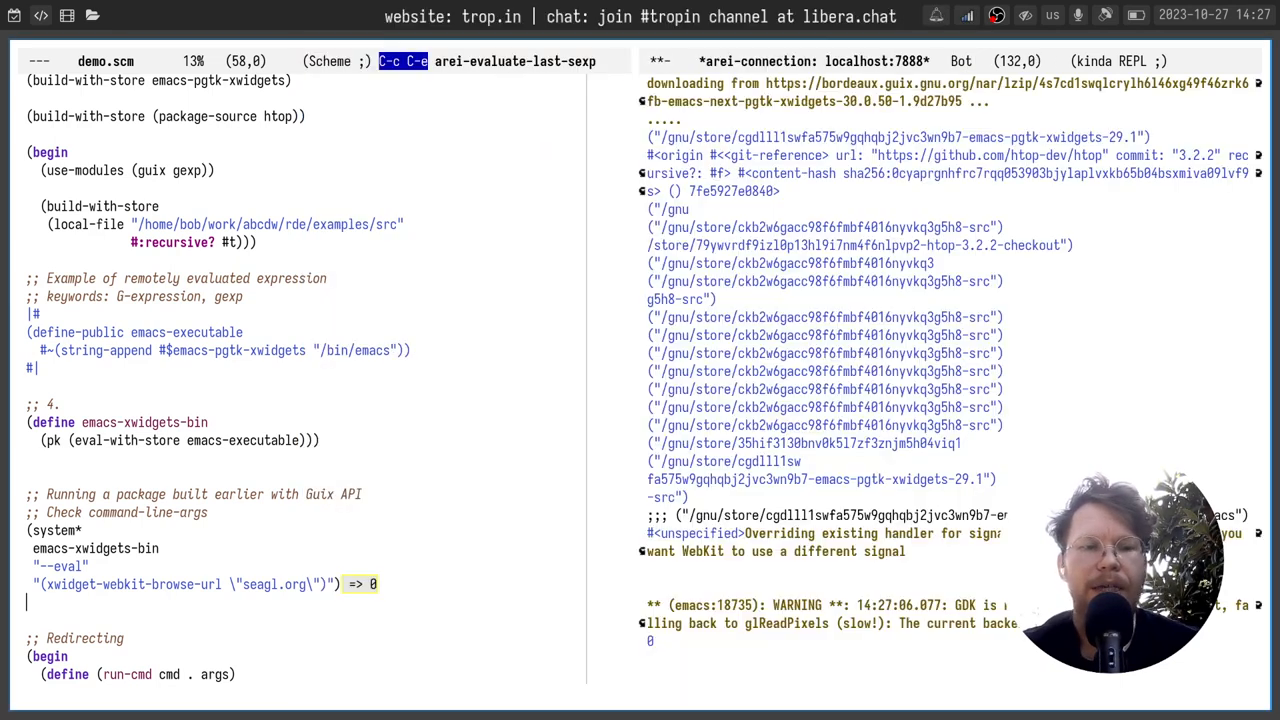
scroll("down", 3)
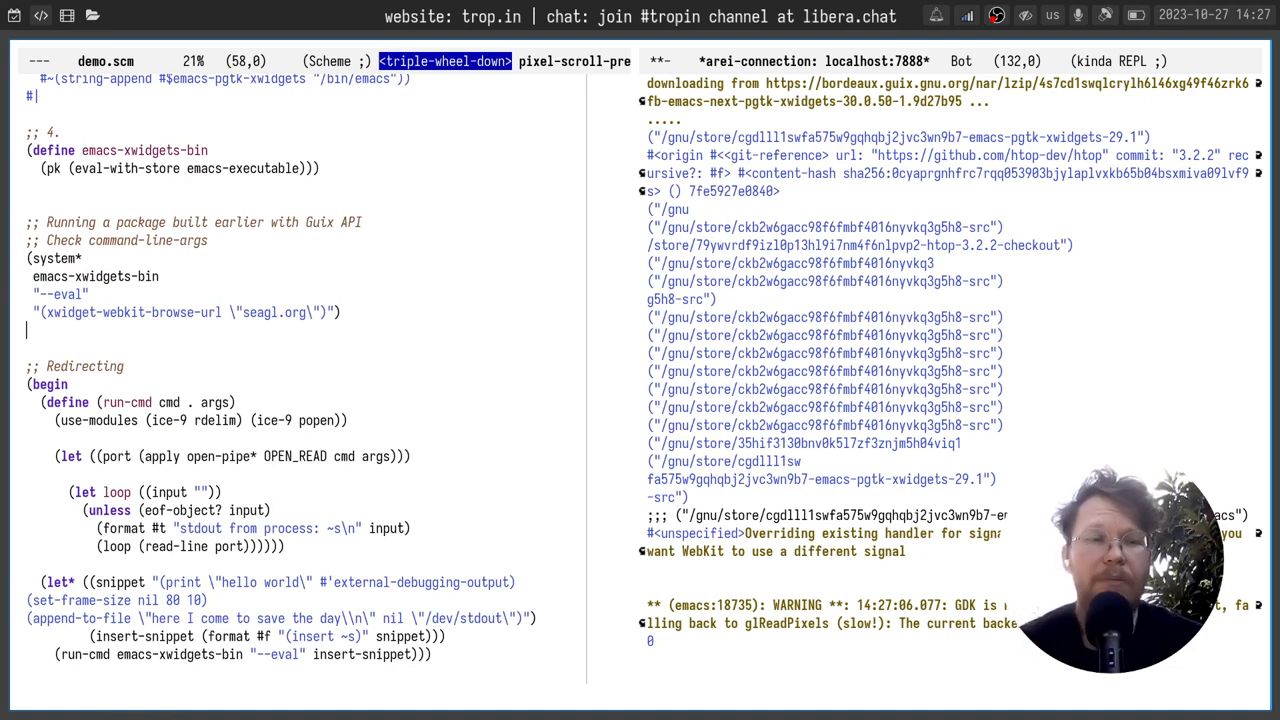
Evaluate the stdout-redirect example and scroll the SeaGL notes to the project file tree.
scroll("down", 3)
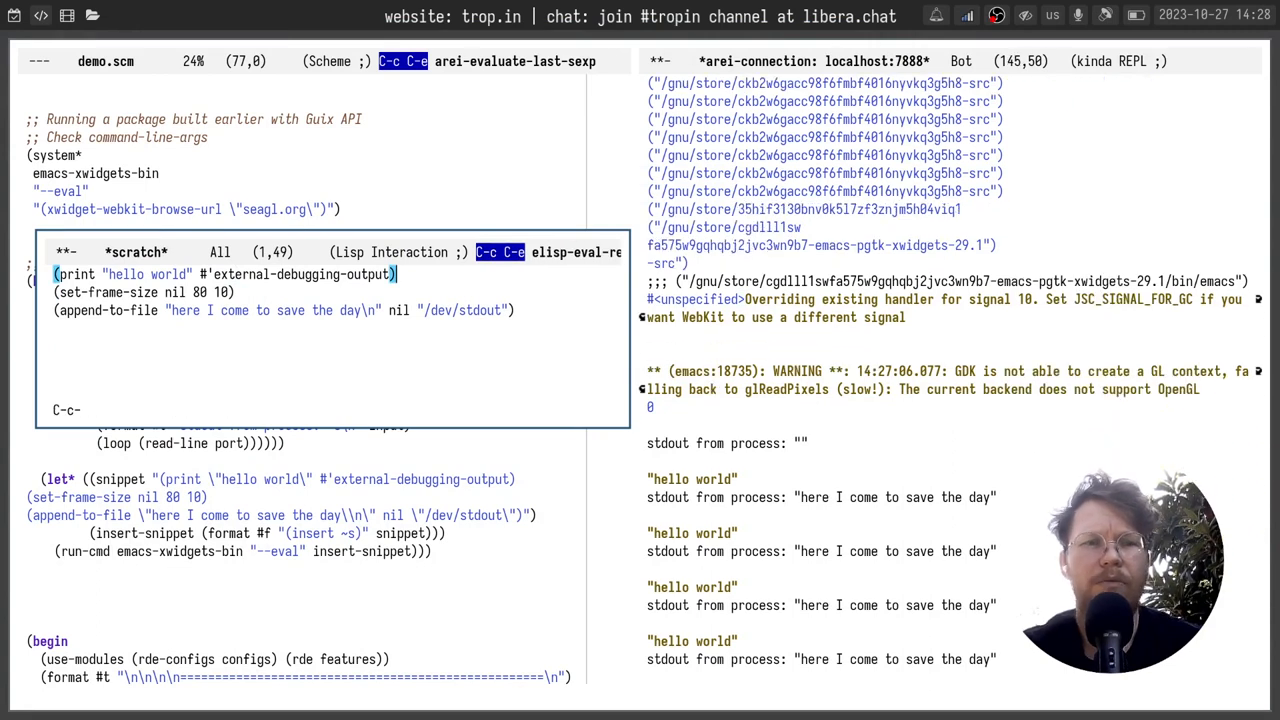
key("C-x C-e")
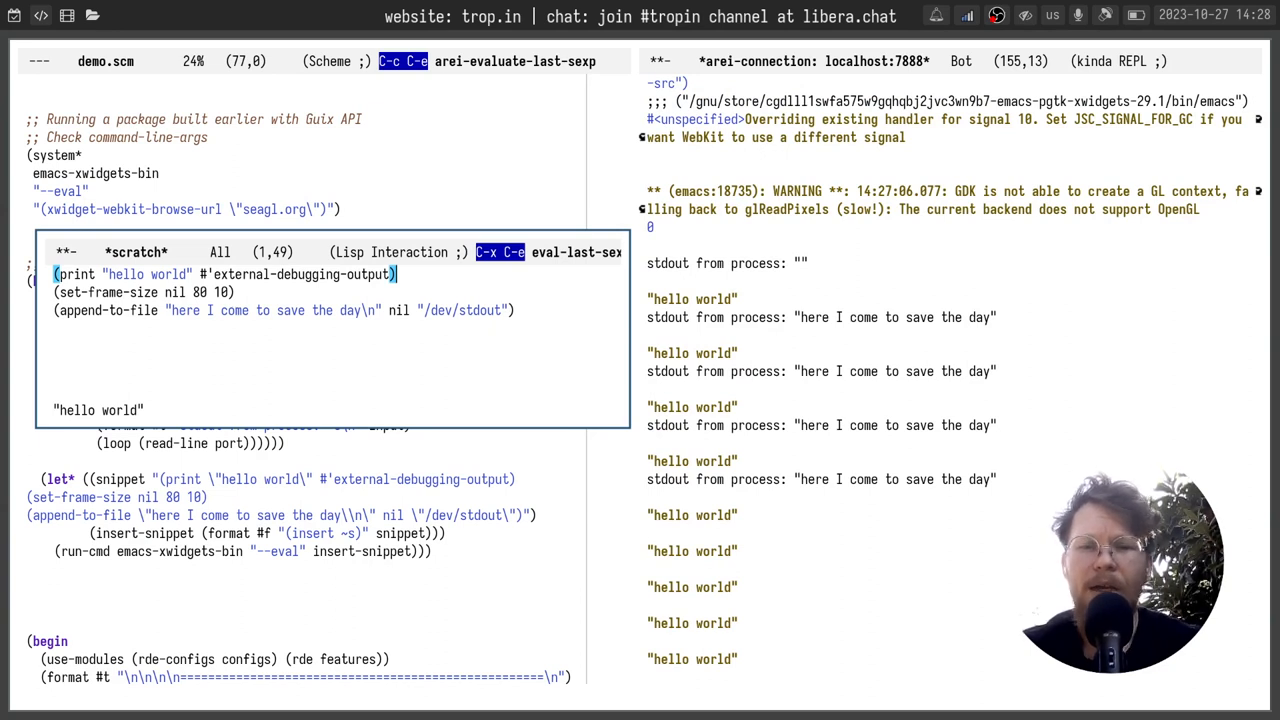
key("C-n")
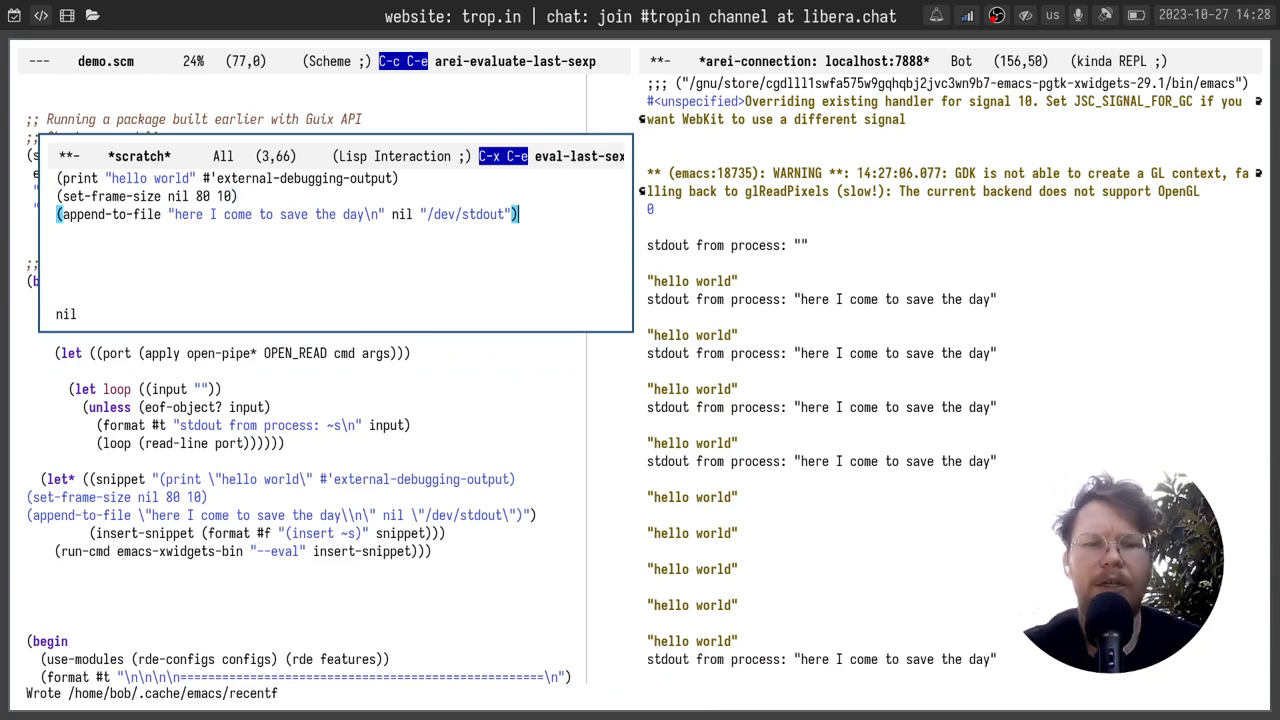
type("a")
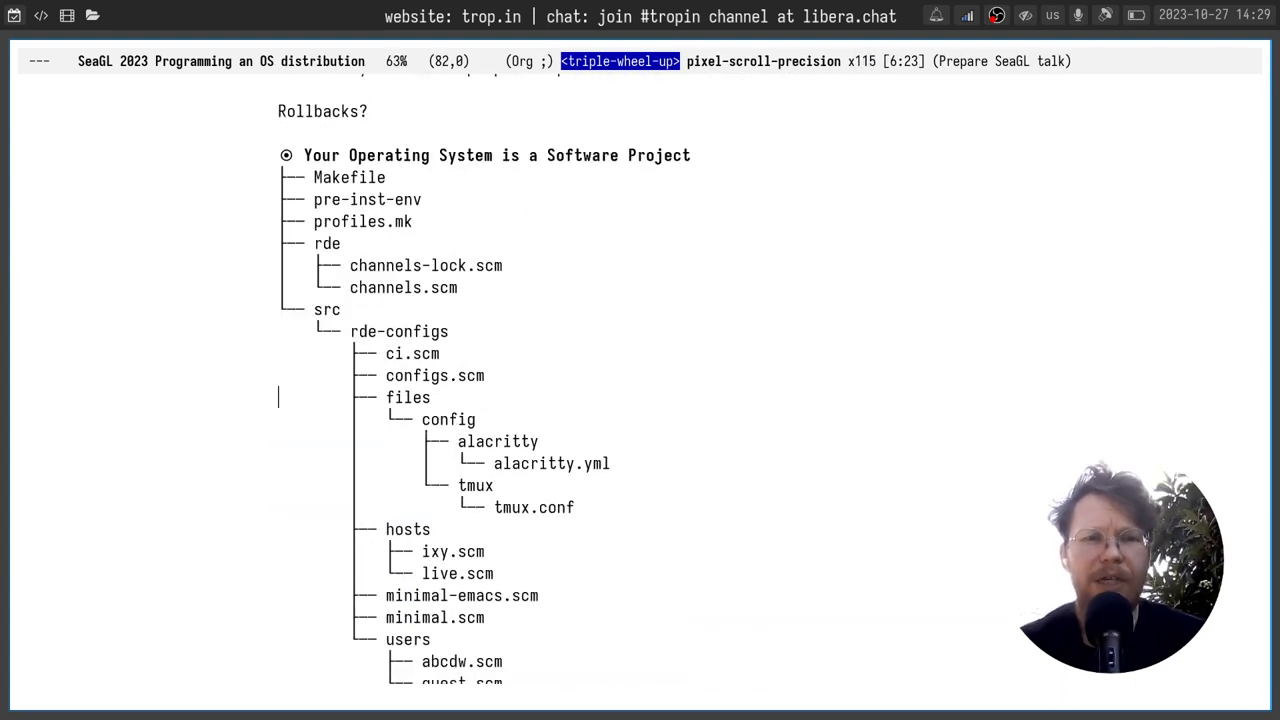
Scroll demo.scm back up to the rde-configs pretty-print form.
scroll("up", 3)
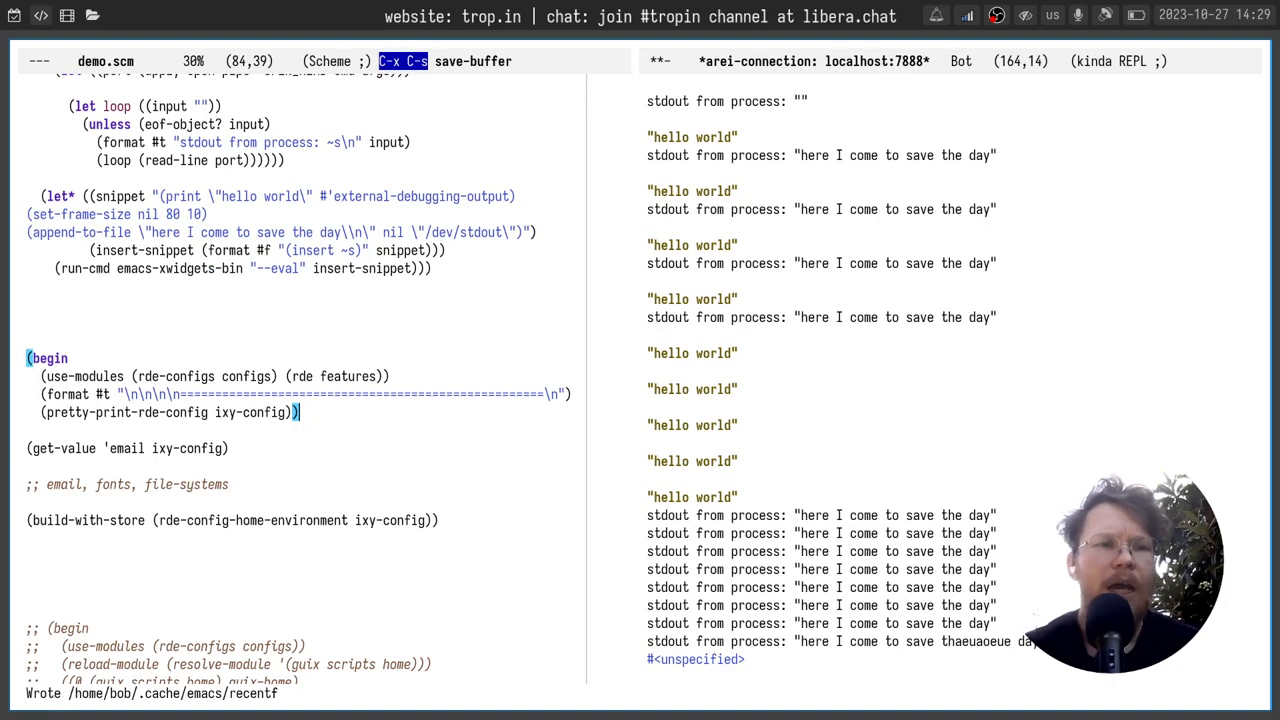
Evaluate the (begin … (pretty-print-rde-config ixy-config)) block with C-c C-e.
left_click(27, 430)
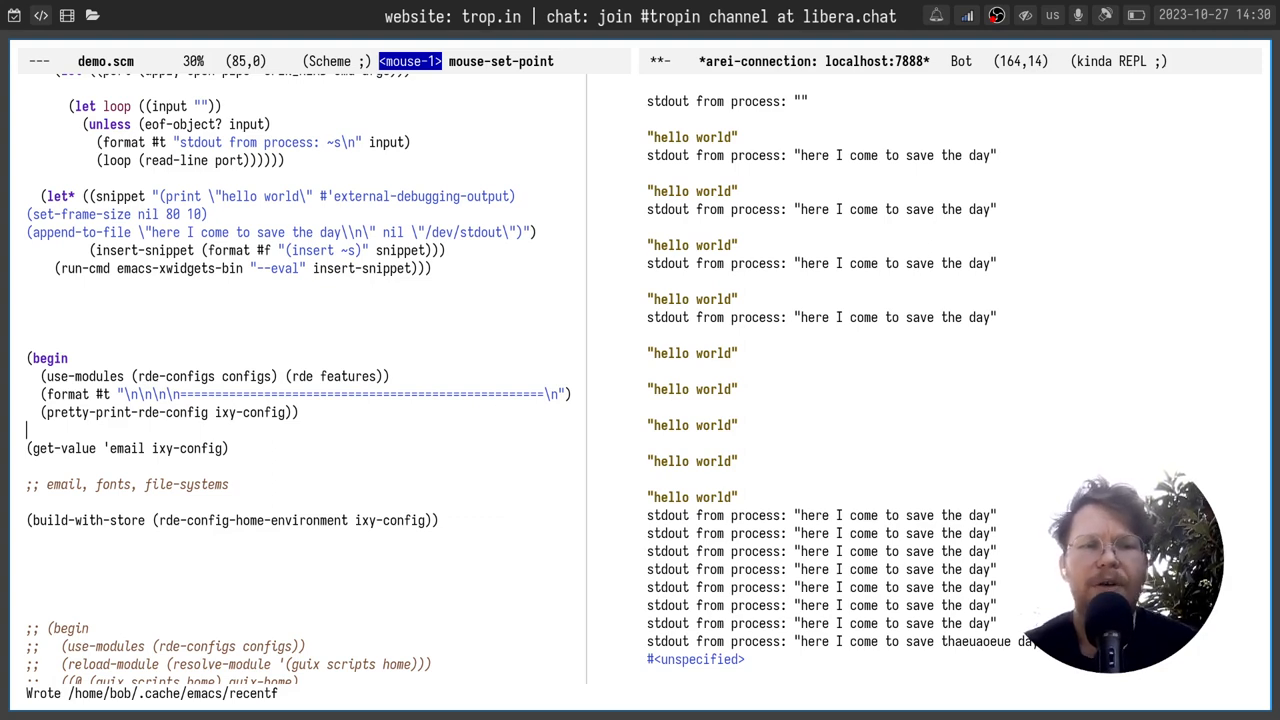
key("C-c C-e")
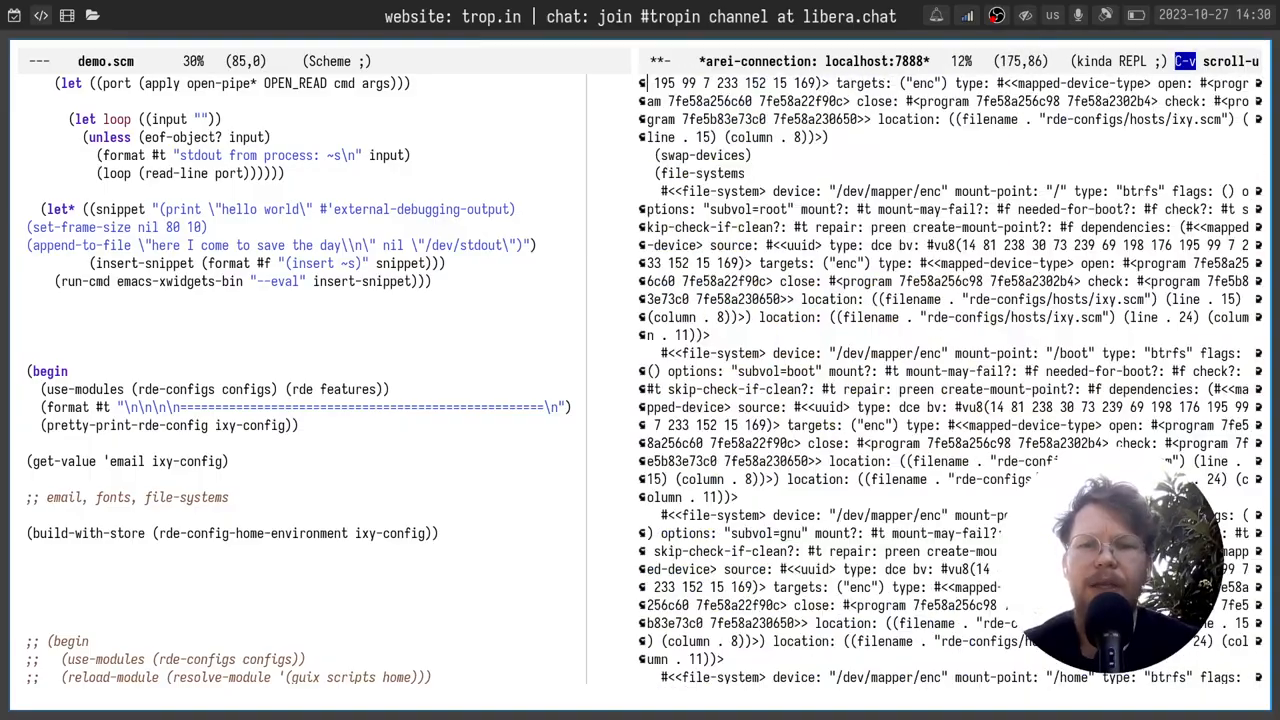
scroll("down", 3)
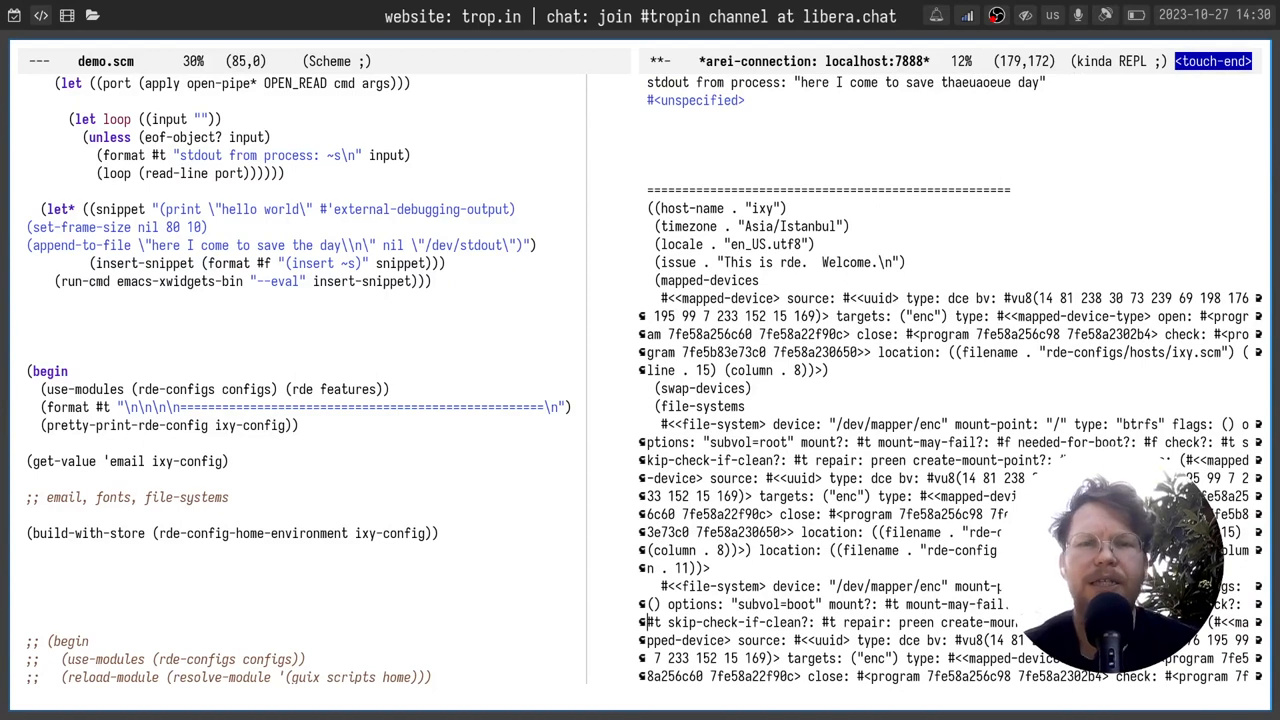
key("ctrl+g")
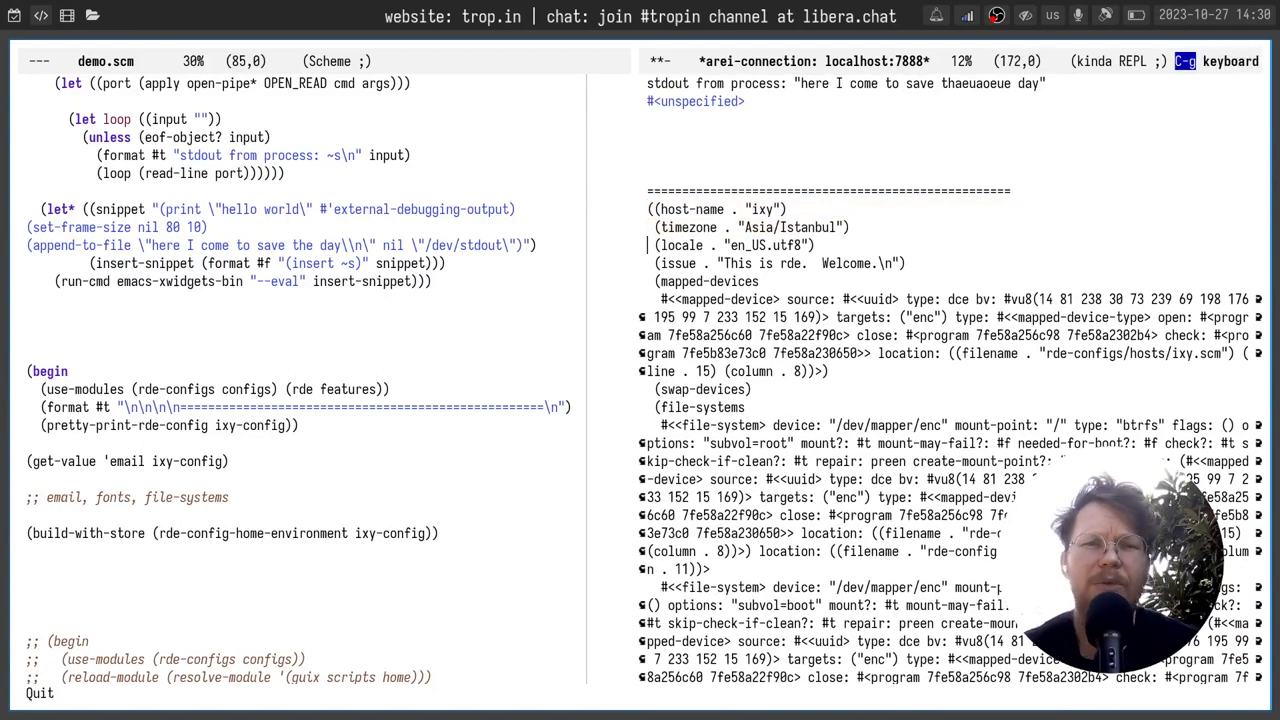
key("ctrl+s")
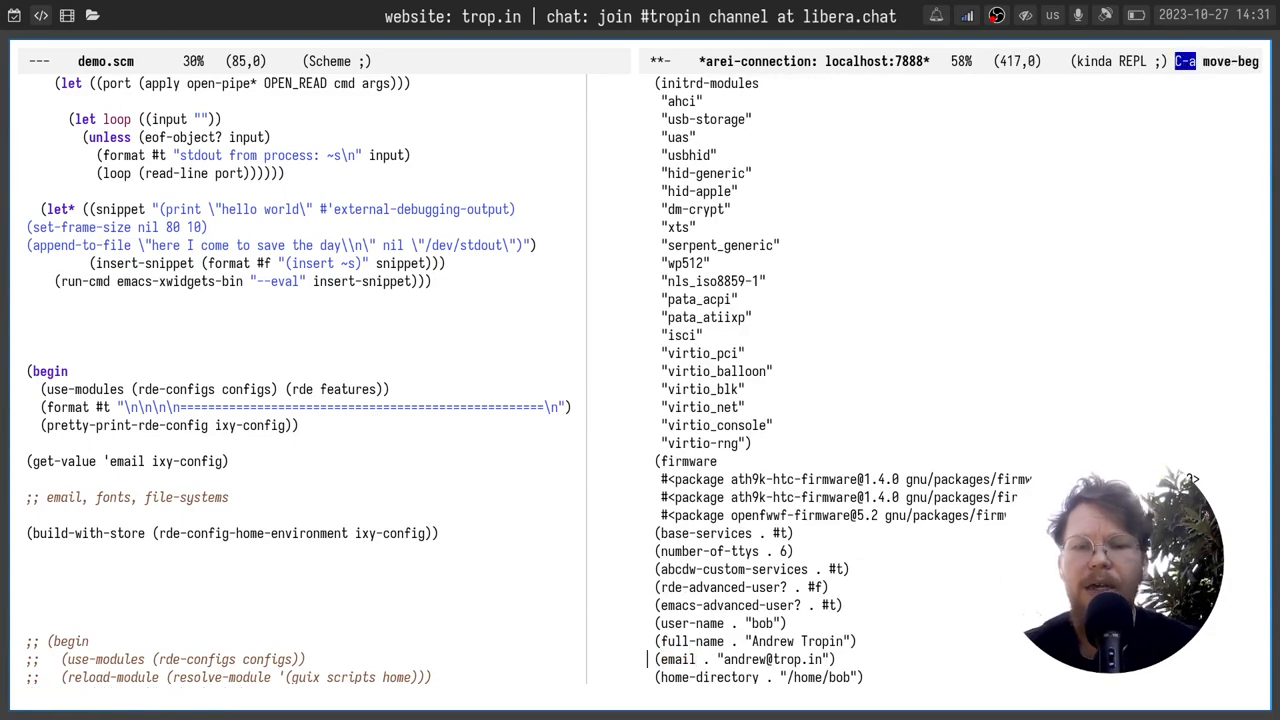
scroll("down", 3)
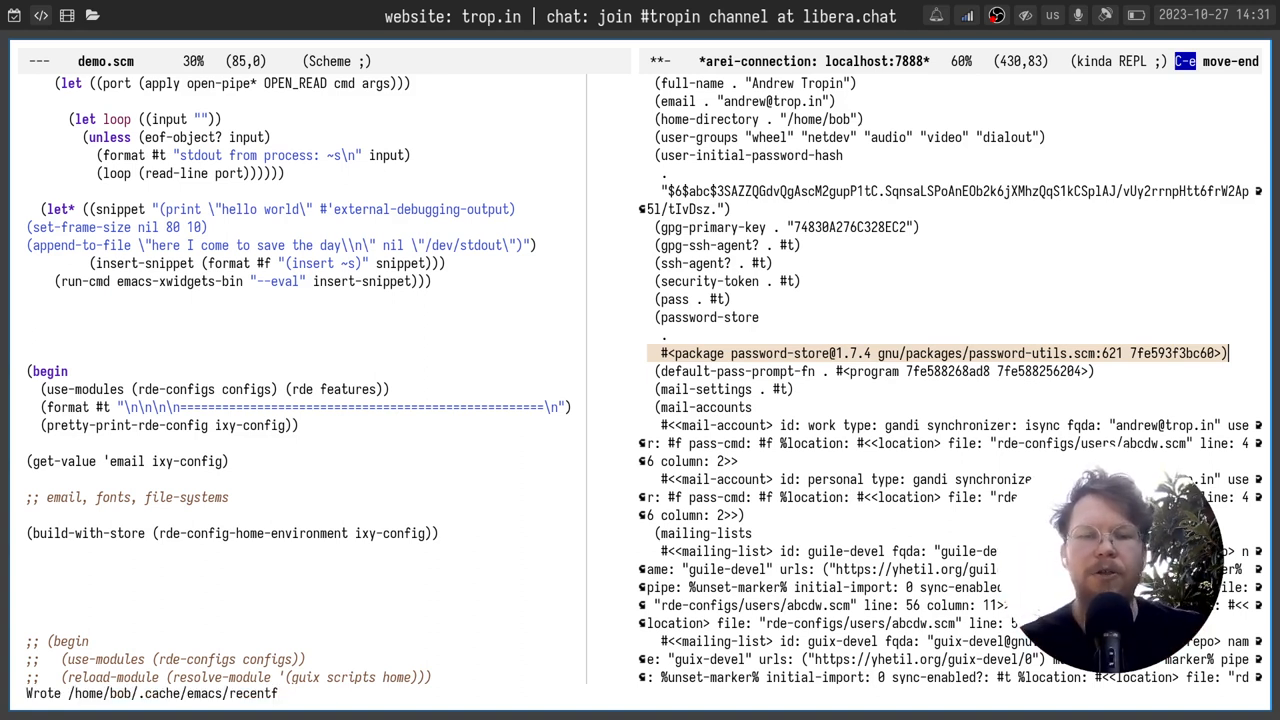
Evaluate (get-value 'email ixy-config), then open abcdw.scm with C-x C-f.
left_click(127, 461)
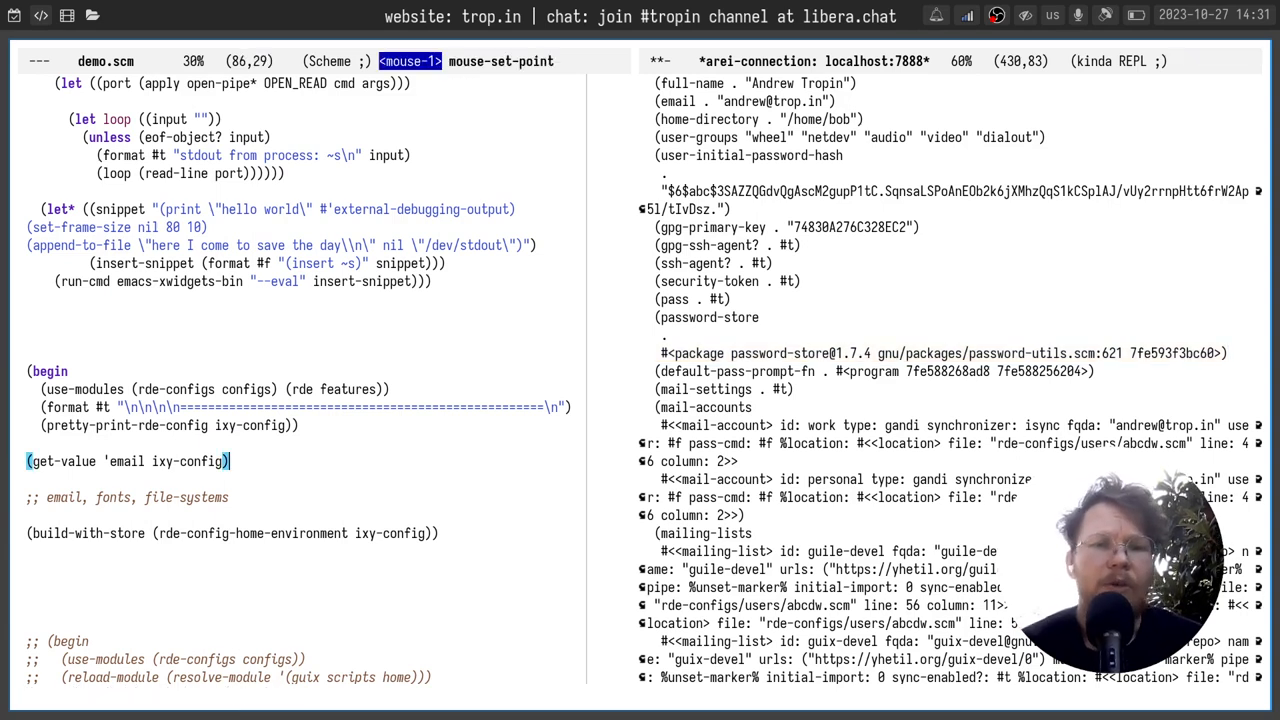
key("C-c C-e")
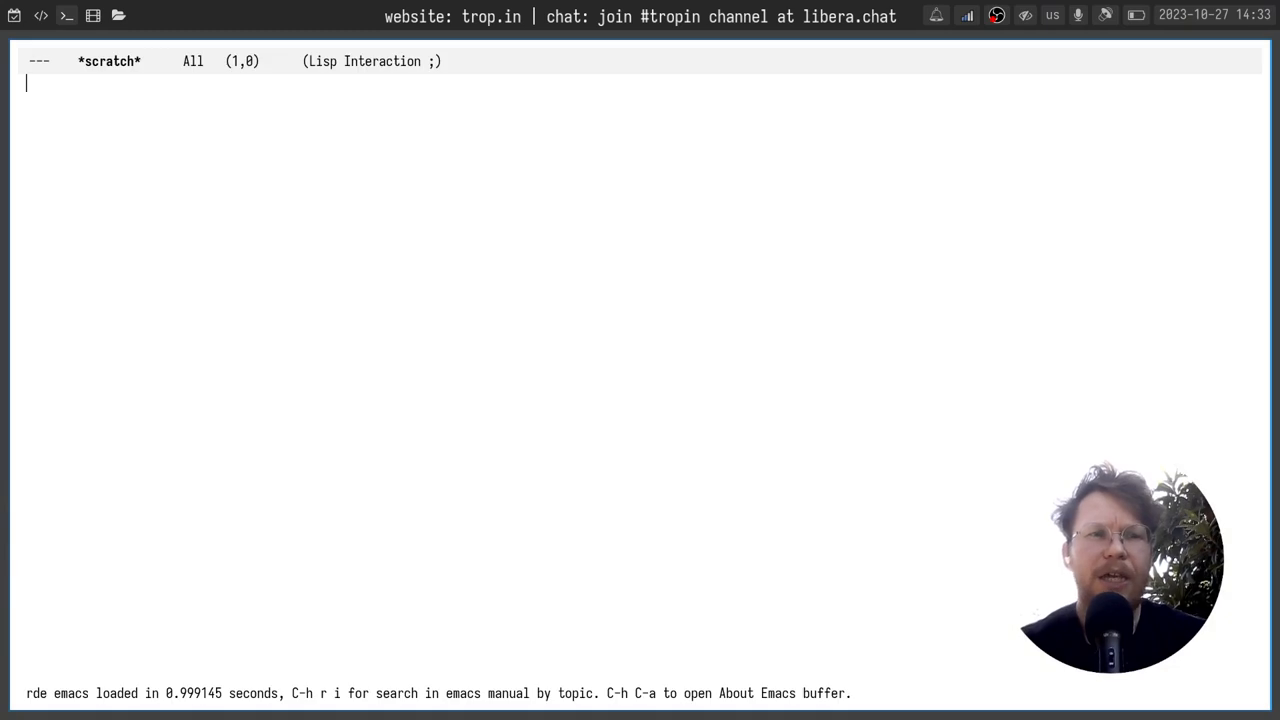
key("C-x C-f")
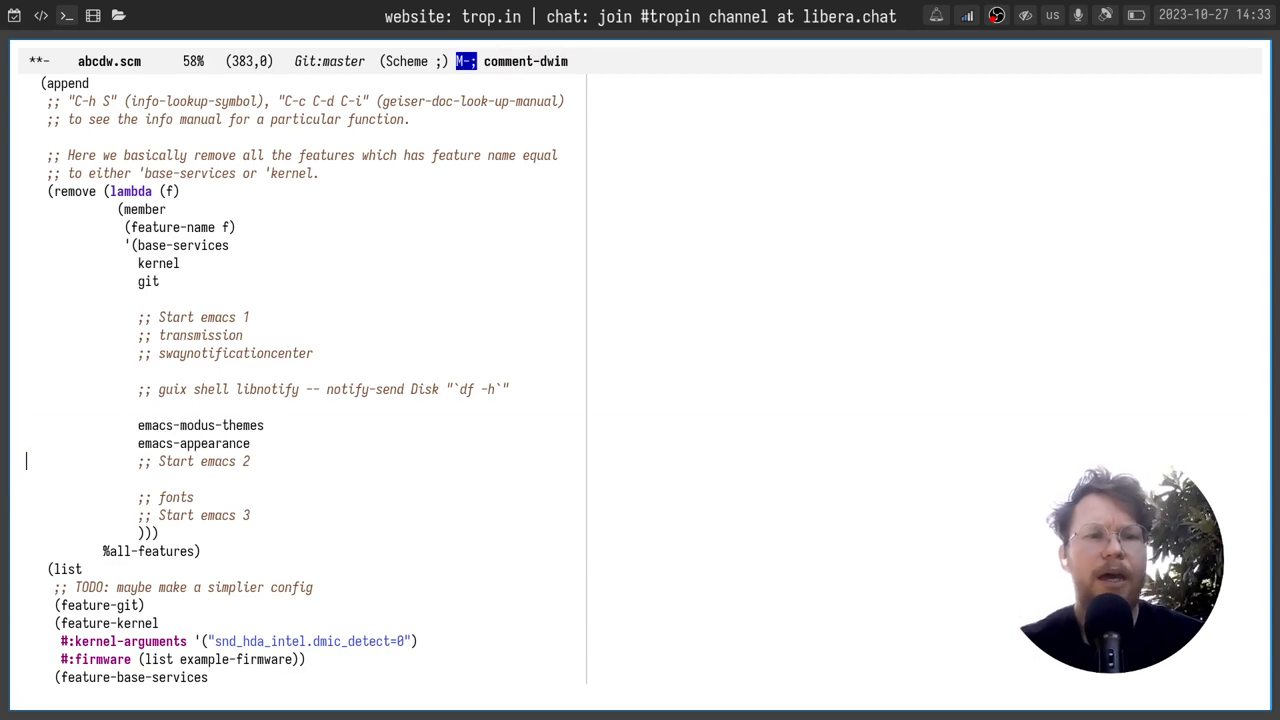
Uncomment swaynotificationcenter and fonts, save, and run make ixy/home/reconfigure.
key("C-p")
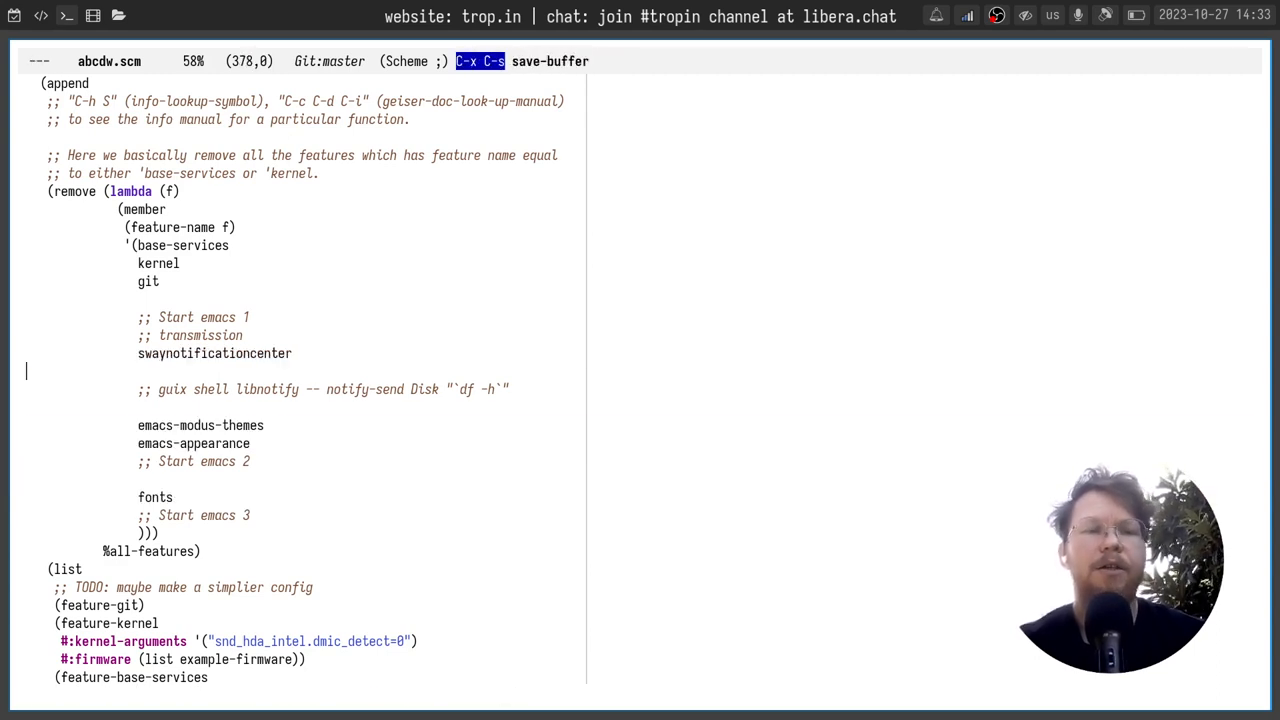
key("s-r")
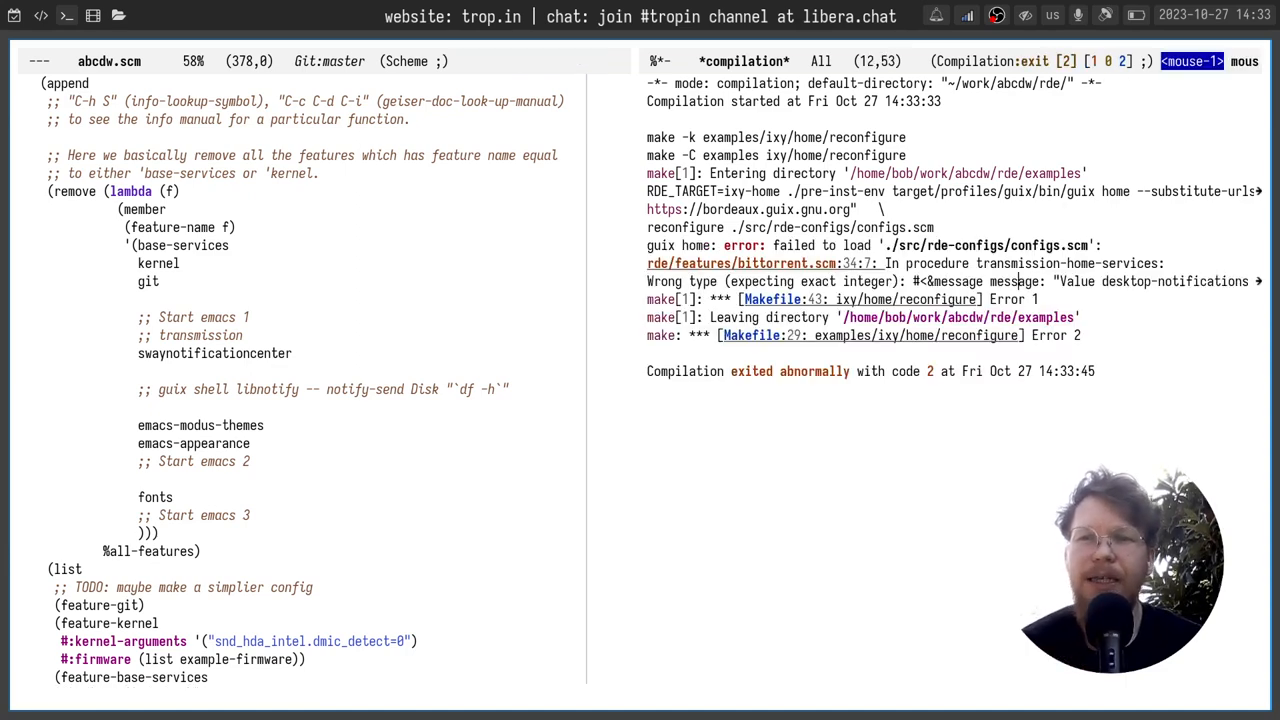
Uncomment transmission in the removal list and rerun the home reconfigure.
key("C-a")
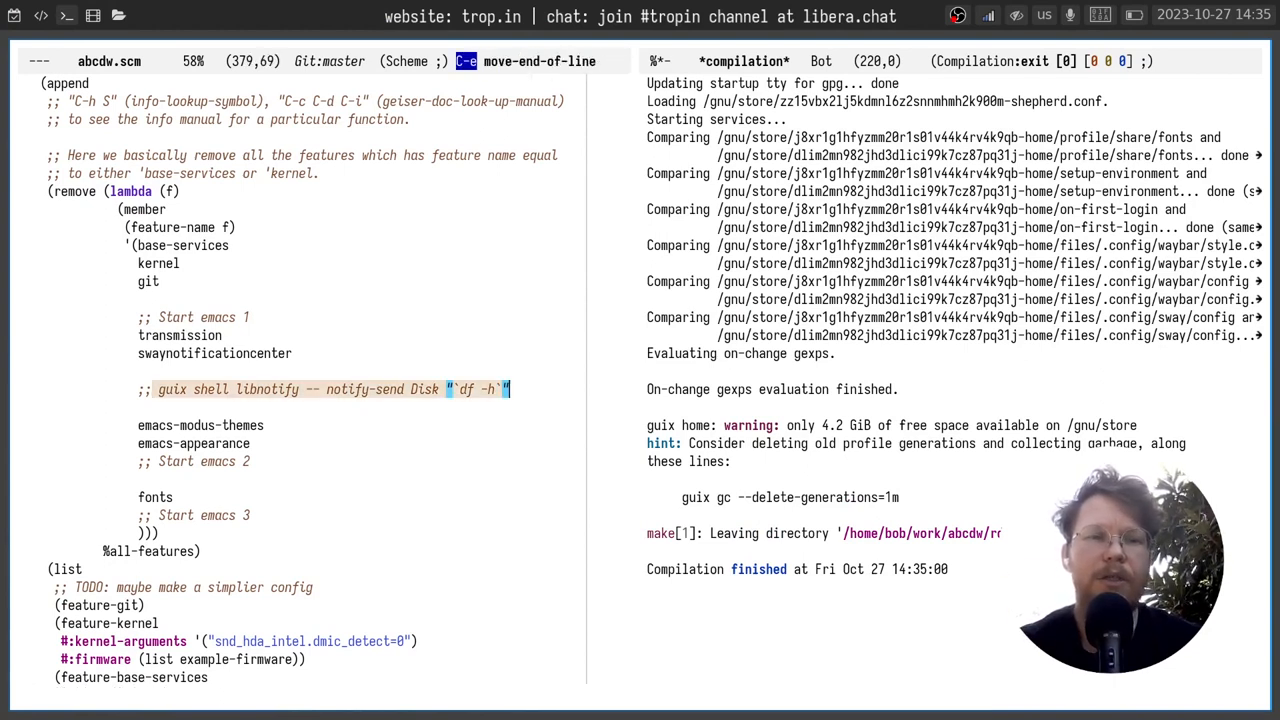
Launch the reconfigured Emacs 29.1, showing its GNU Emacs welcome screen.
key("Return")
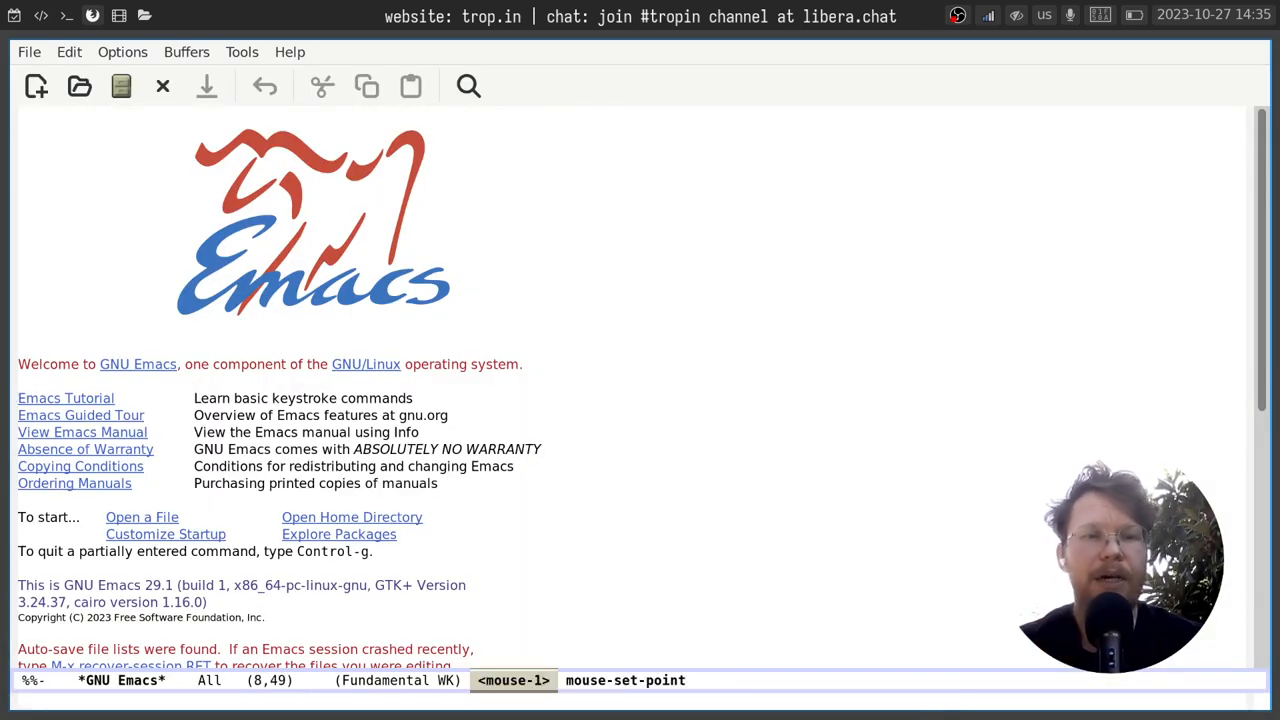
Open abcdw.scm in the new Emacs and move through the feature removal list.
scroll("up", 3)
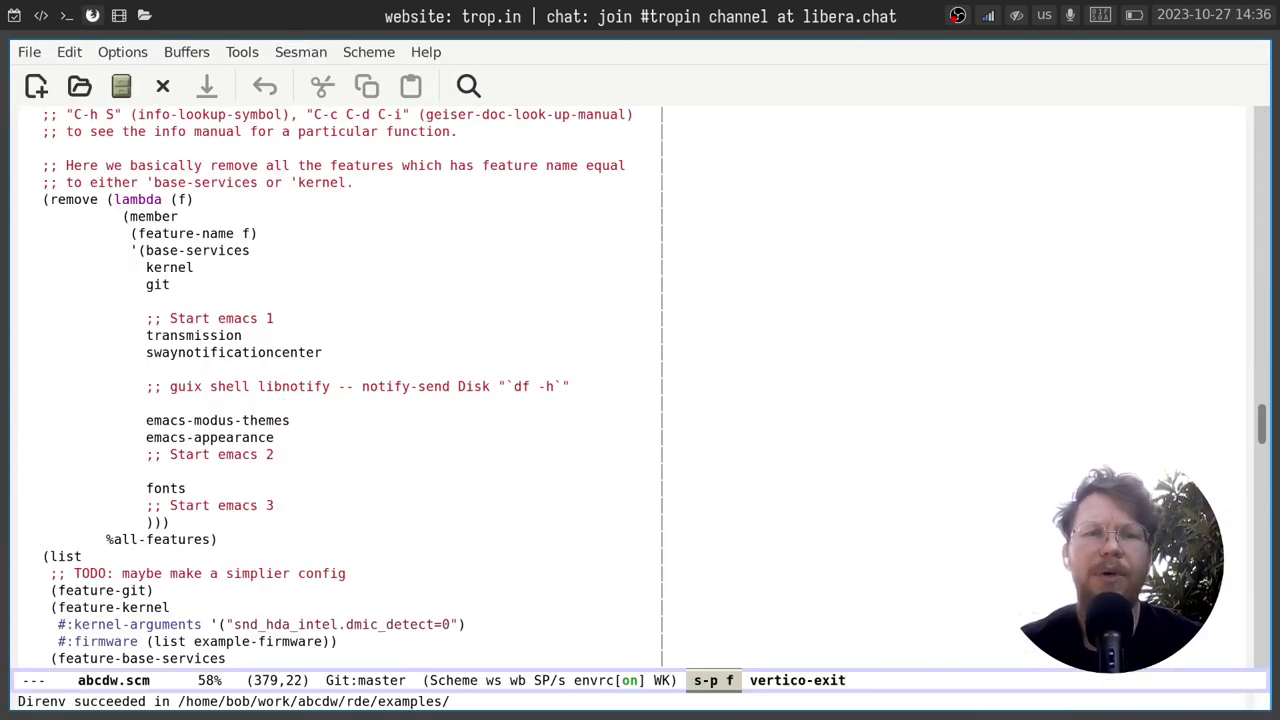
left_click(352, 182)
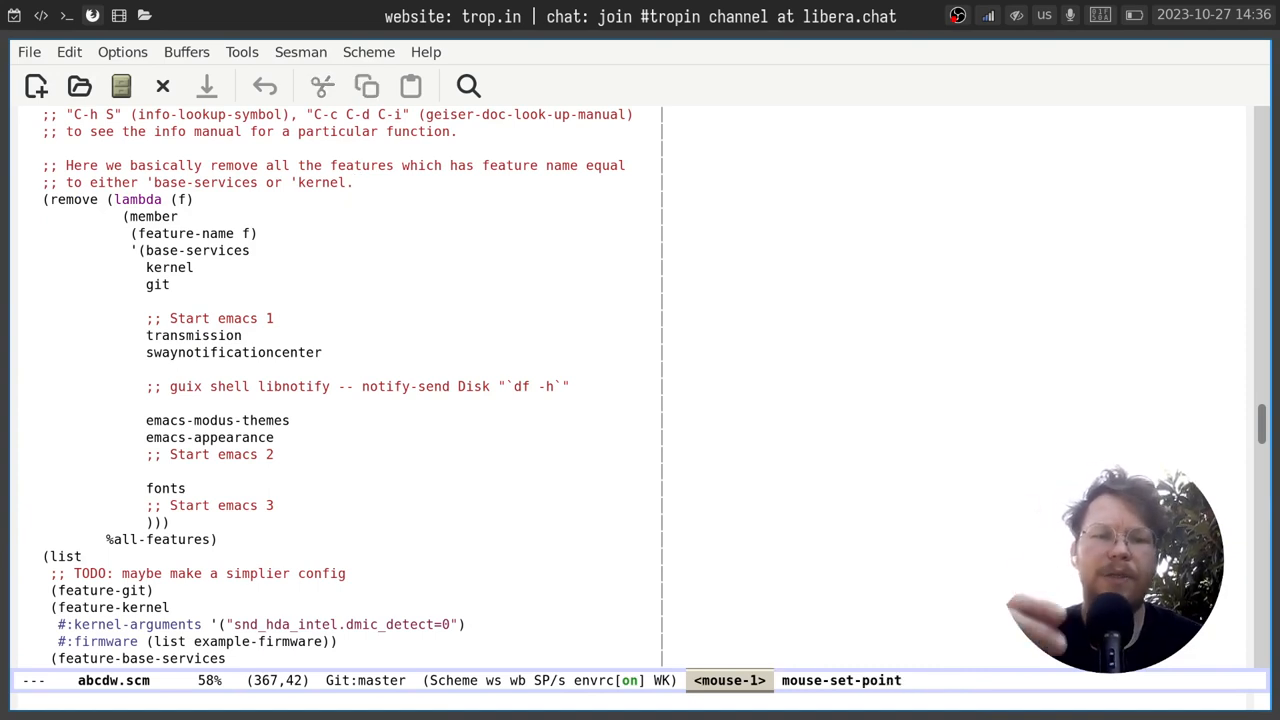
key("C-n")
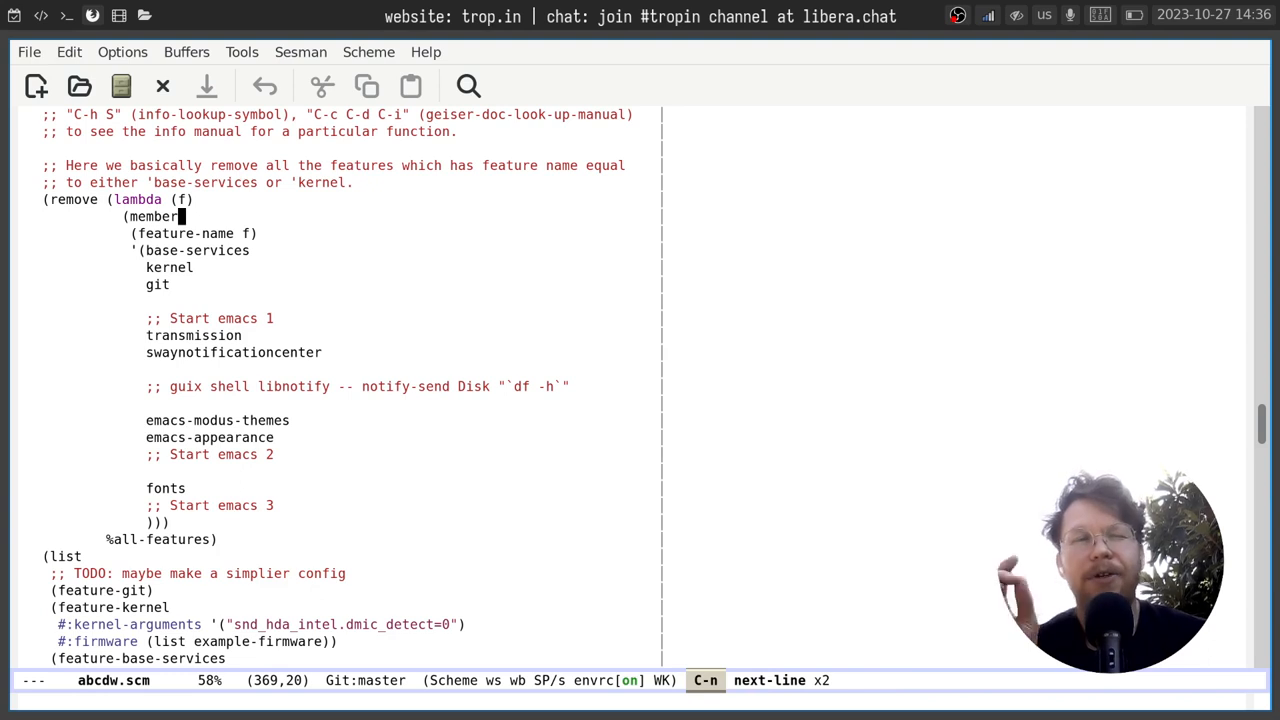